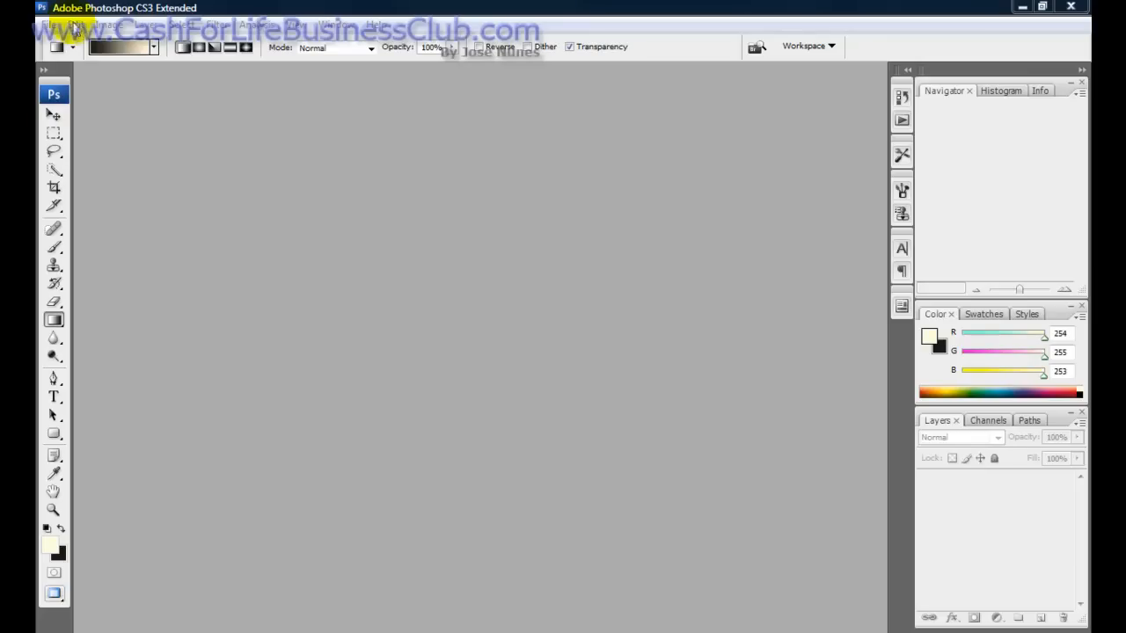
- Create a new 250 × 250 pixel document at 72 ppi via File > New
left_click(49, 25)
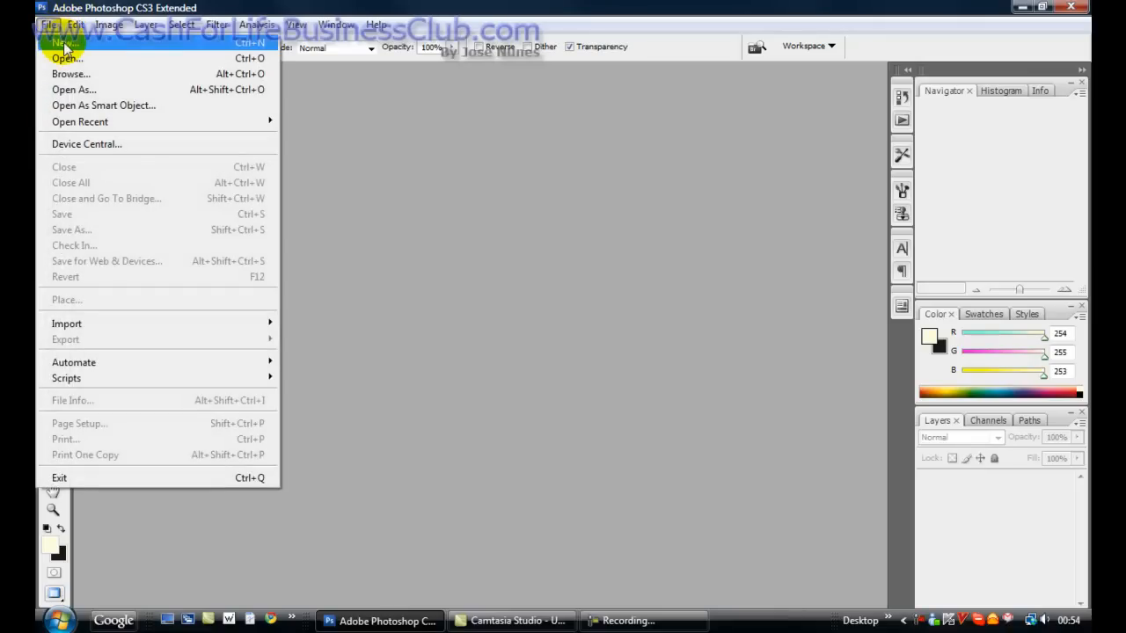
left_click(63, 42)
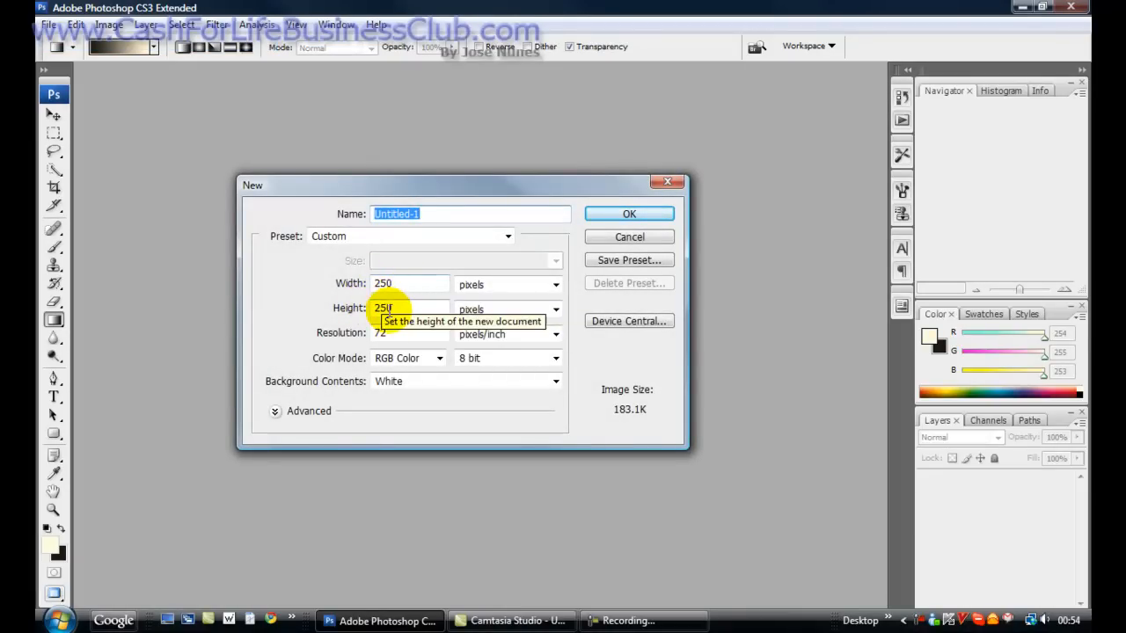
mouse_move(387, 284)
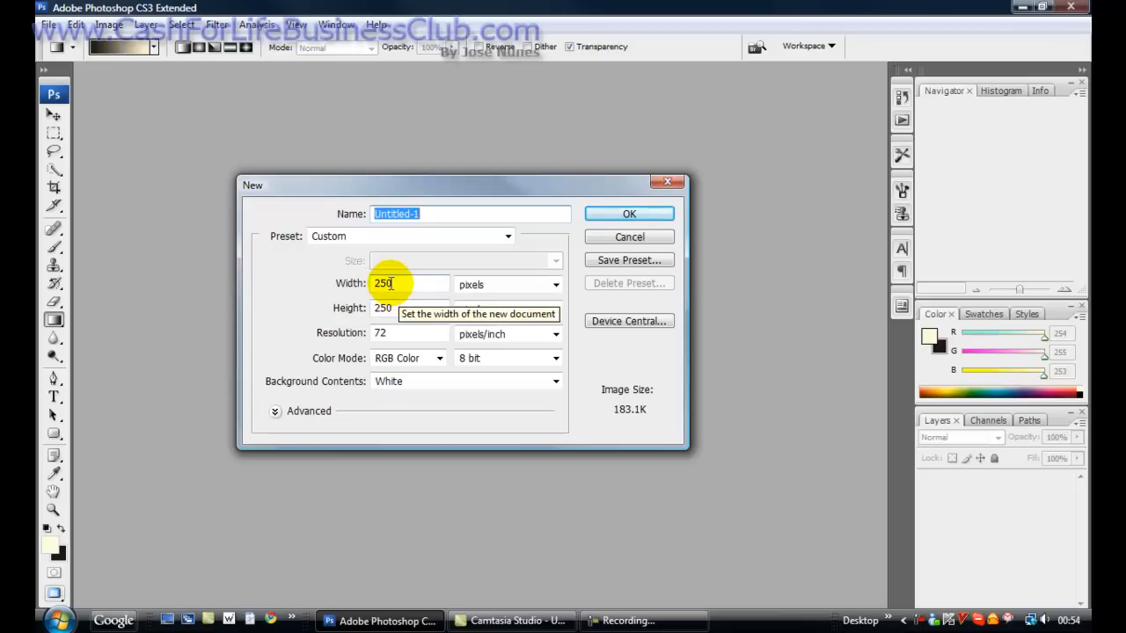
mouse_move(630, 214)
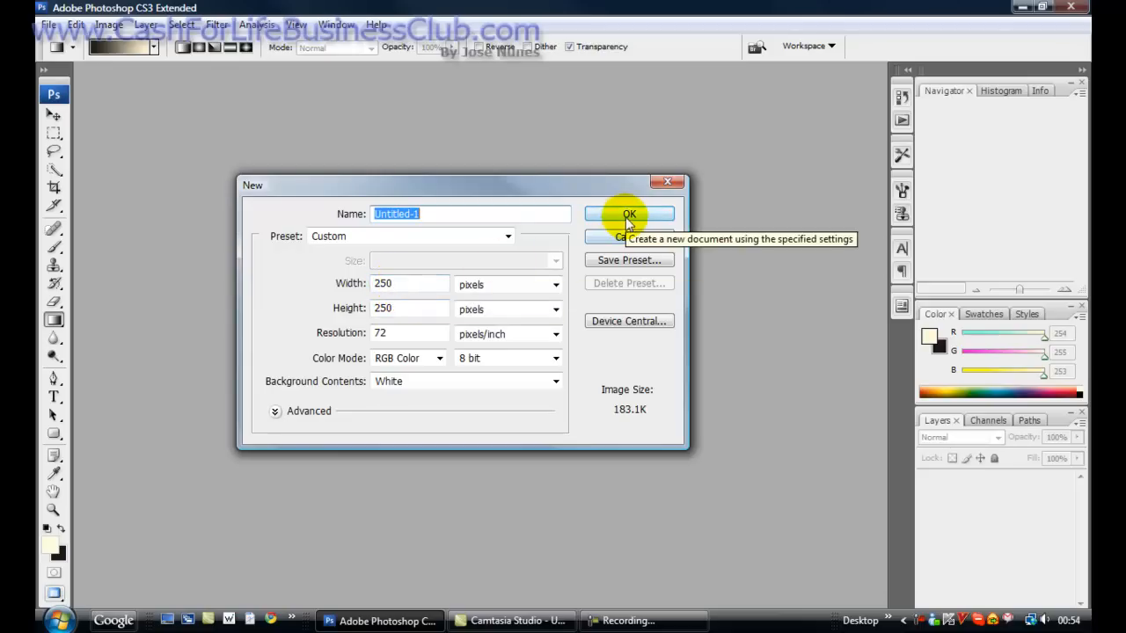
left_click(630, 214)
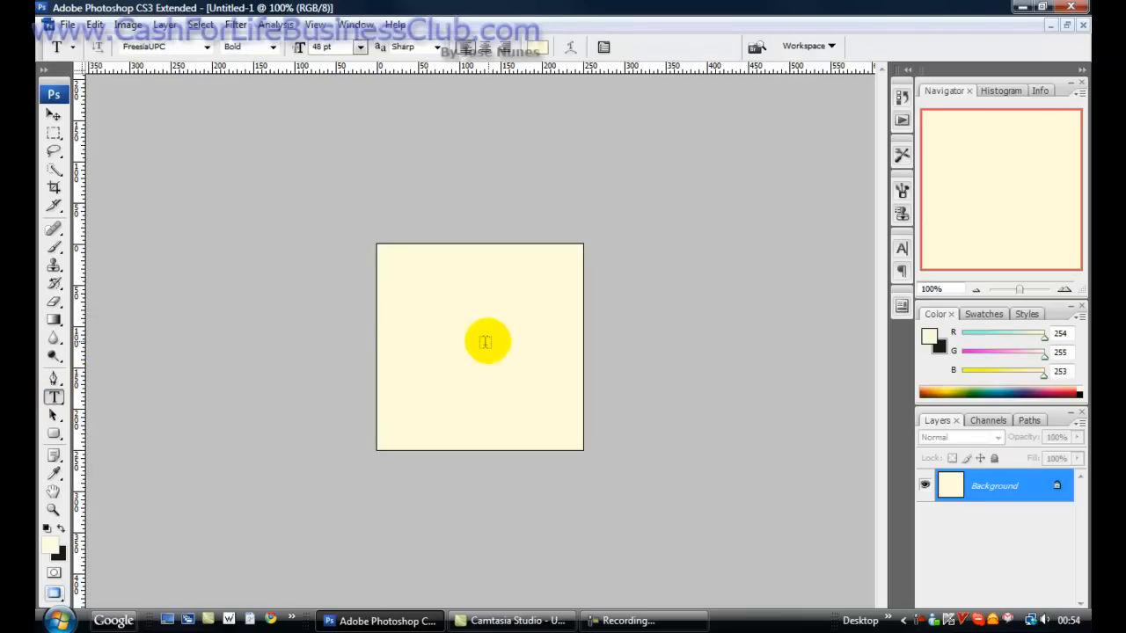
- Start a text layer in the upper canvas and set its colour to red
left_click(486, 341)
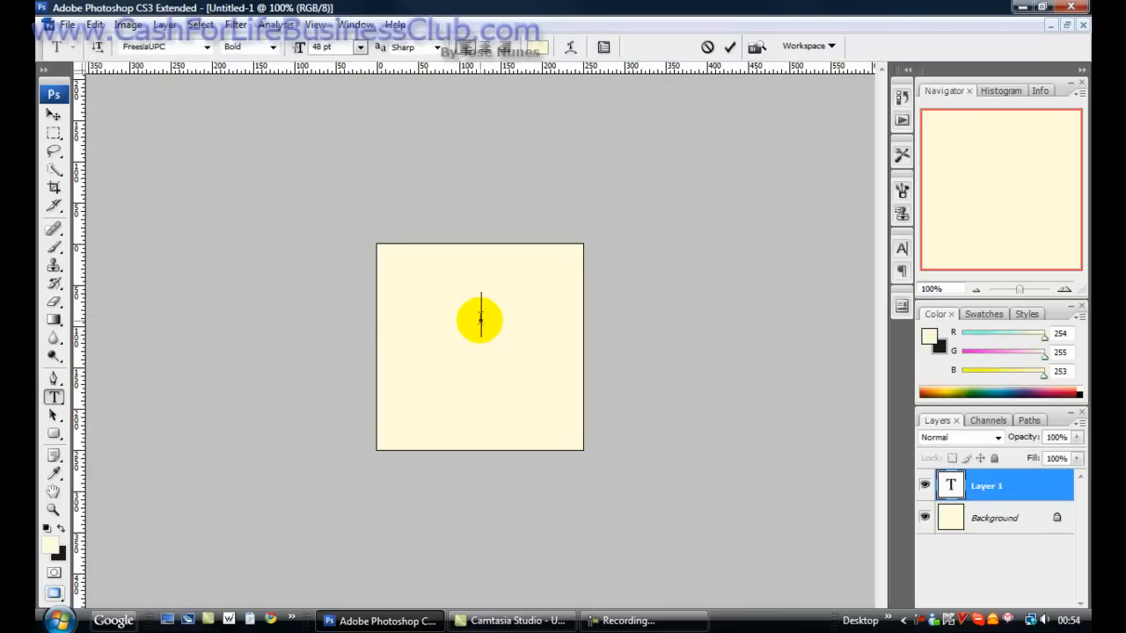
left_click(542, 317)
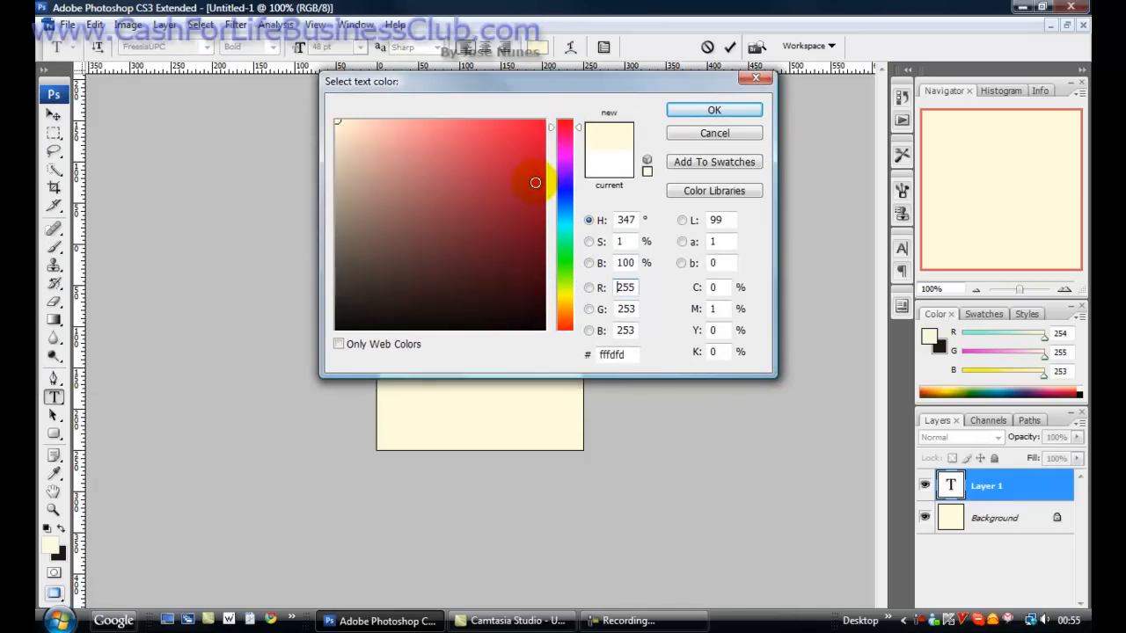
left_click(563, 332)
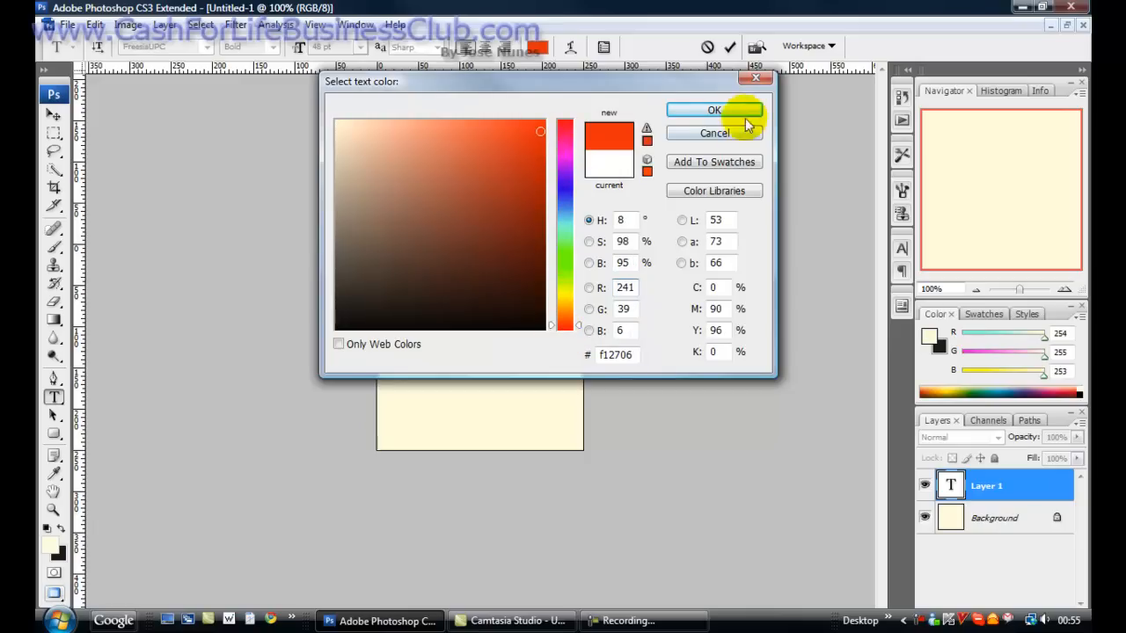
left_click(714, 109)
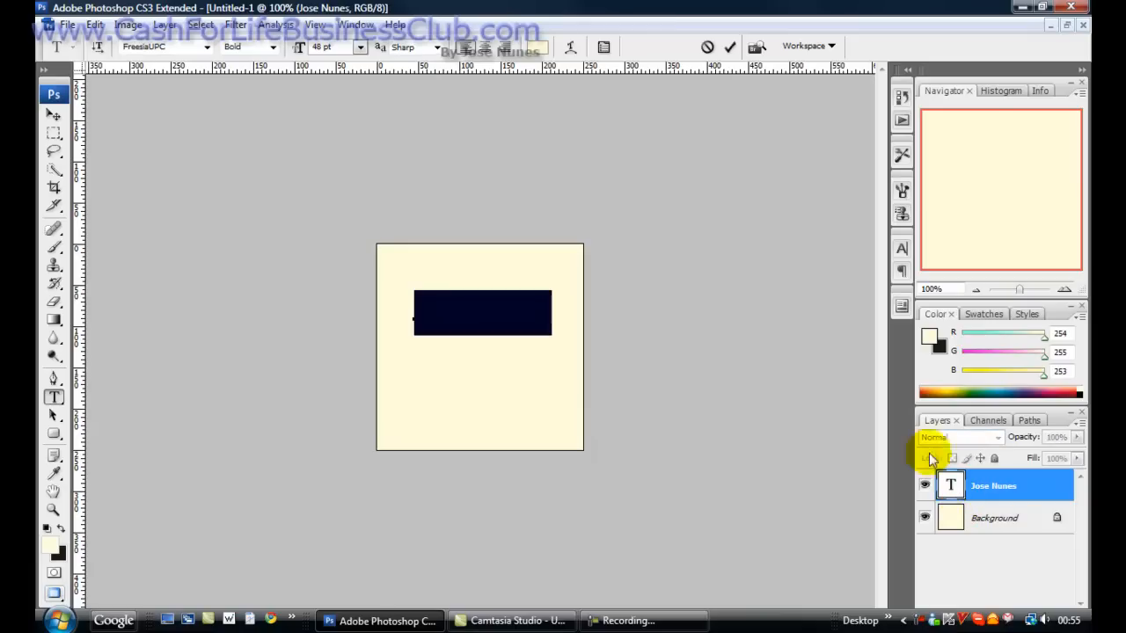
left_click(931, 457)
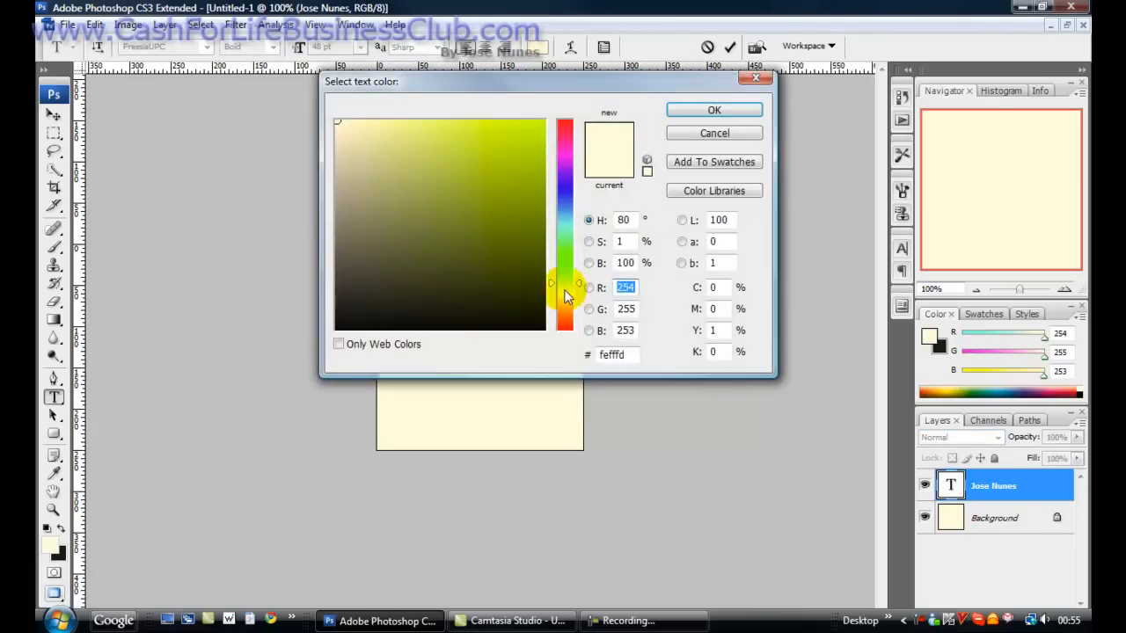
left_click(554, 324)
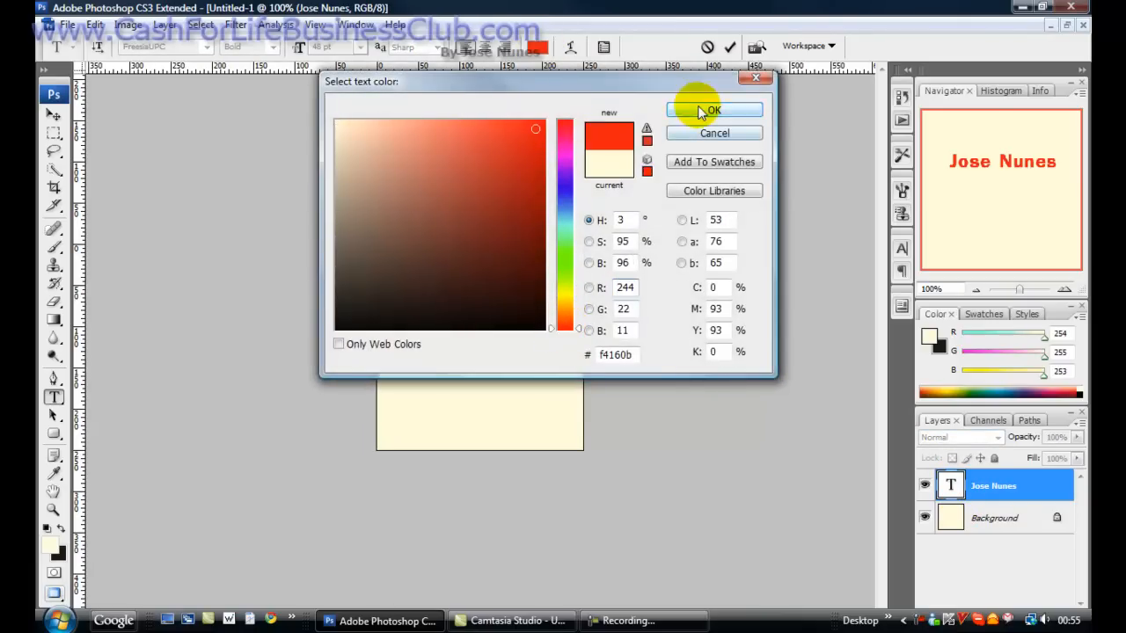
left_click(714, 109)
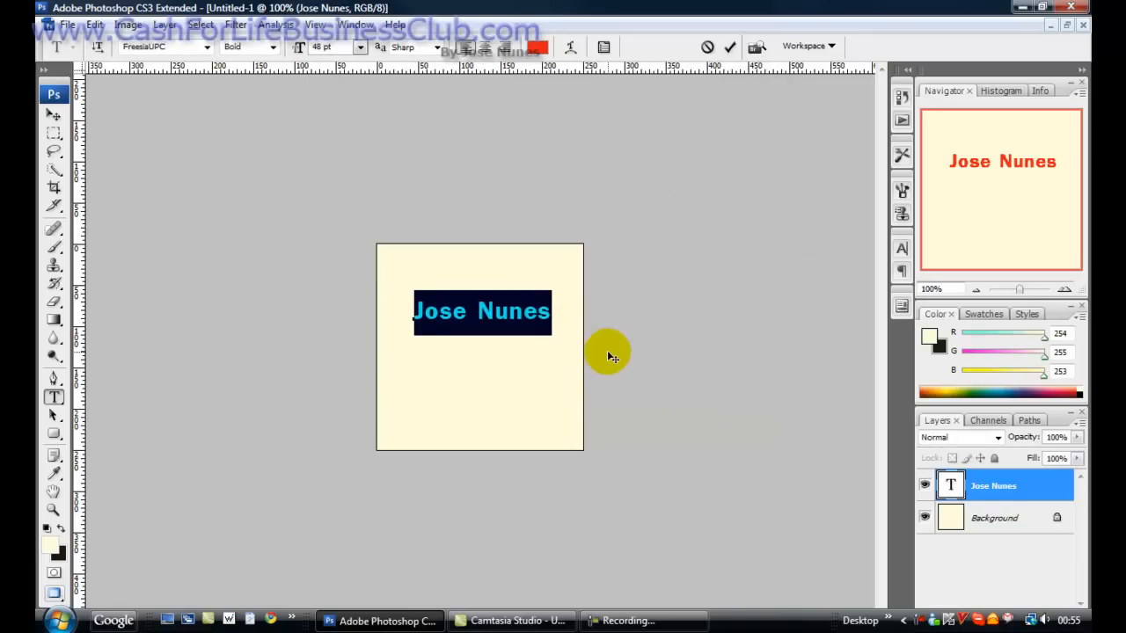
mouse_move(491, 362)
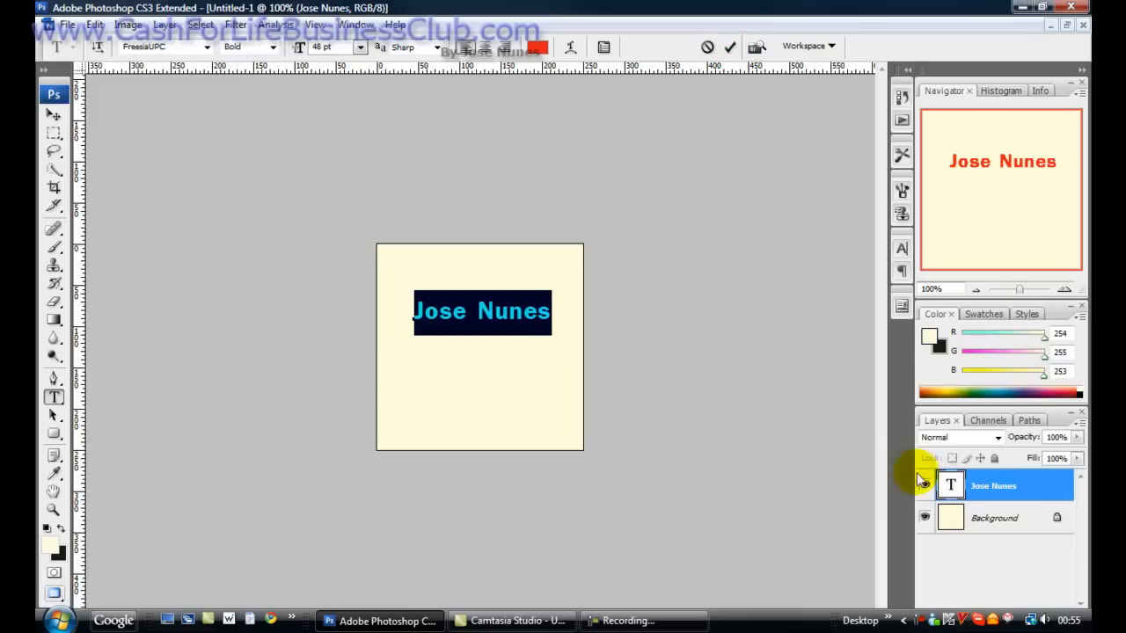
left_click(729, 46)
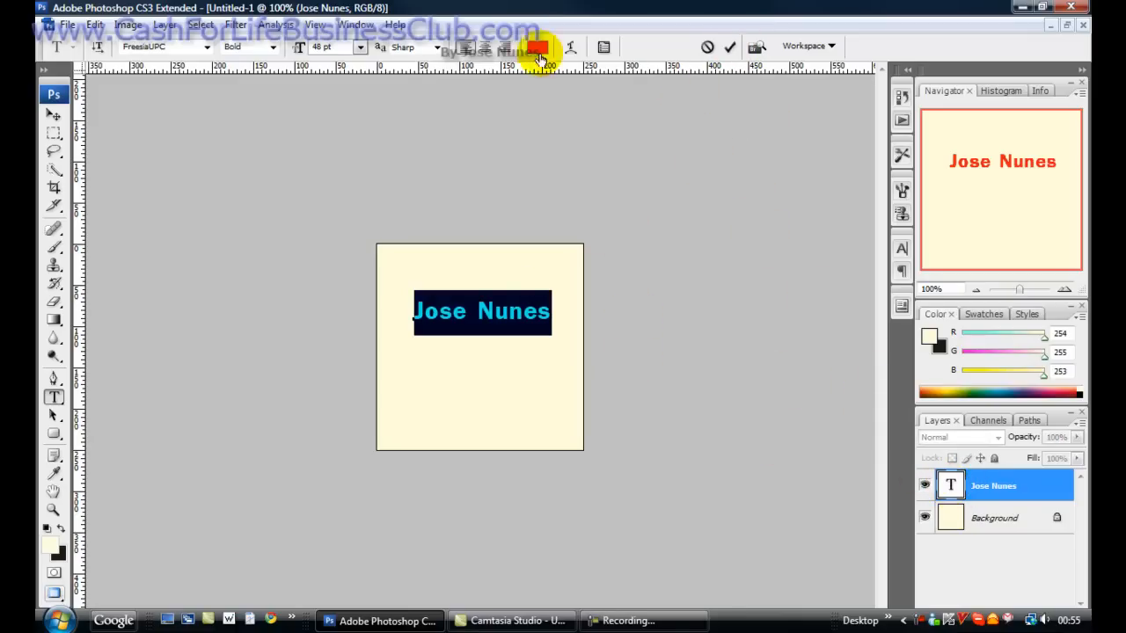
left_click(539, 46)
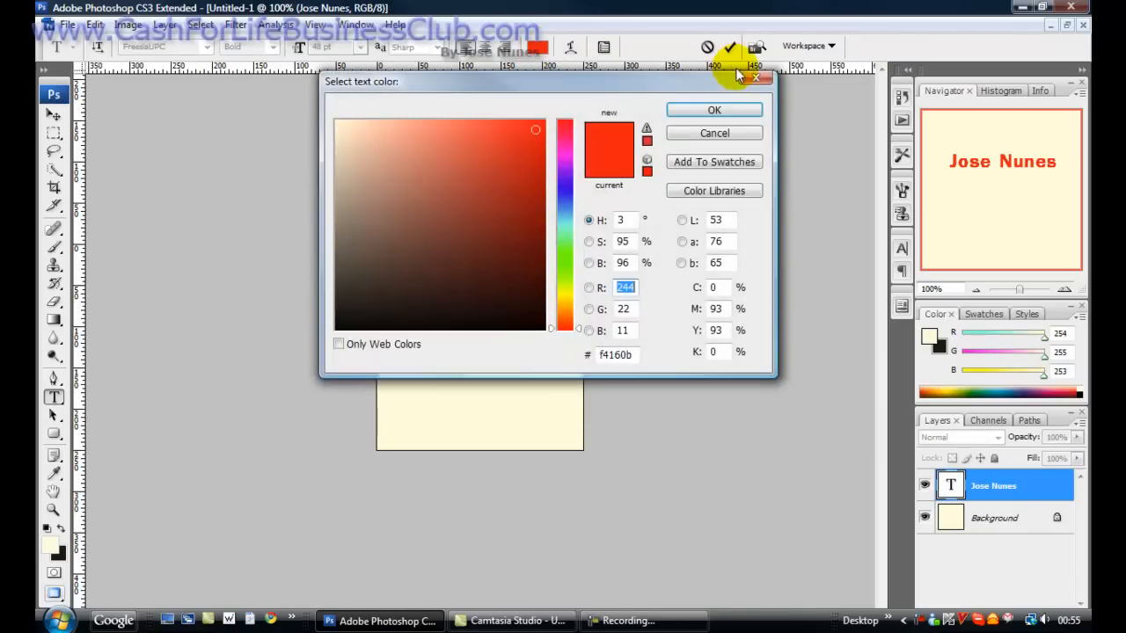
left_click(715, 109)
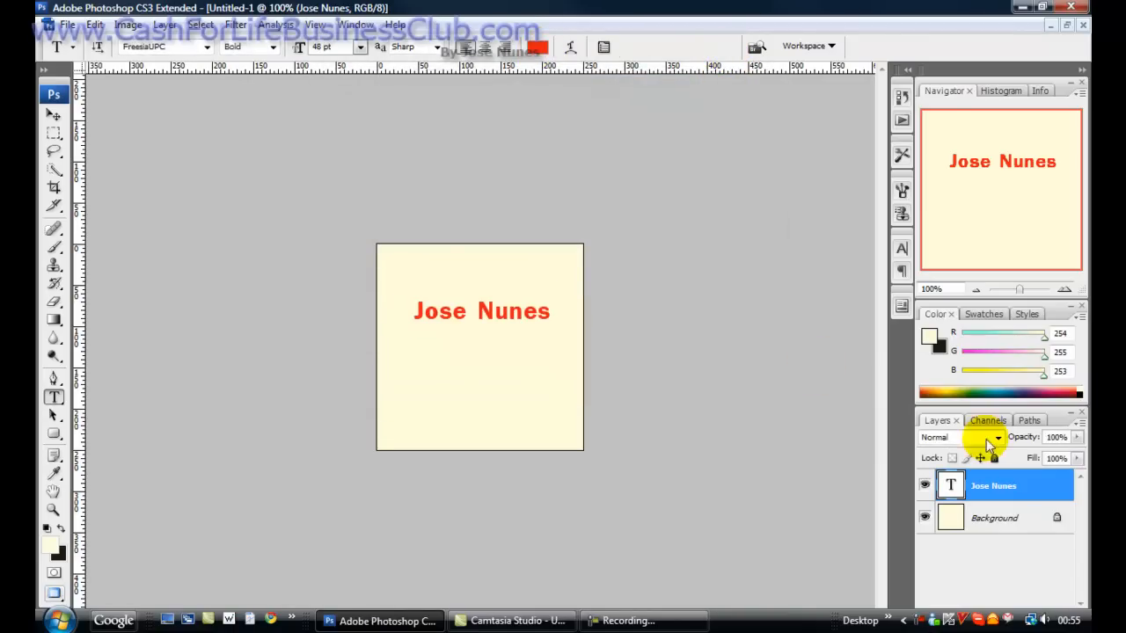
mouse_move(1056, 602)
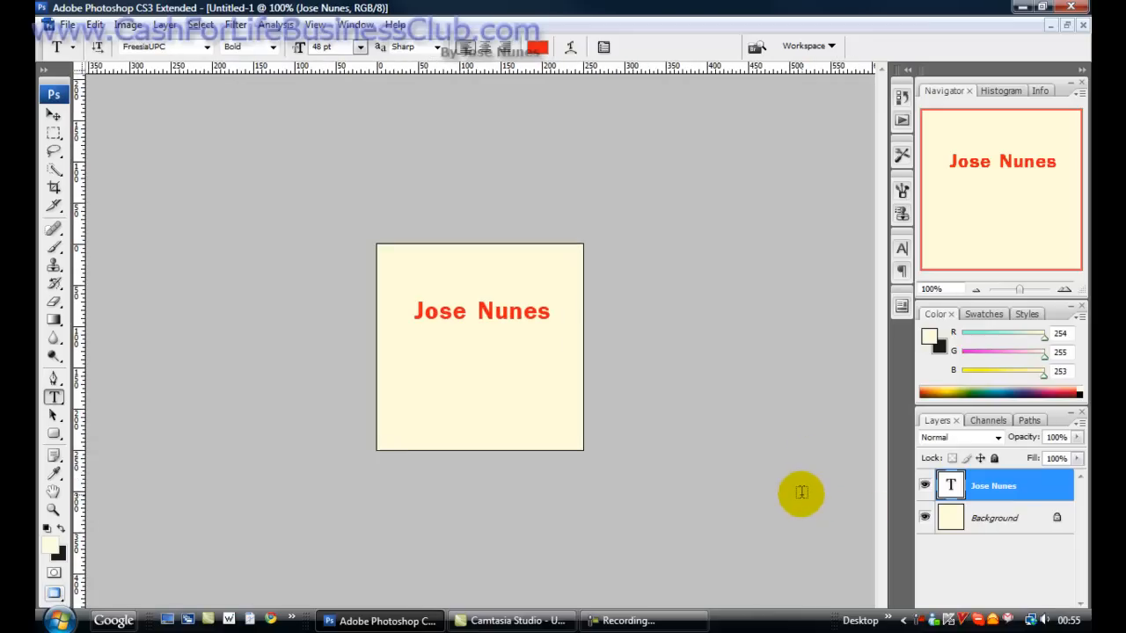
mouse_move(788, 626)
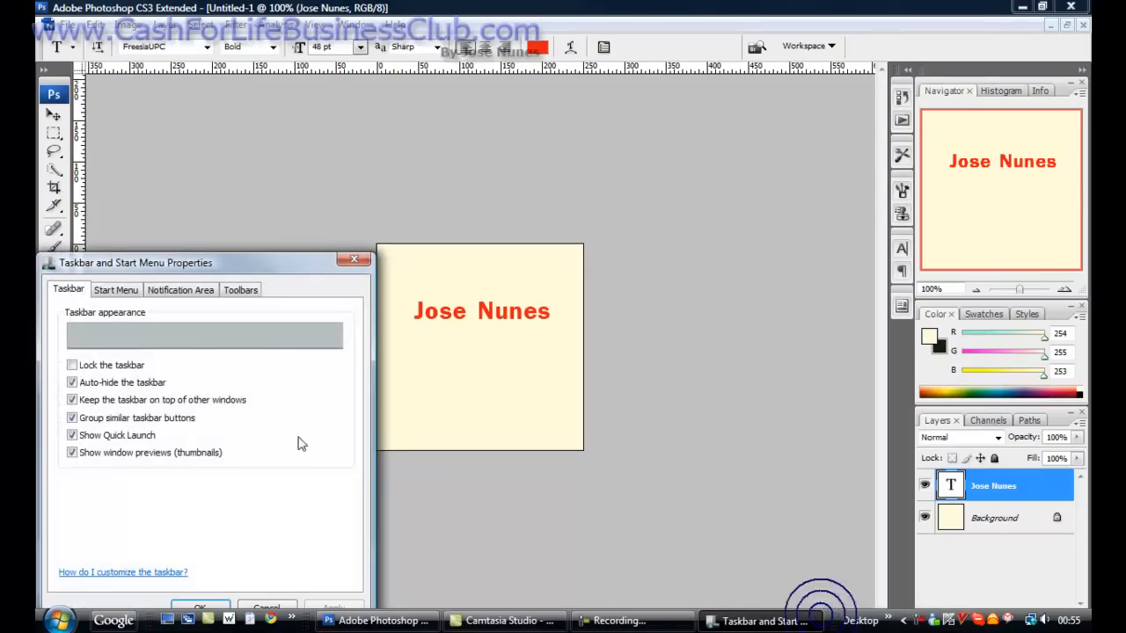
- Untick Auto-hide the taskbar in Taskbar and Start Menu Properties and apply it
left_click(71, 364)
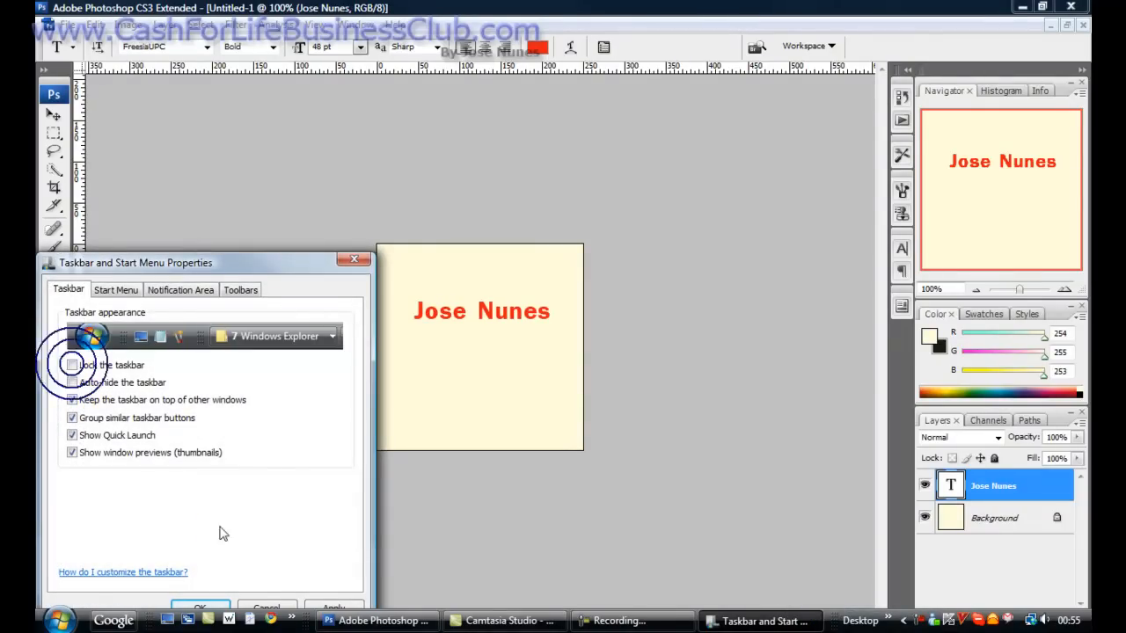
left_click(70, 364)
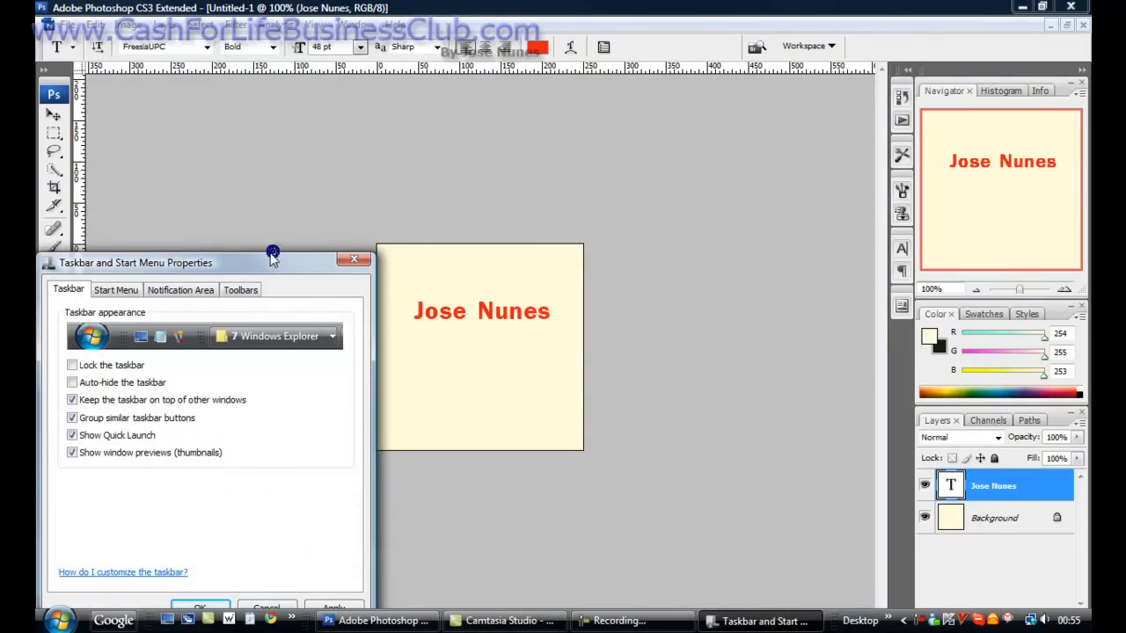
left_click(350, 535)
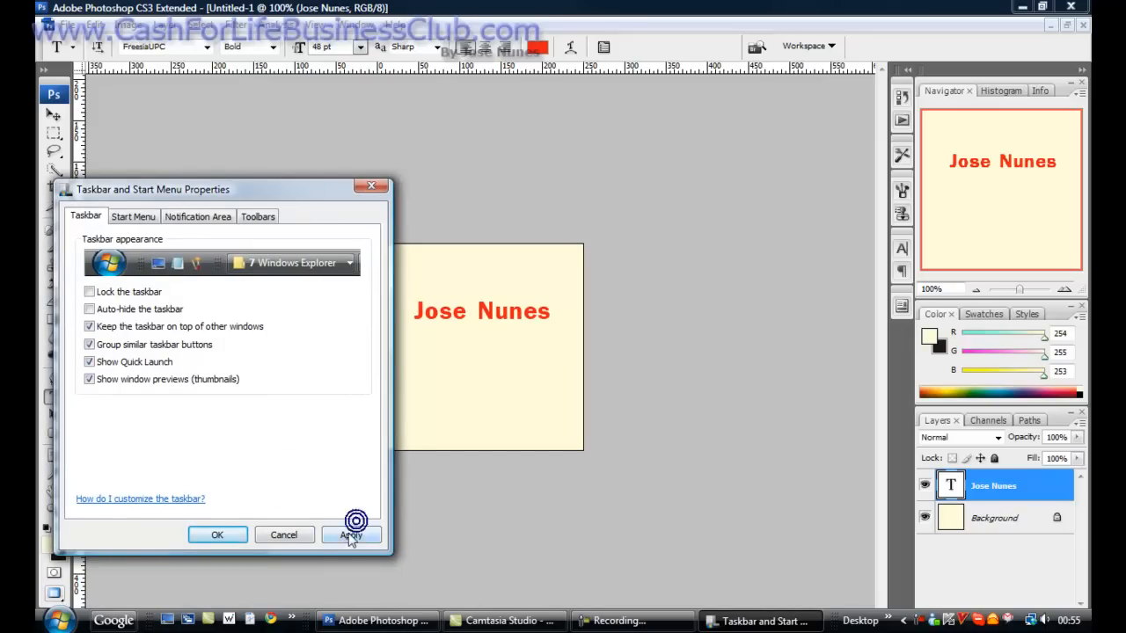
left_click(350, 534)
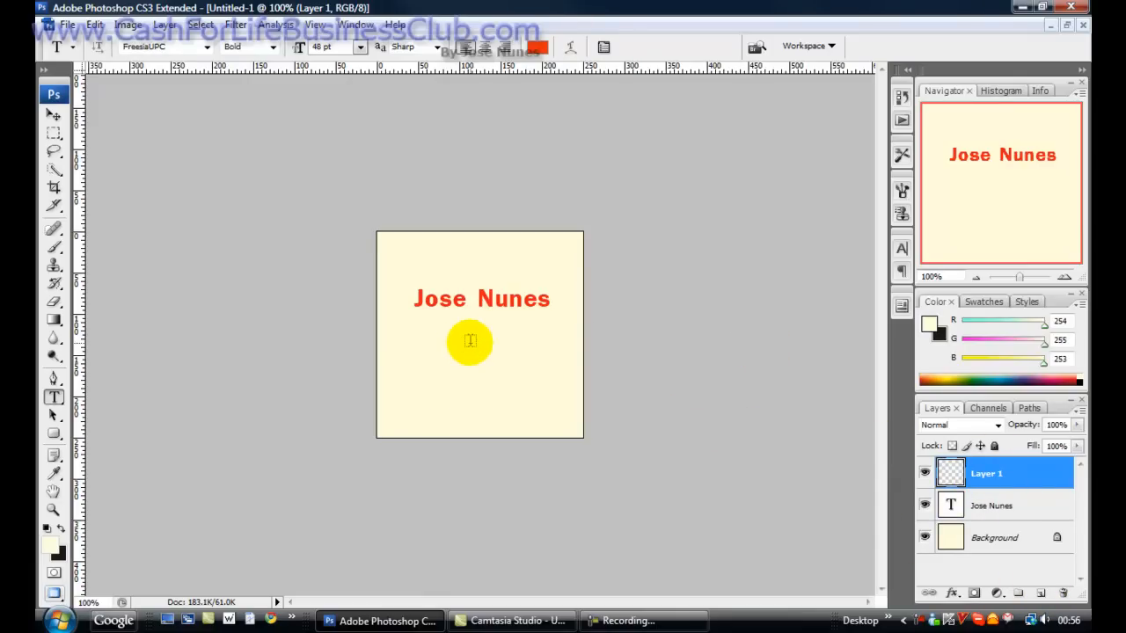
left_click(444, 342)
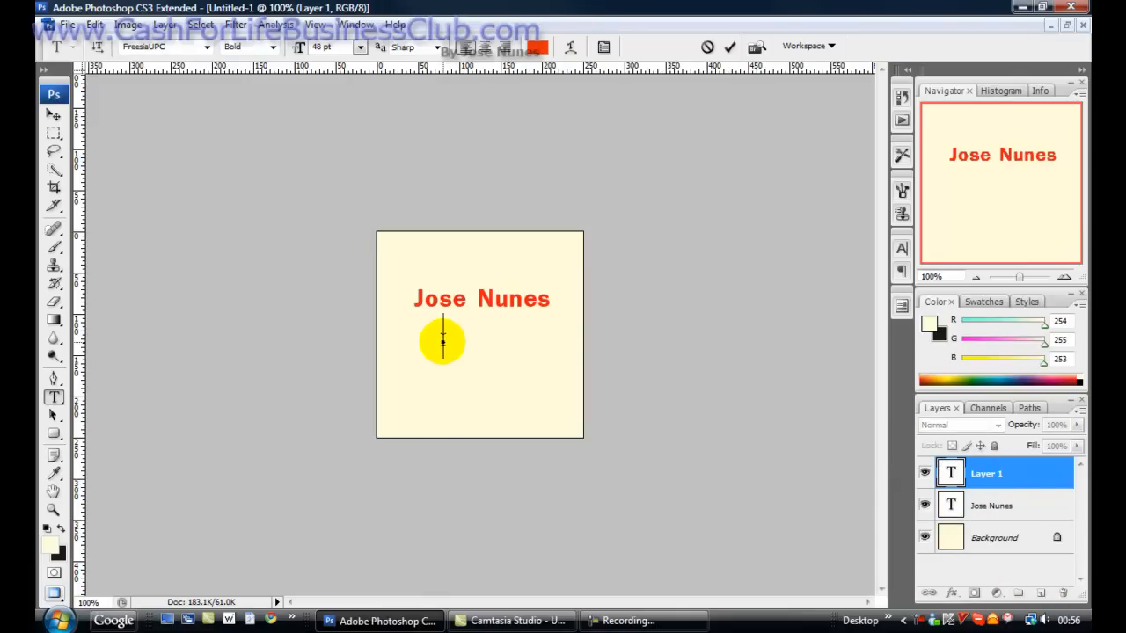
type("Jose Nunes")
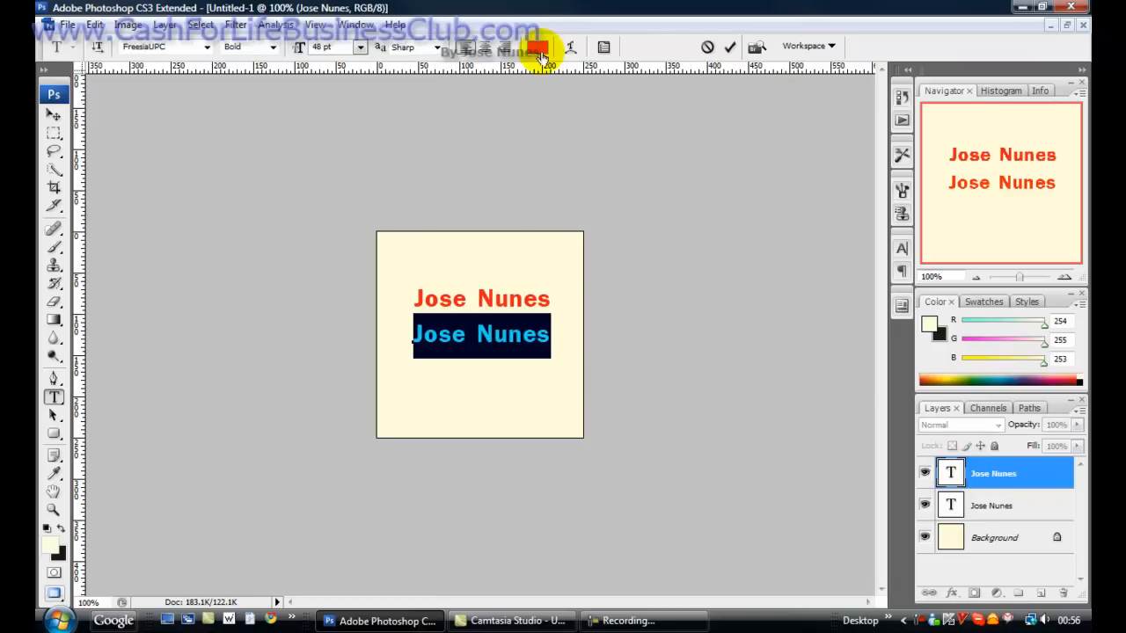
left_click(538, 46)
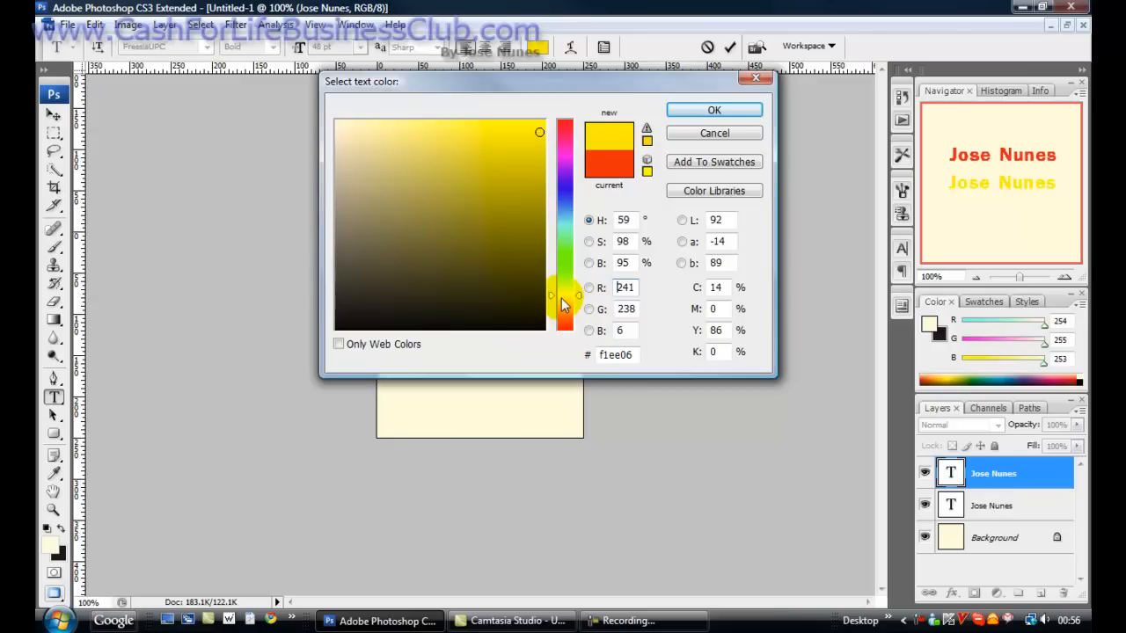
left_click_drag(563, 306, 566, 297)
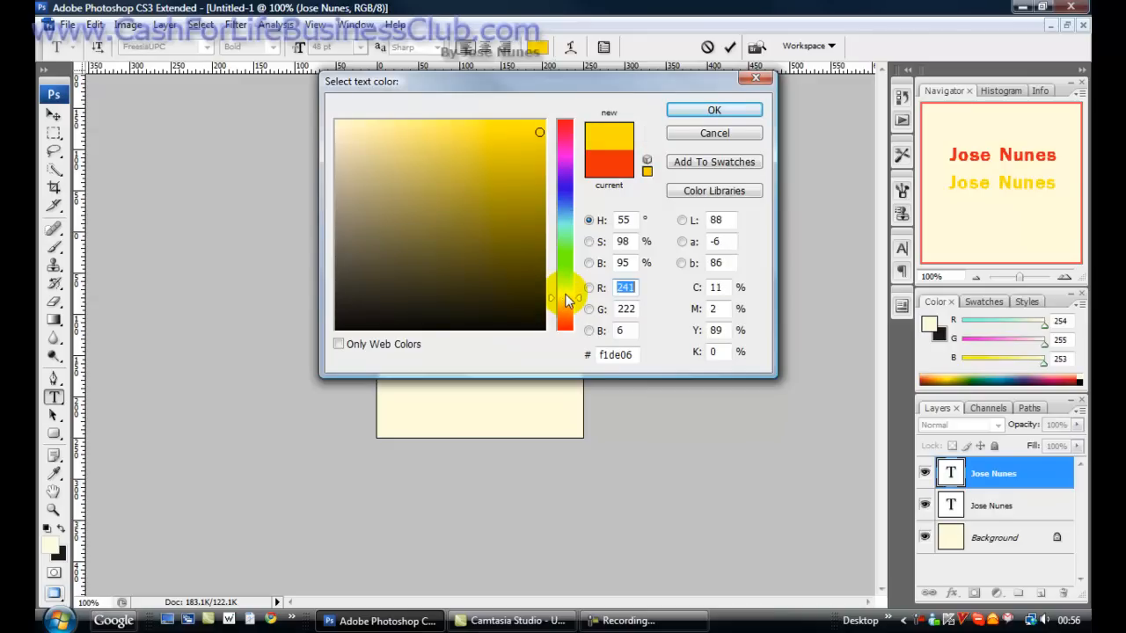
- Confirm the yellow text colour and commit the second name line
left_click(502, 179)
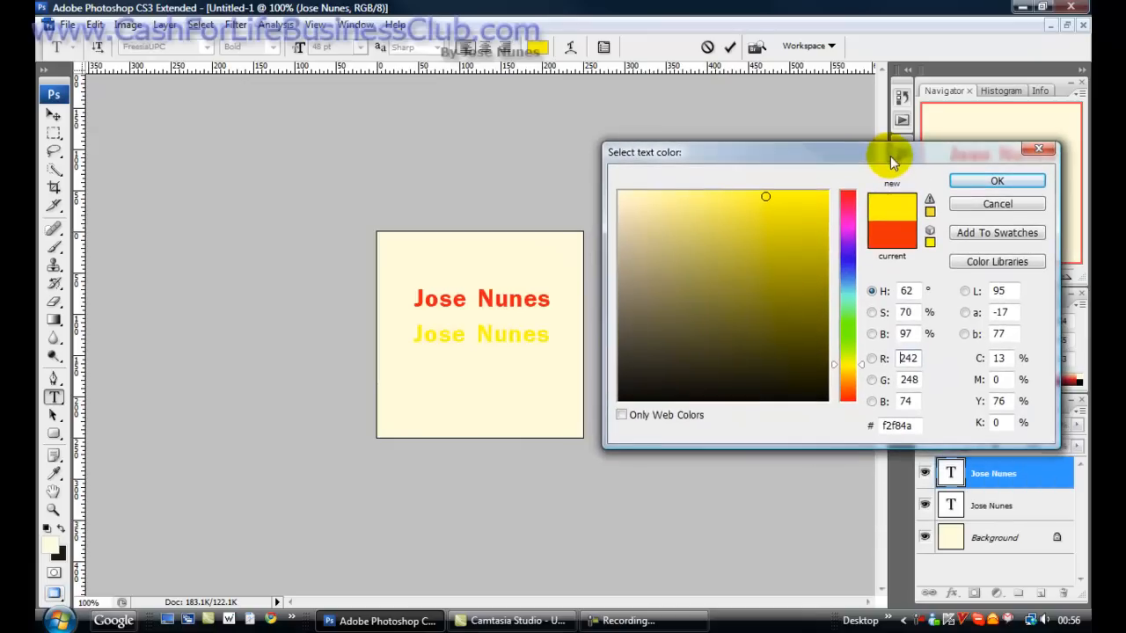
mouse_move(915, 197)
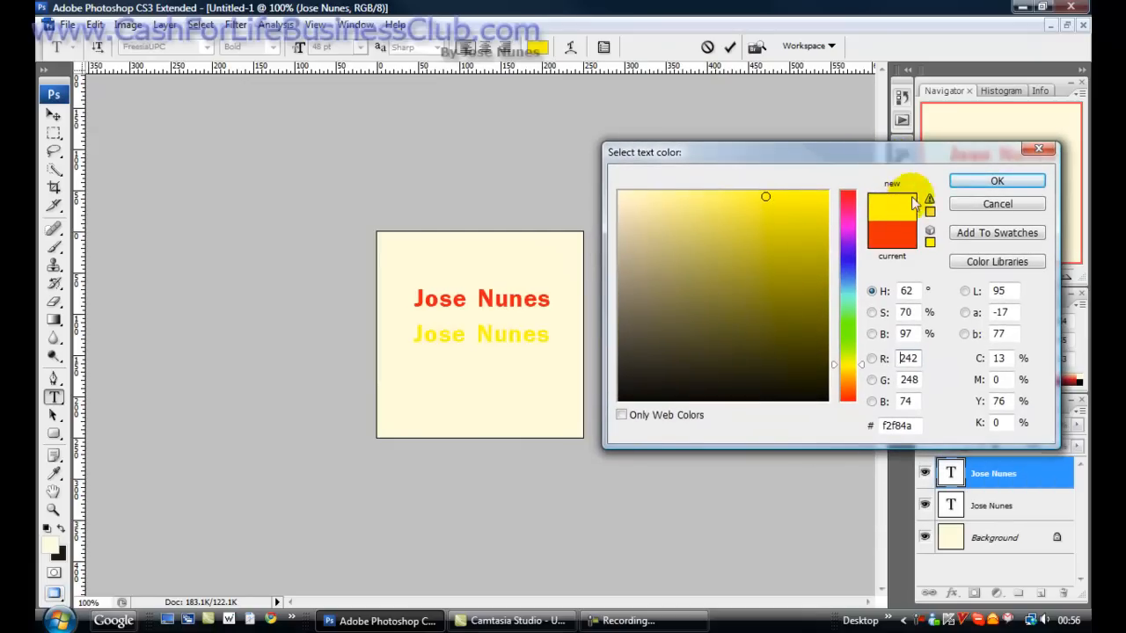
left_click(996, 180)
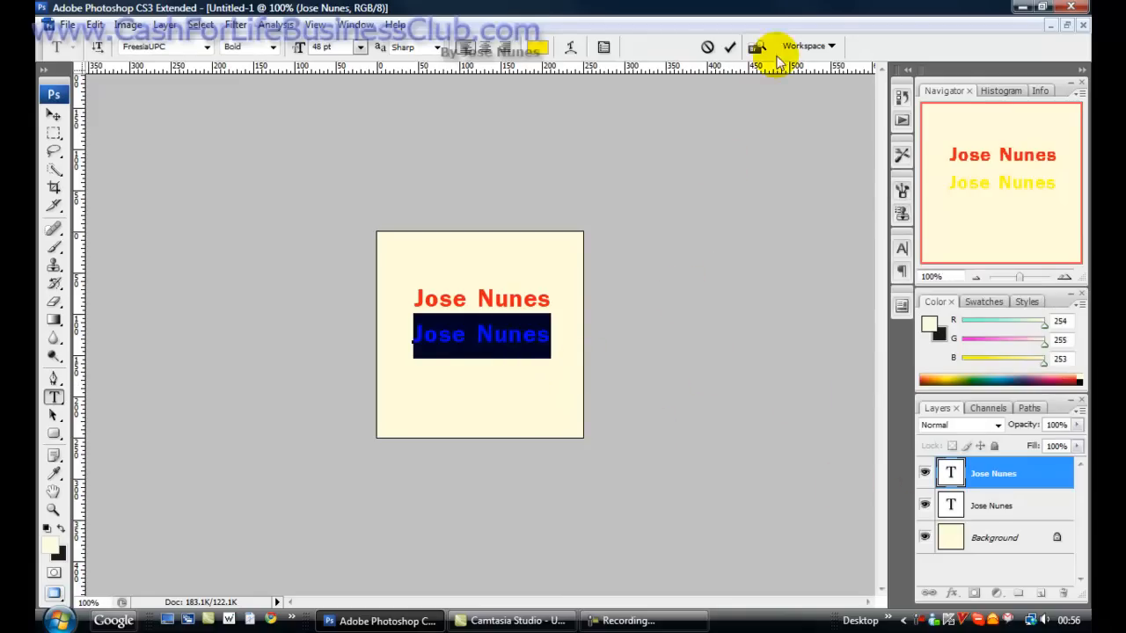
left_click(730, 46)
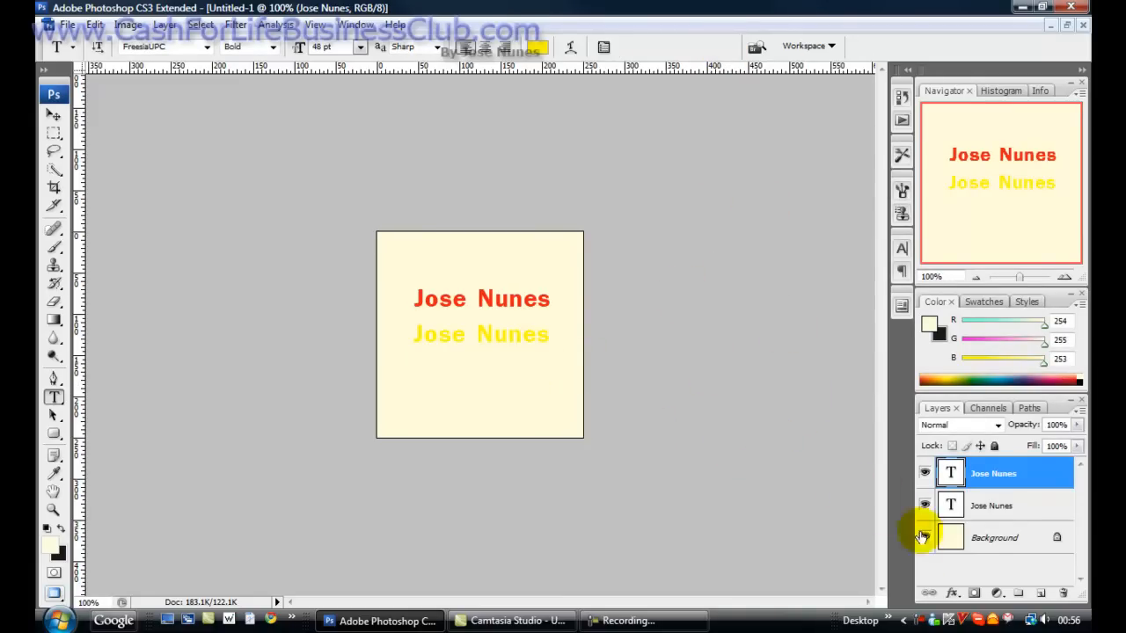
left_click(1041, 591)
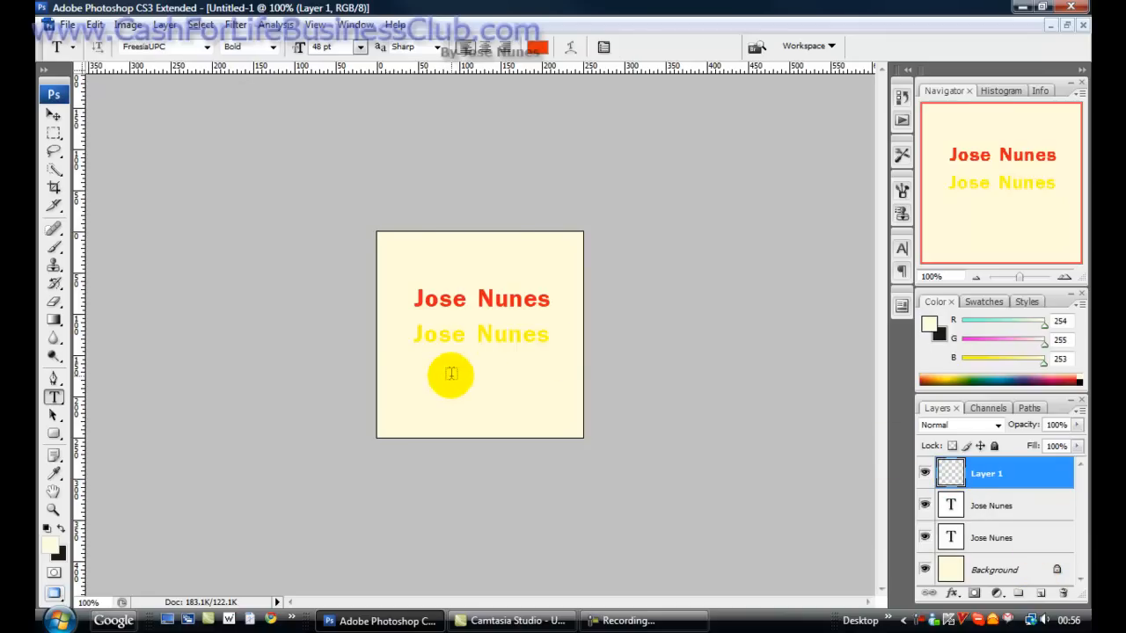
type("Jose nunes")
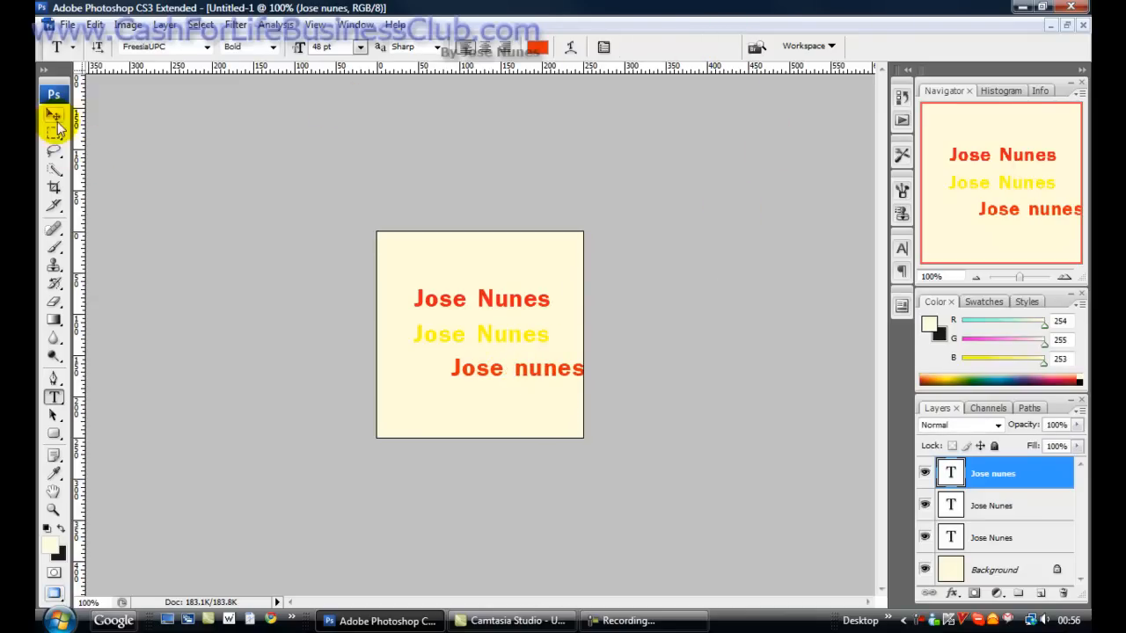
left_click(53, 115)
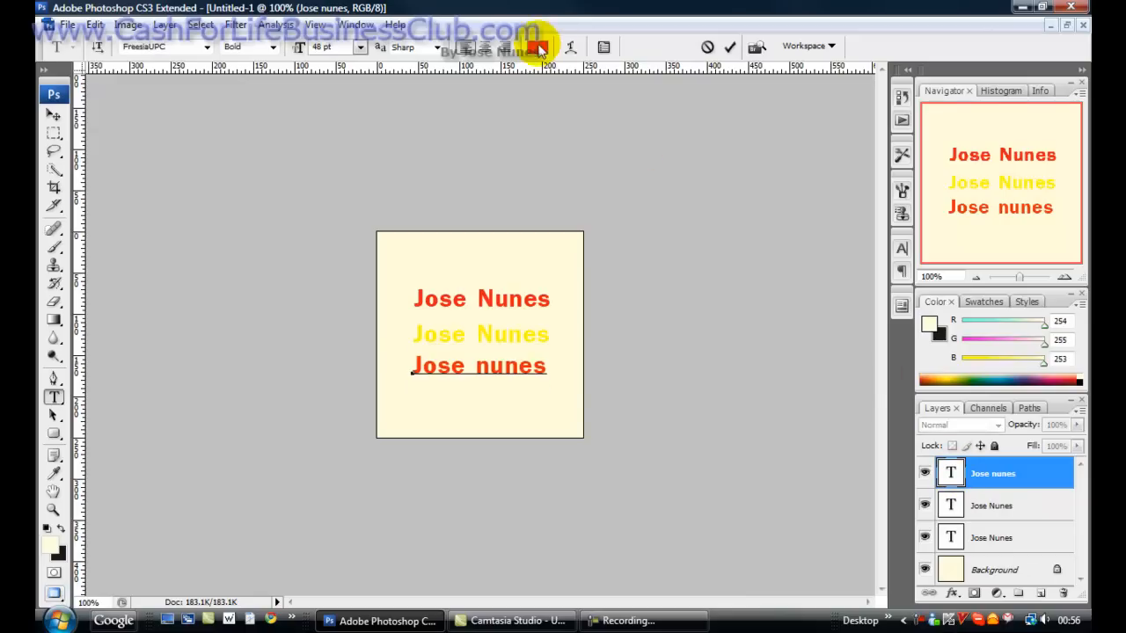
left_click(538, 46)
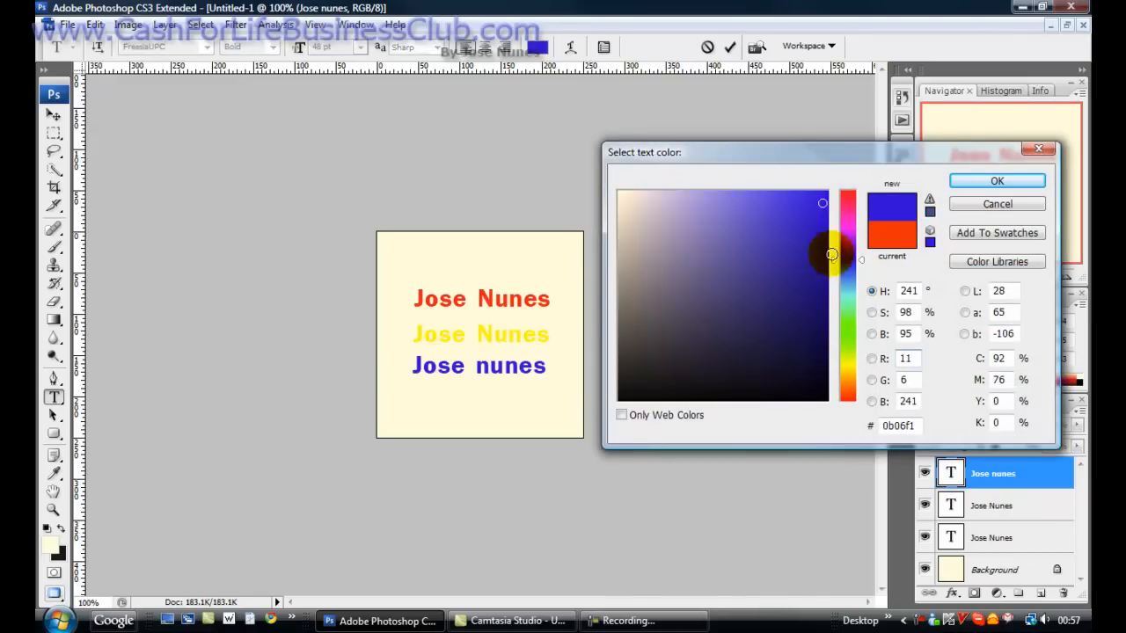
left_click(822, 231)
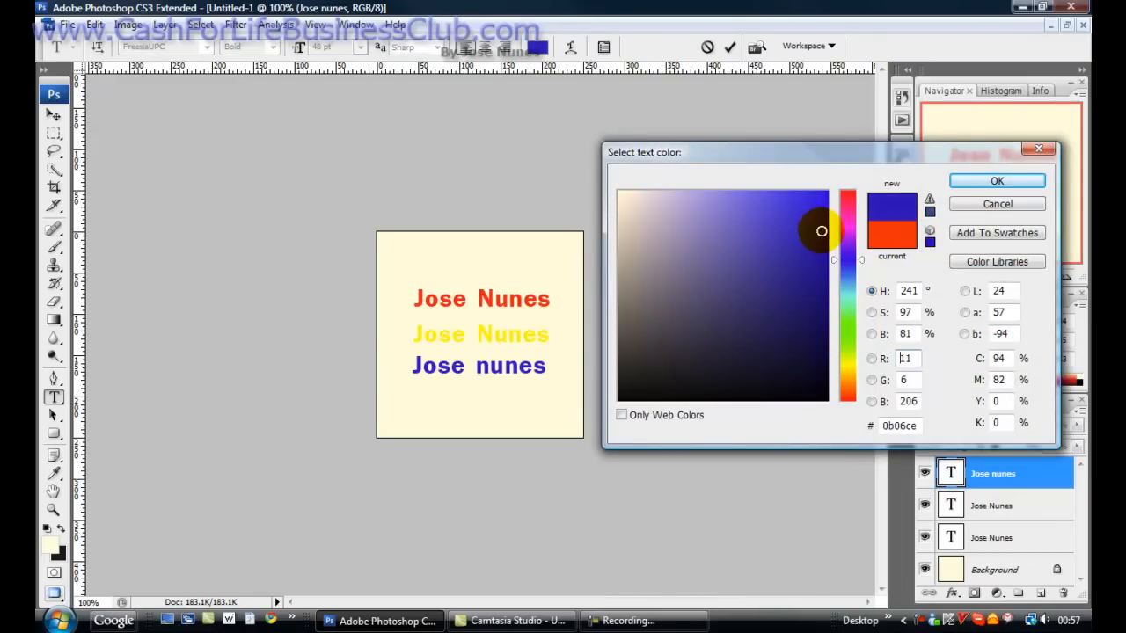
left_click(996, 180)
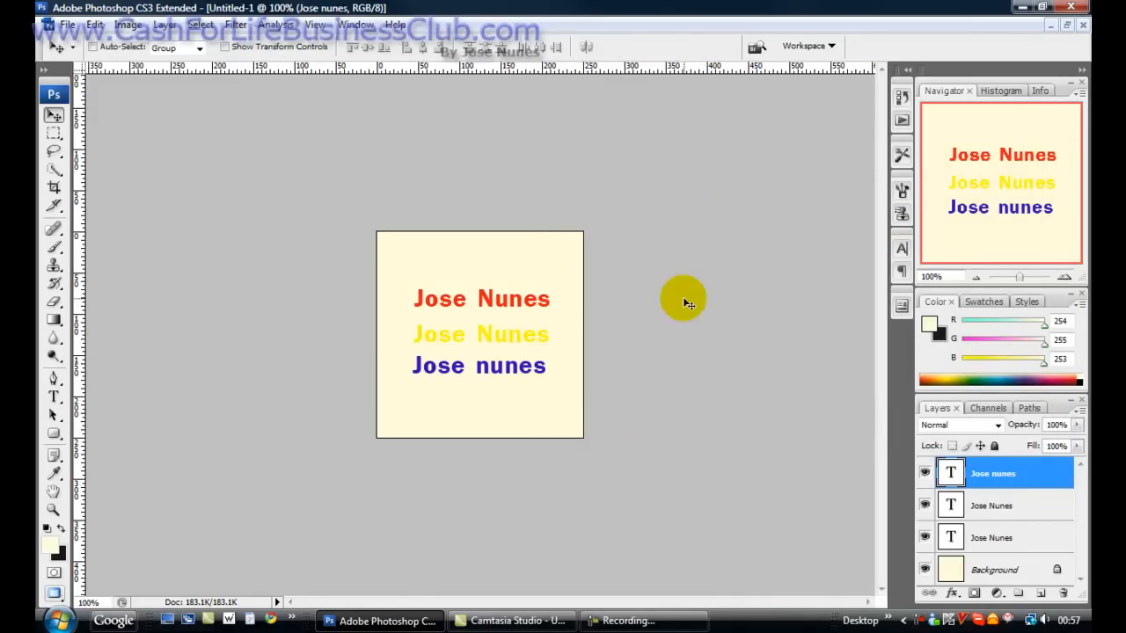
mouse_move(897, 545)
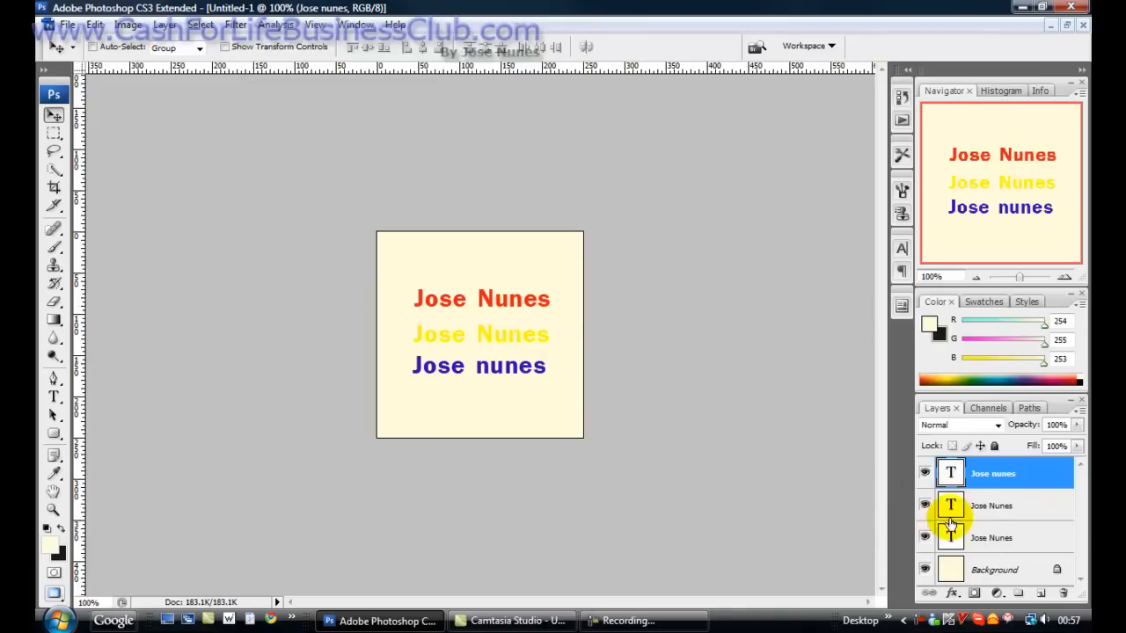
- Select the lower and blue name layers to stack the lines in one spot
left_click(992, 507)
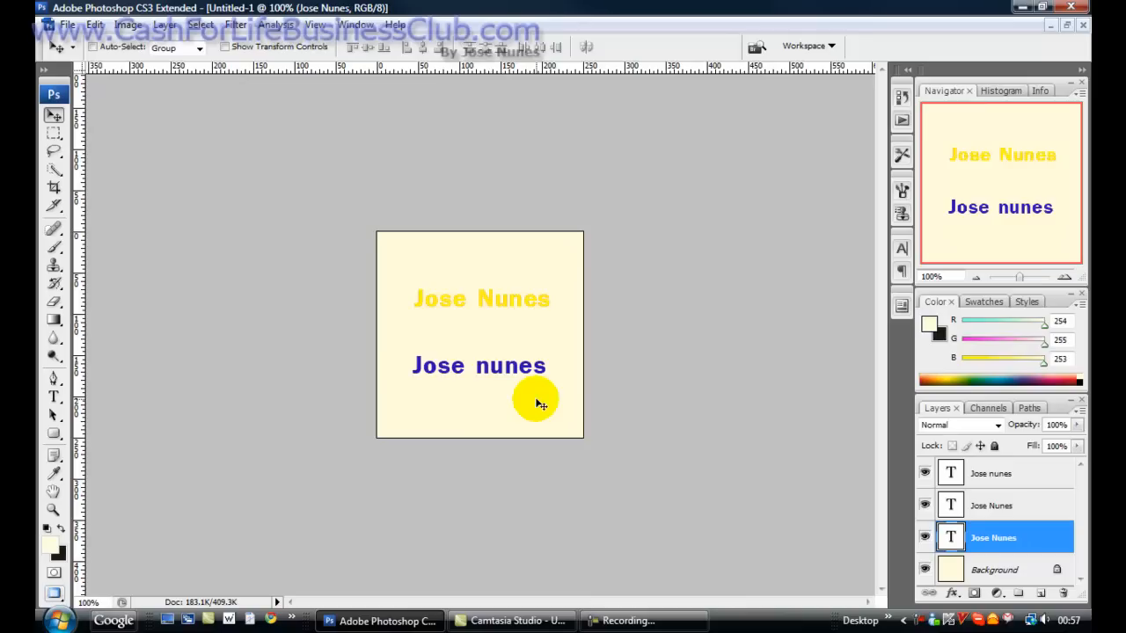
left_click(990, 473)
type("N")
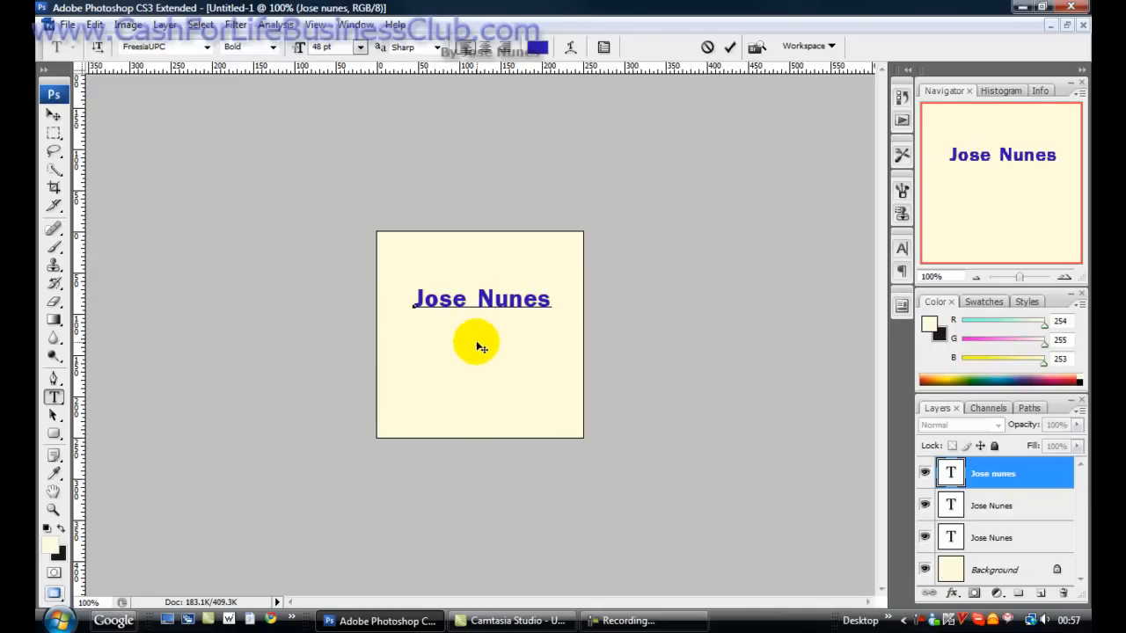
mouse_move(871, 542)
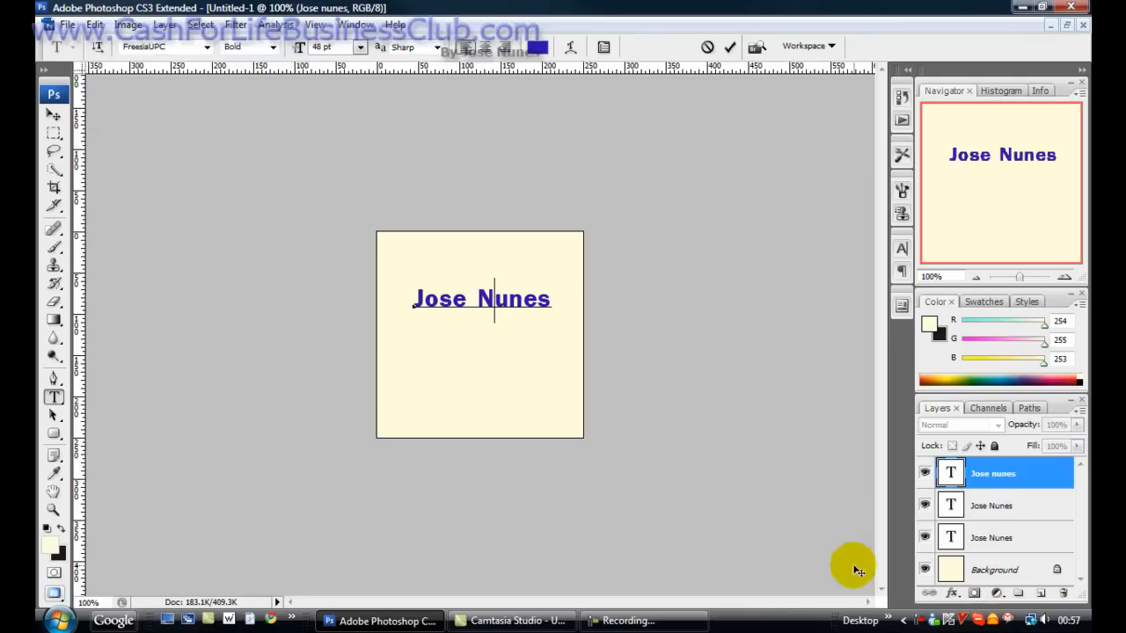
mouse_move(509, 287)
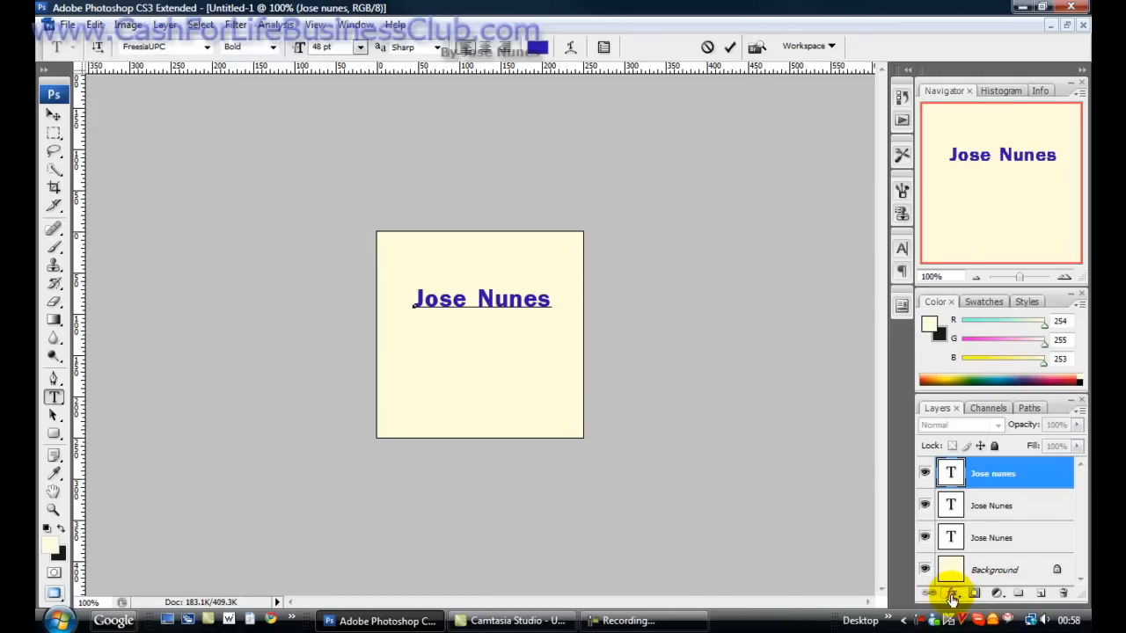
- Add a Drop Shadow layer effect to the blue name layer
left_click(950, 593)
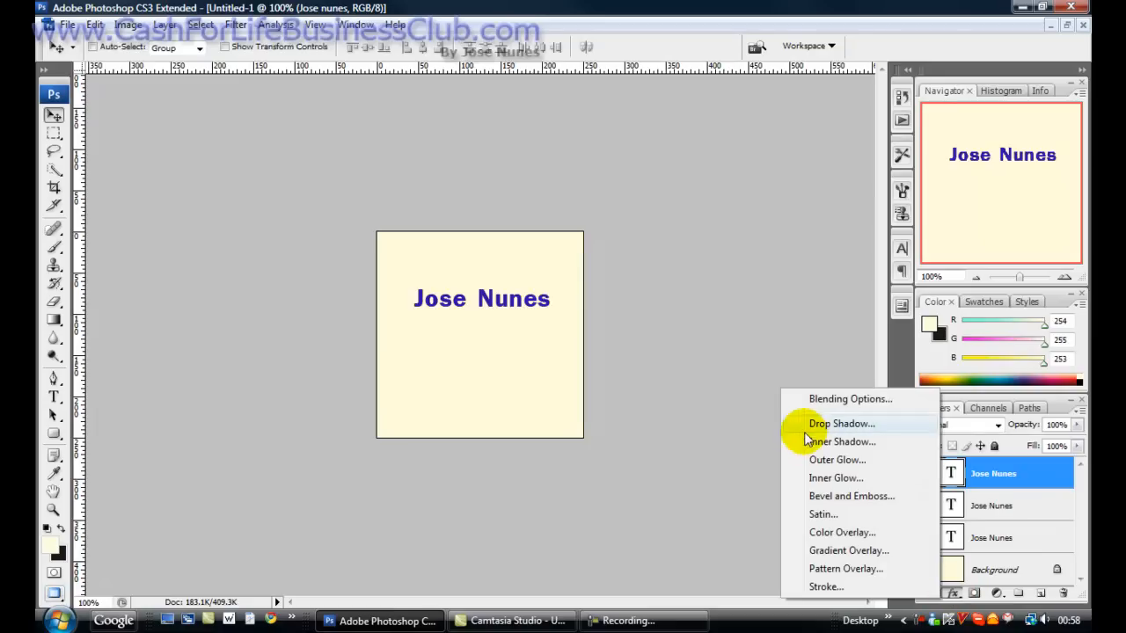
left_click(841, 422)
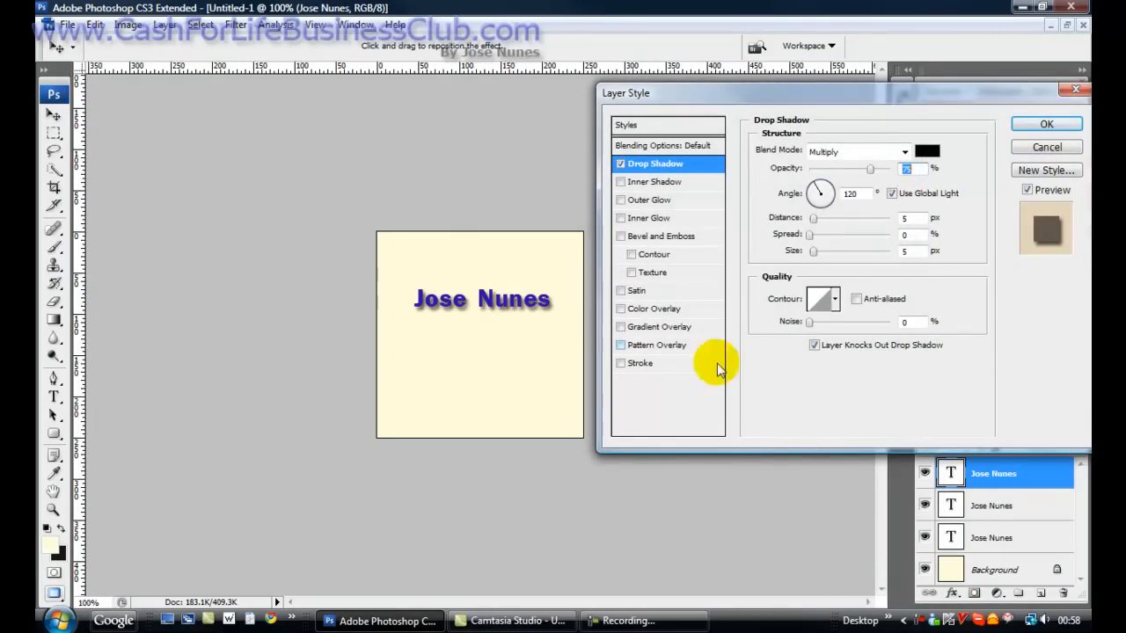
left_click(1046, 124)
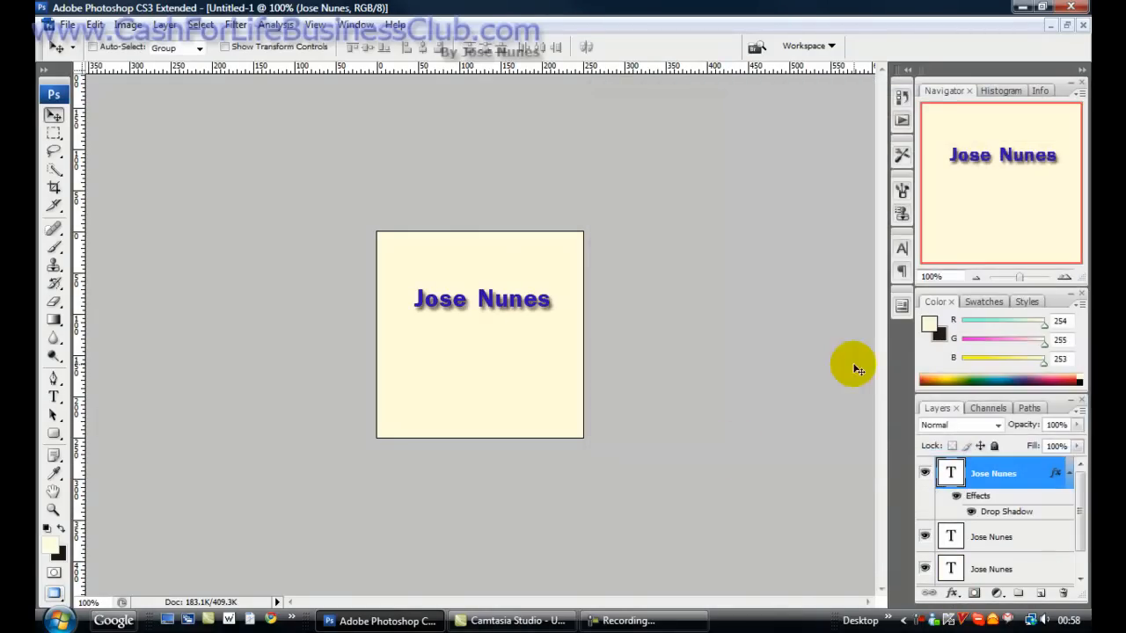
- Add a Drop Shadow effect to a second name layer as well
left_click(992, 537)
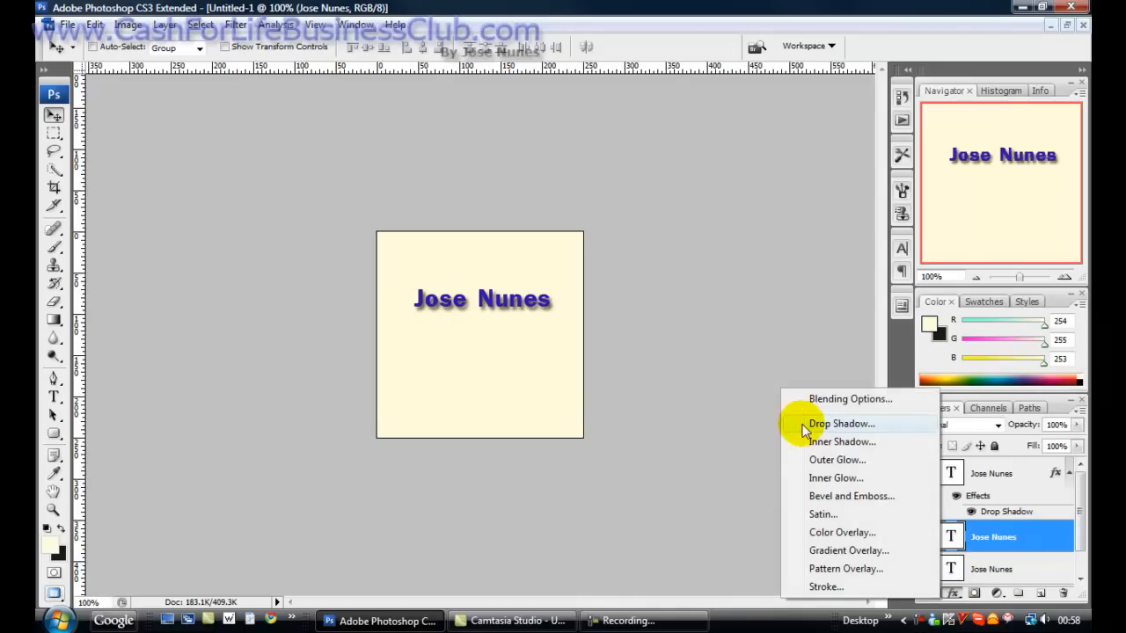
left_click(841, 423)
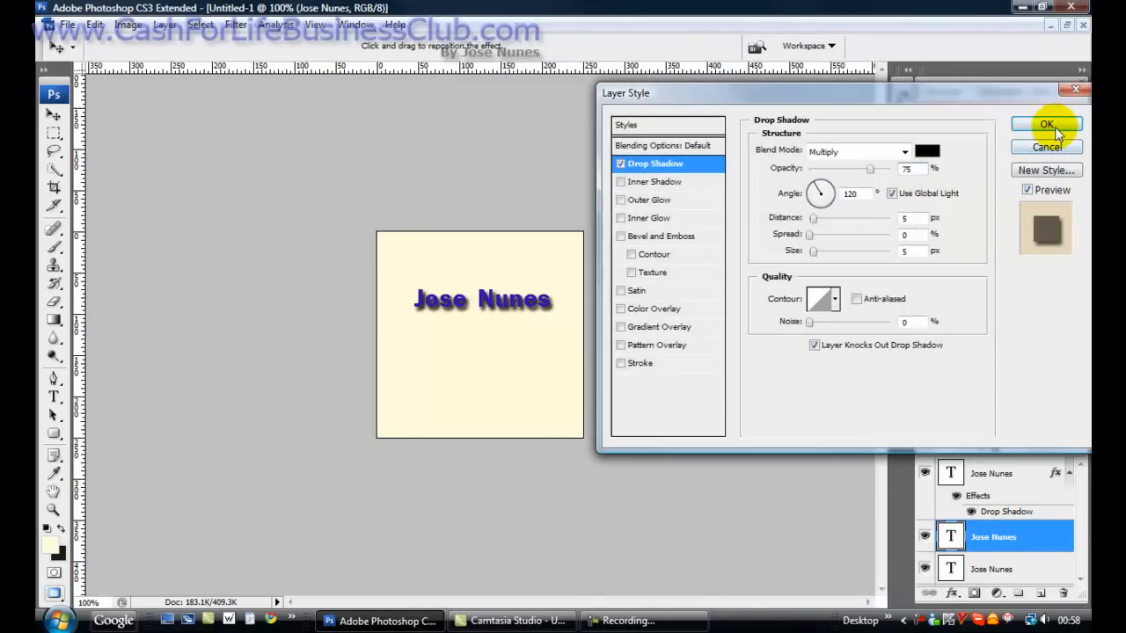
left_click(1045, 123)
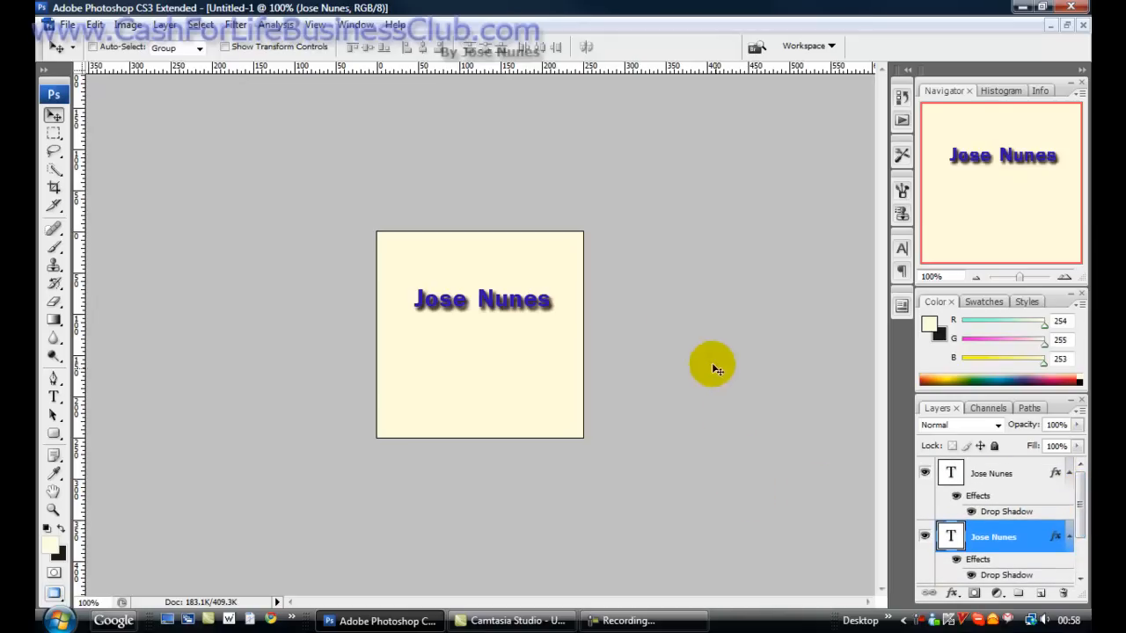
mouse_move(789, 475)
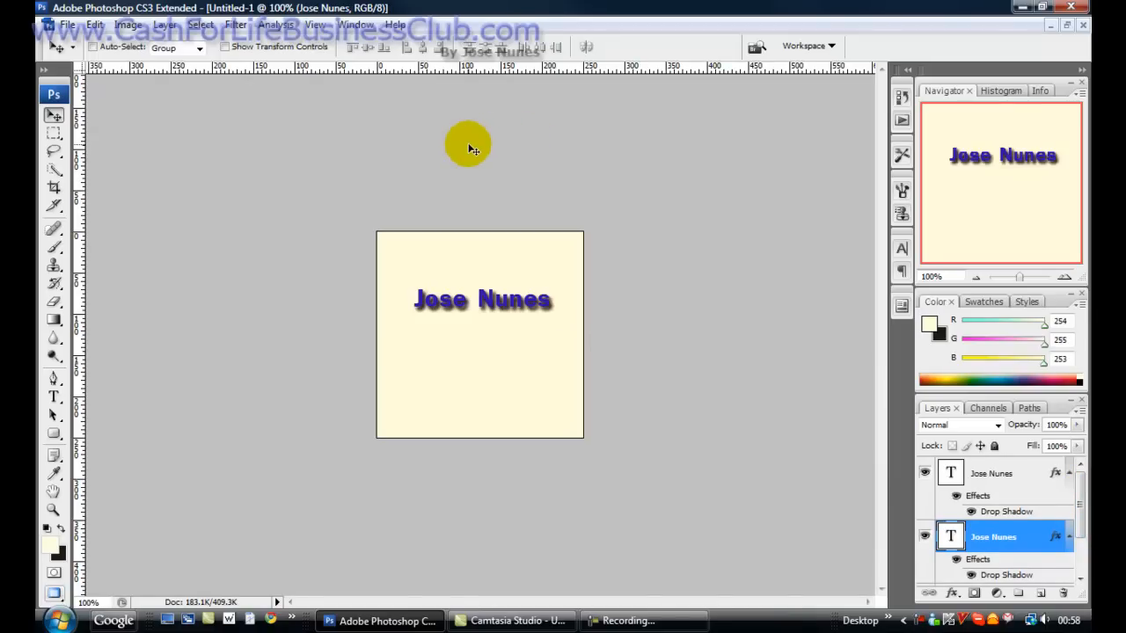
- Show the Animation (Frames) palette from the Window menu
left_click(355, 24)
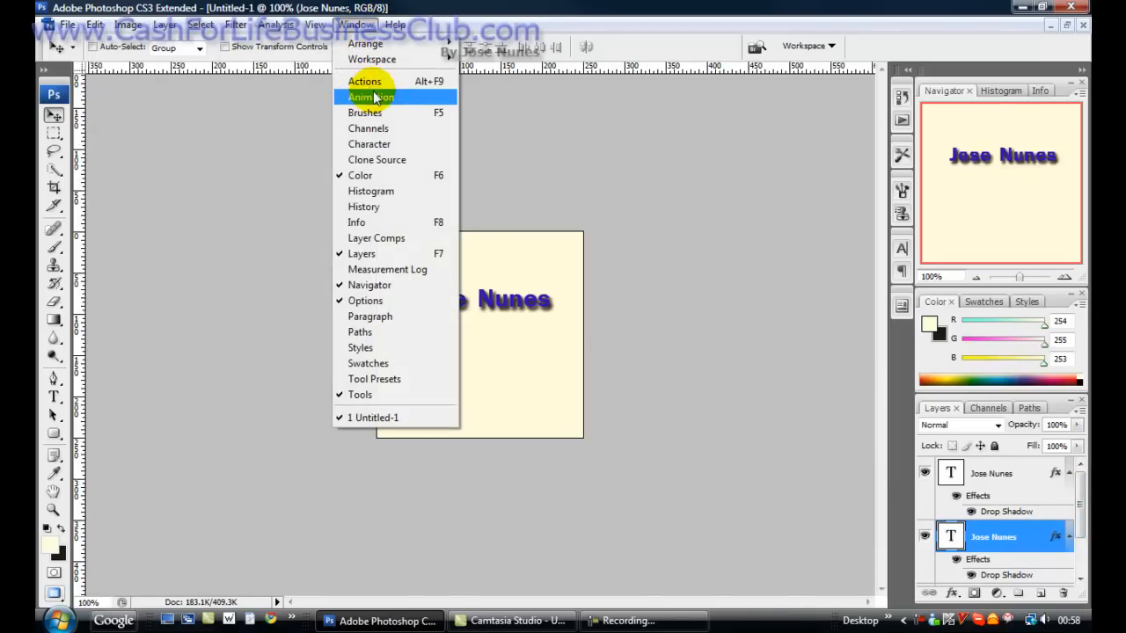
left_click(369, 97)
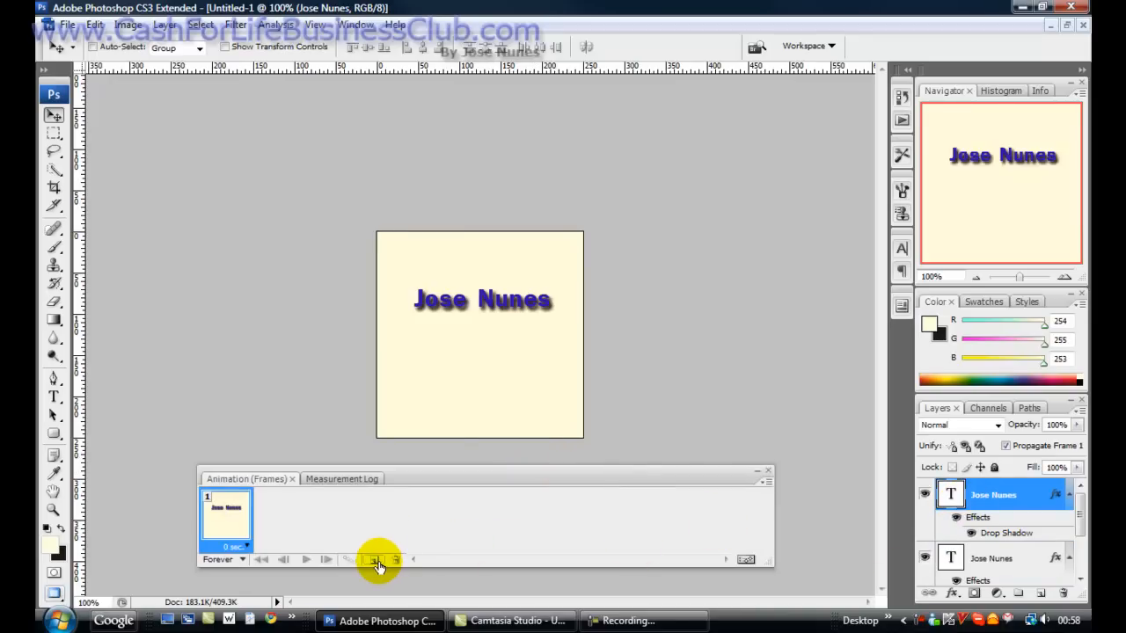
- Duplicate the frame twice to get three frames and switch to the timeline view
left_click(373, 560)
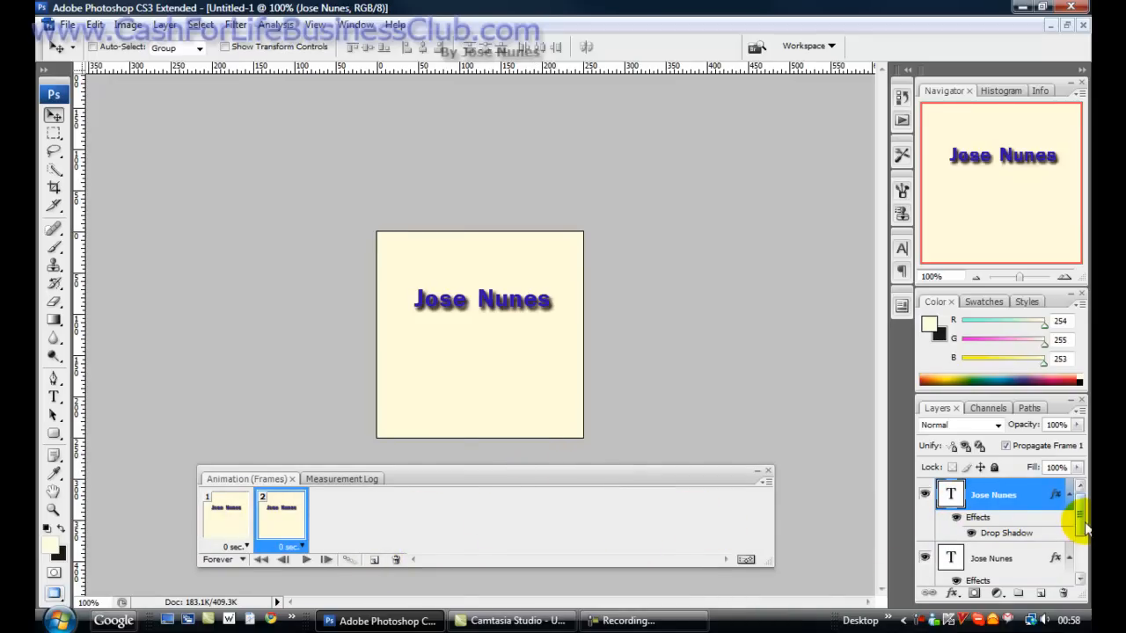
scroll("down", 3)
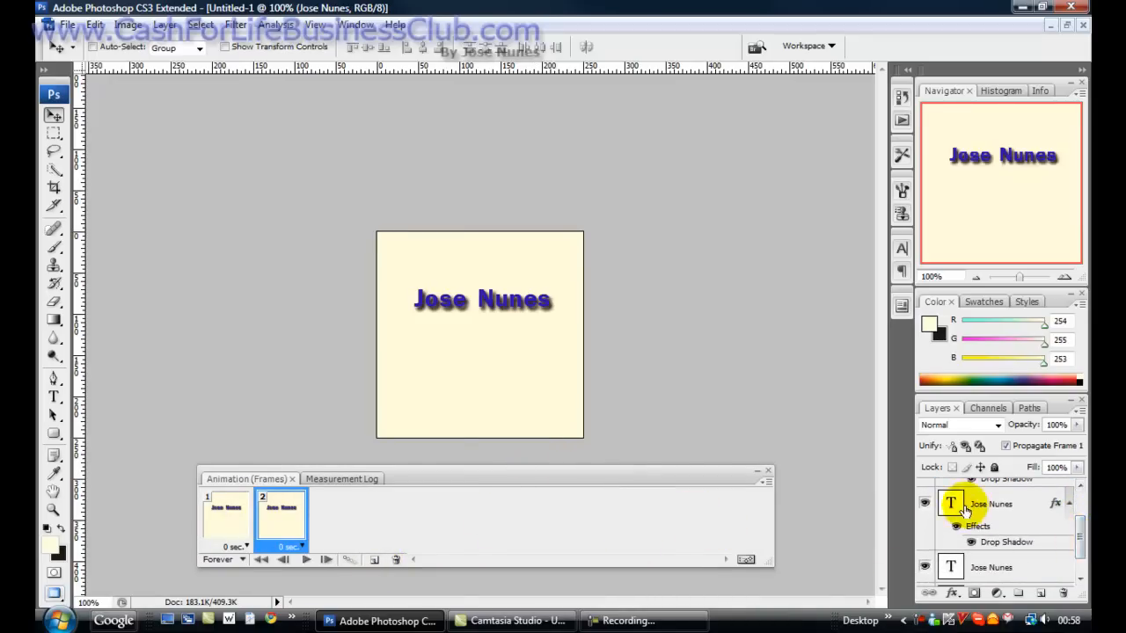
left_click(373, 560)
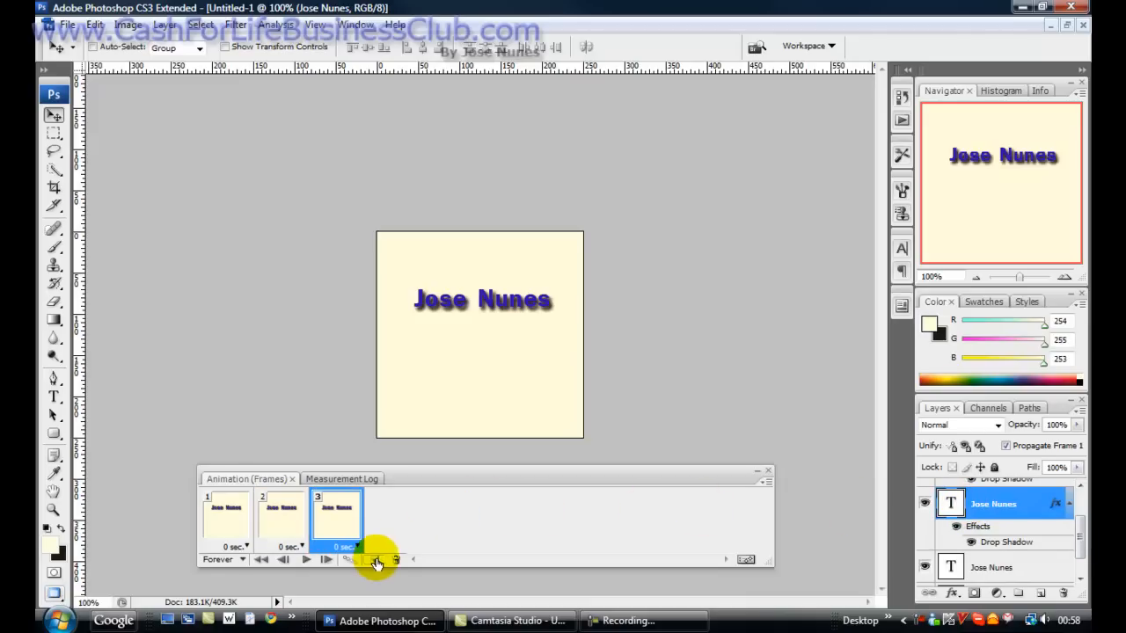
scroll("down", 3)
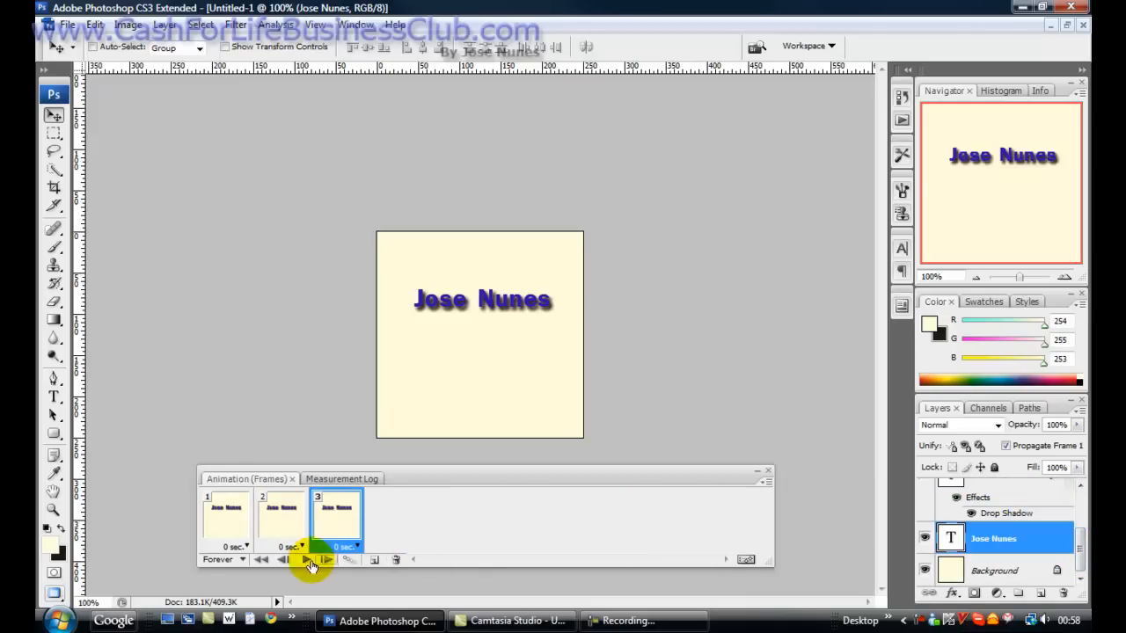
left_click(306, 560)
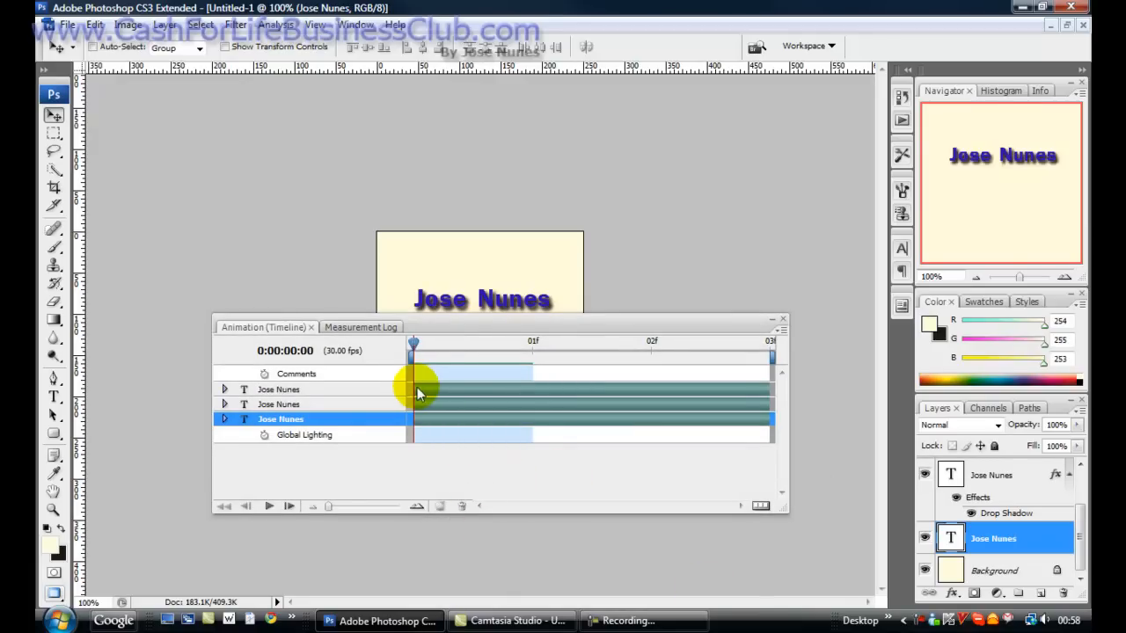
- Stagger the text tracks into consecutive spans and play to preview blue, yellow, red
left_click(279, 389)
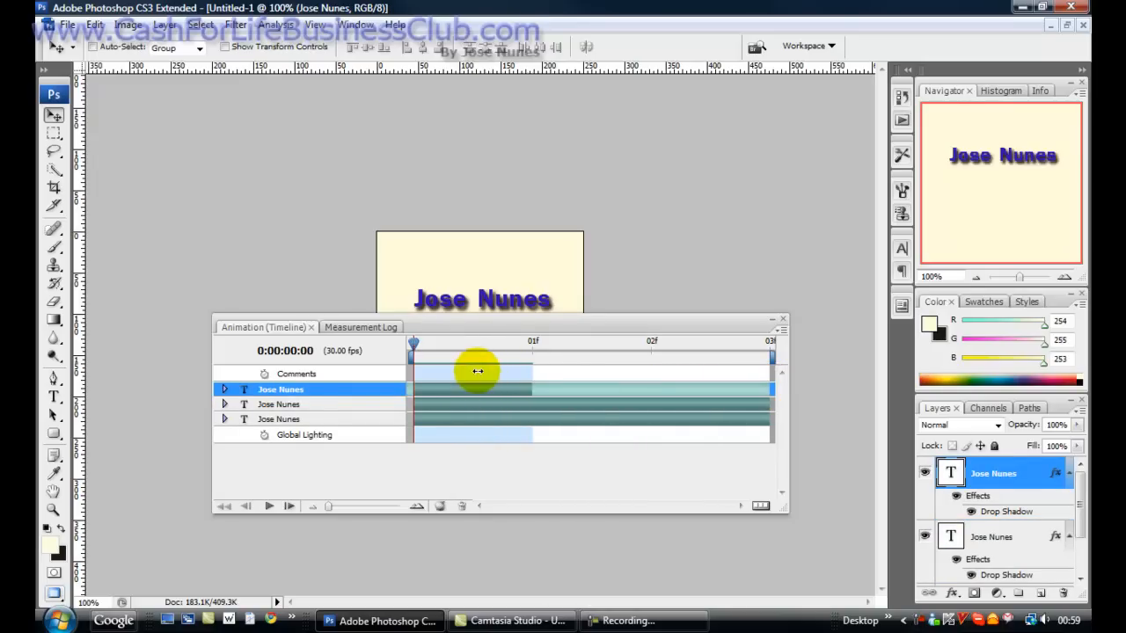
mouse_move(517, 394)
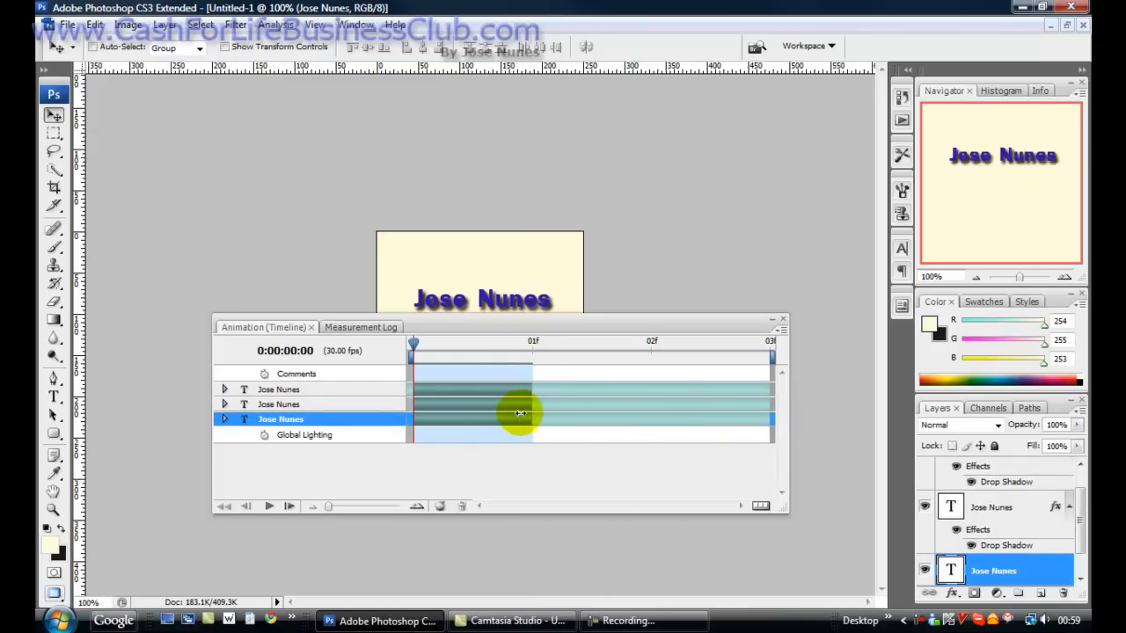
mouse_move(468, 394)
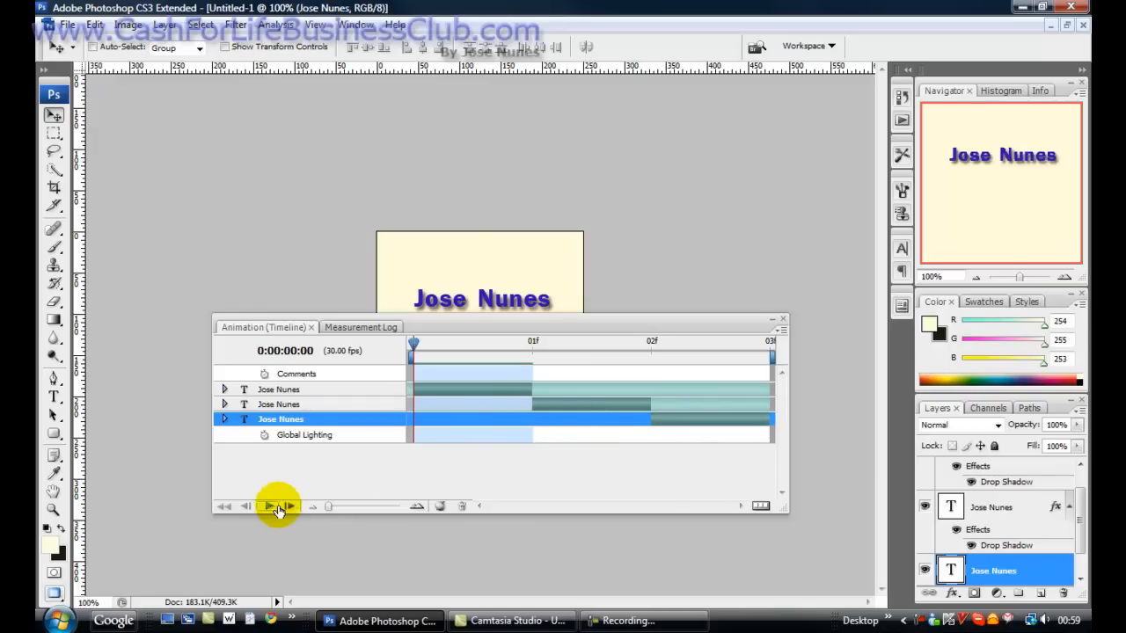
left_click(270, 507)
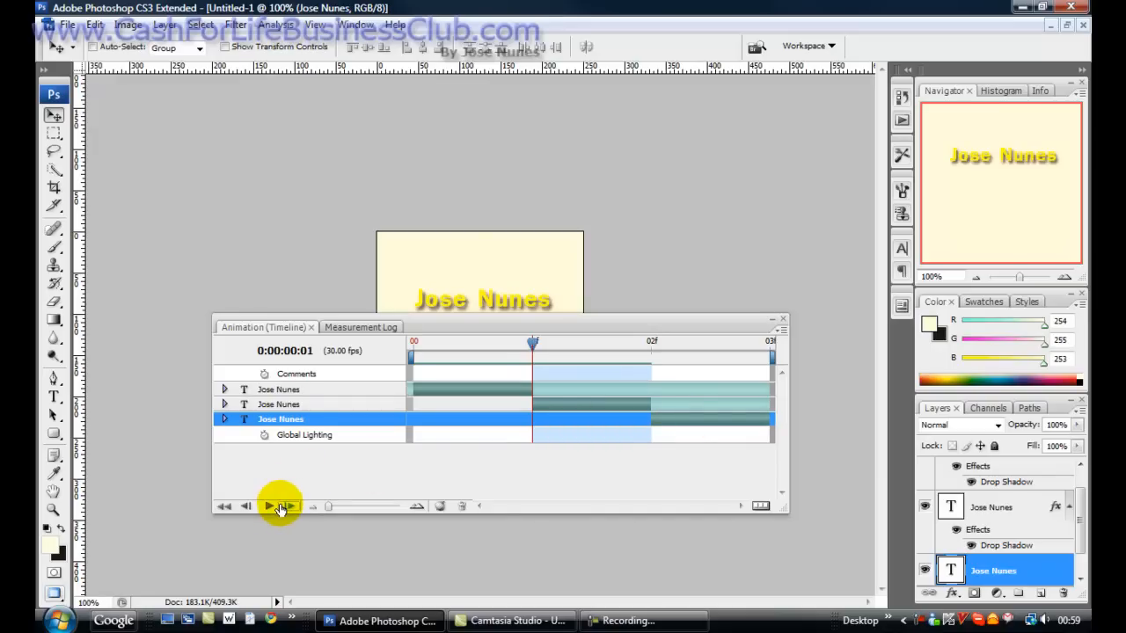
left_click(246, 506)
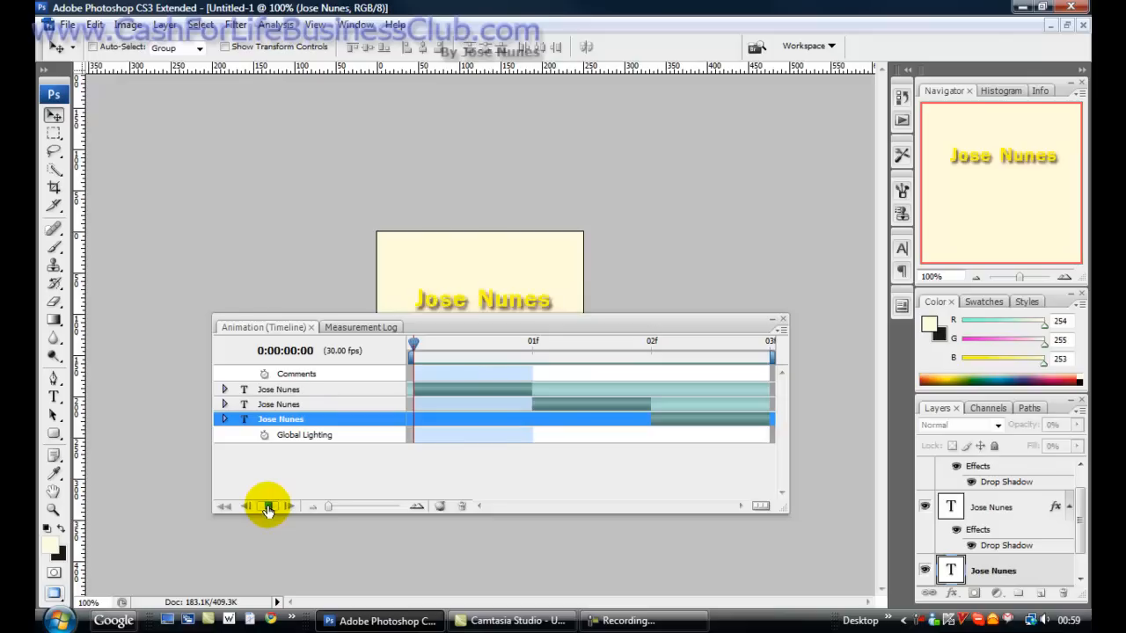
left_click(268, 507)
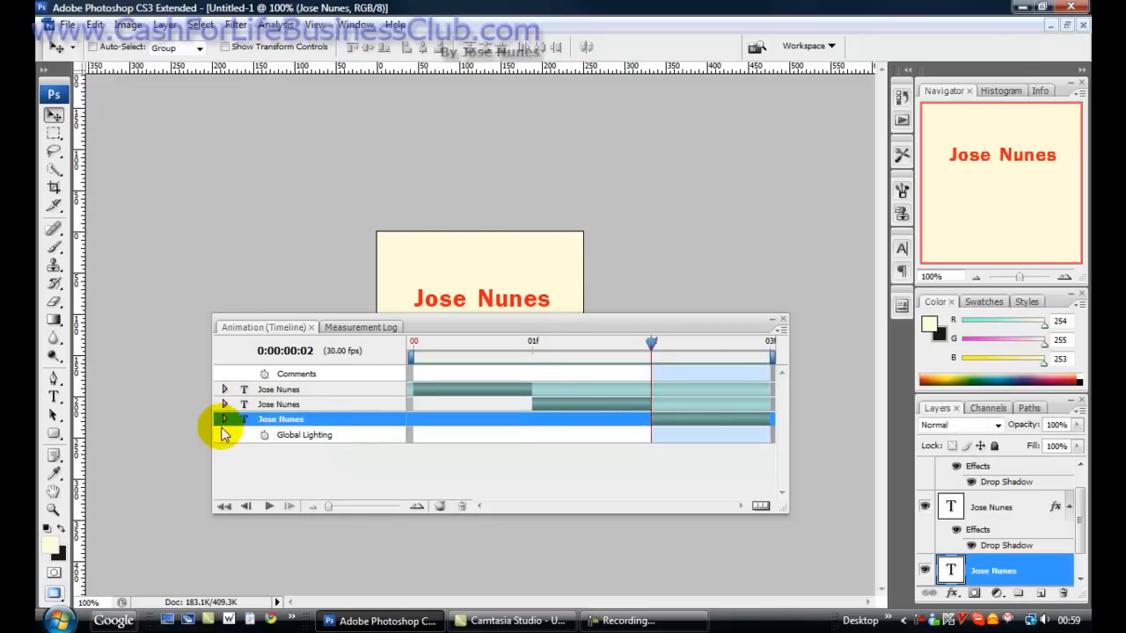
mouse_move(760, 508)
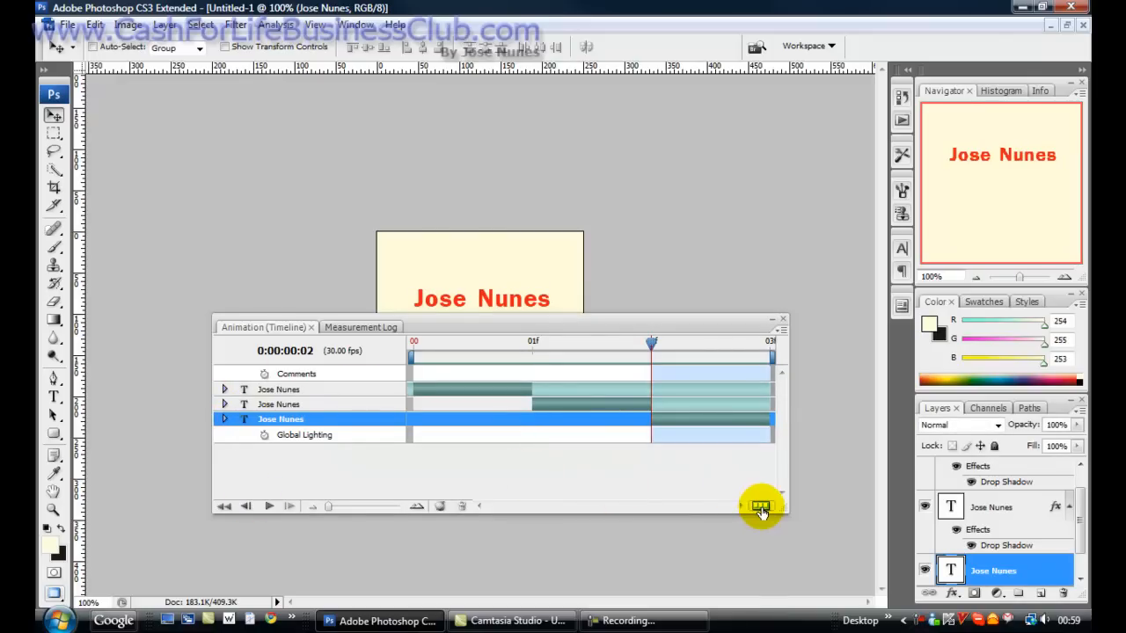
- Return to frame view and set all three frames' delay to 0.5 seconds
left_click(760, 506)
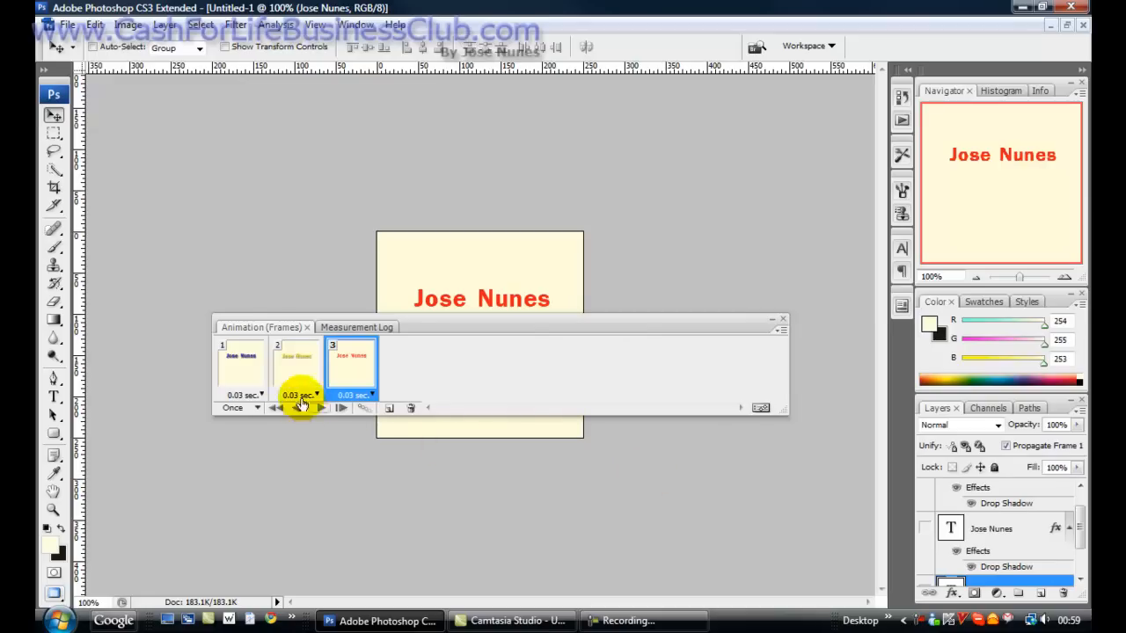
left_click(301, 394)
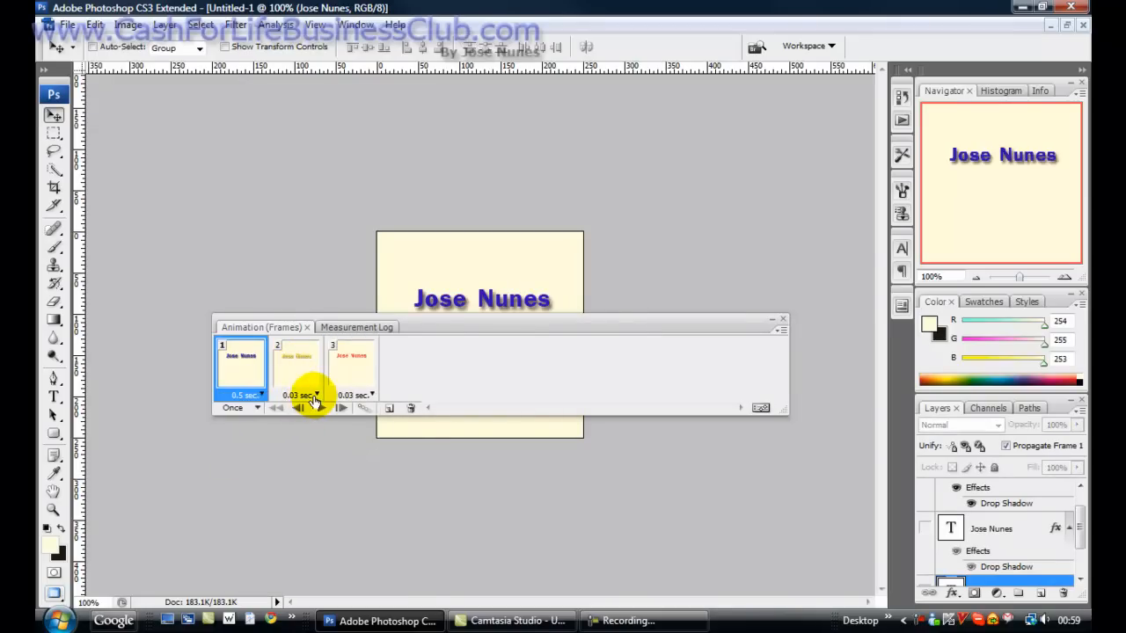
left_click(315, 394)
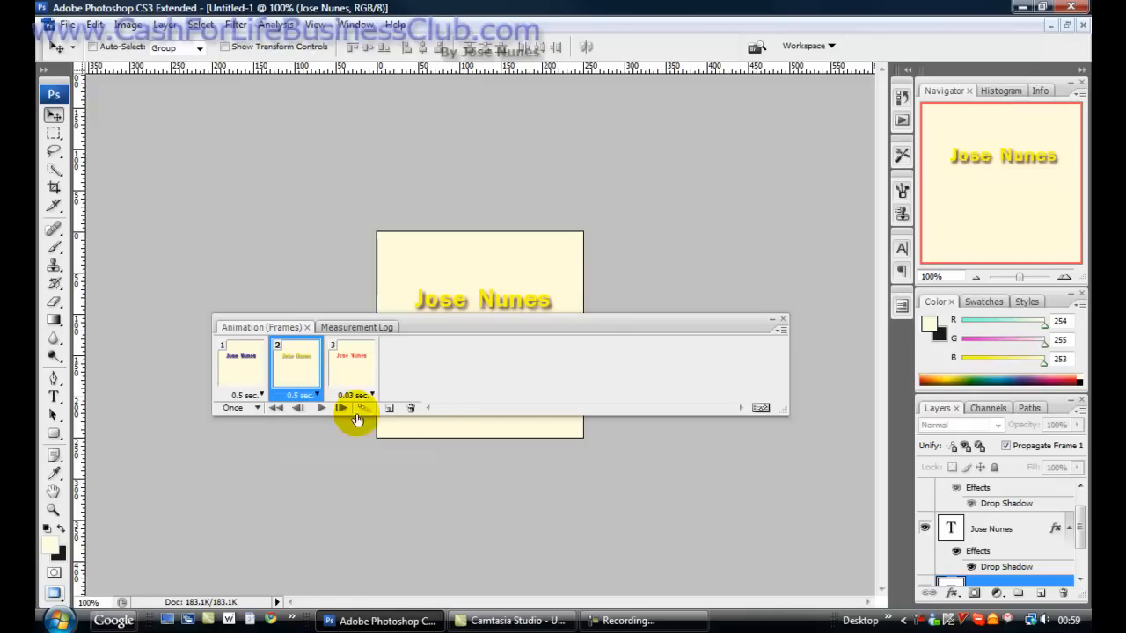
left_click(361, 395)
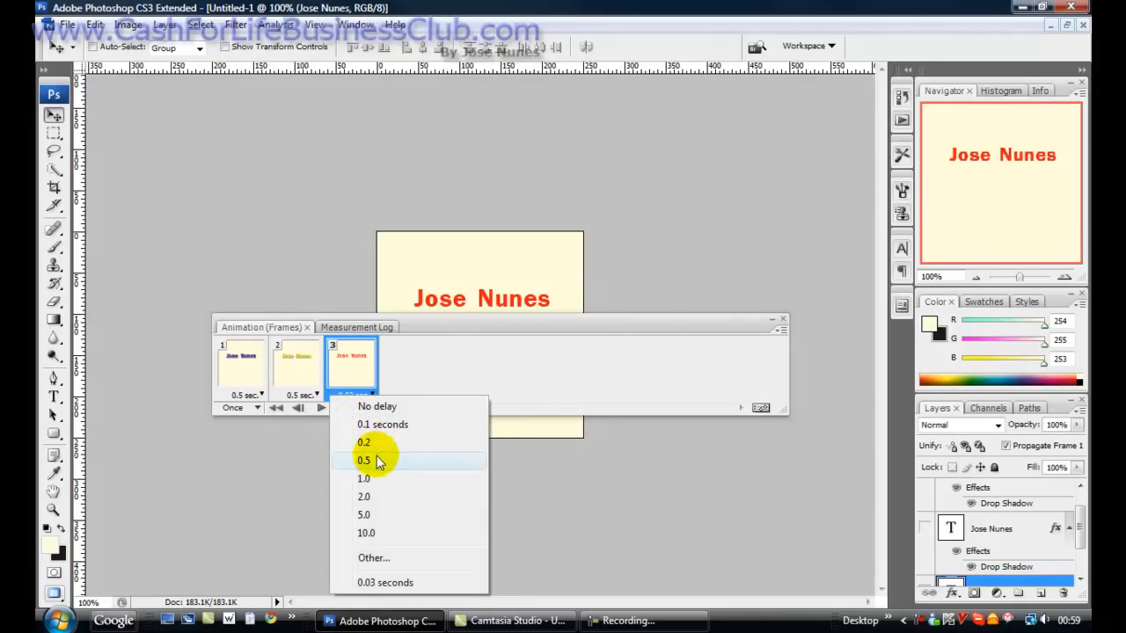
left_click(362, 461)
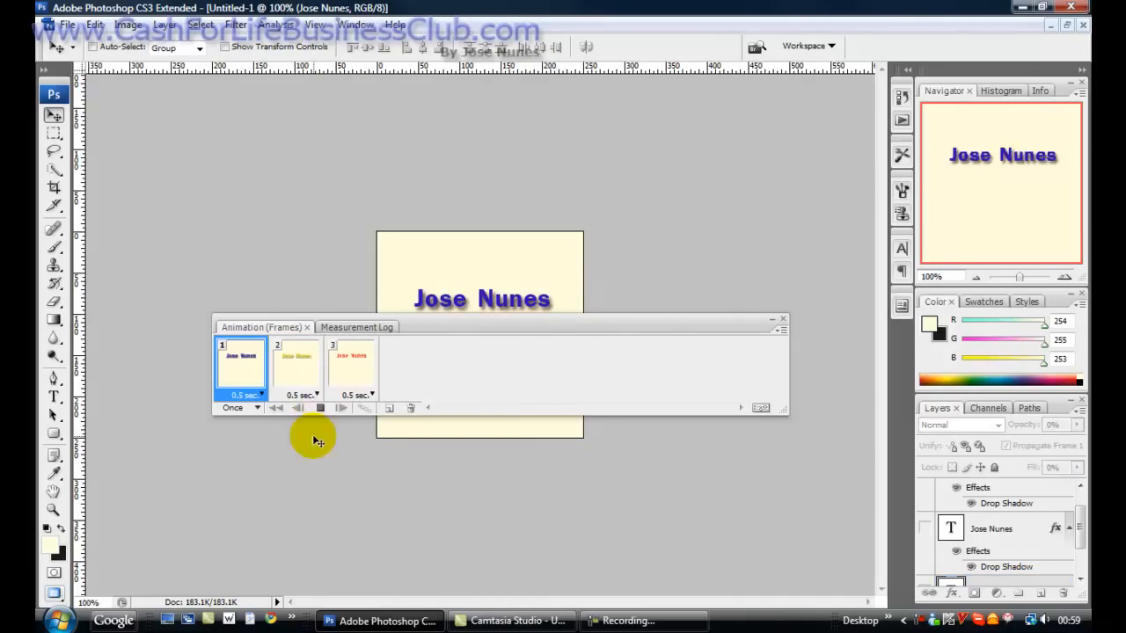
- Play the animation to check timing and move the Animation palette aside
left_click(350, 365)
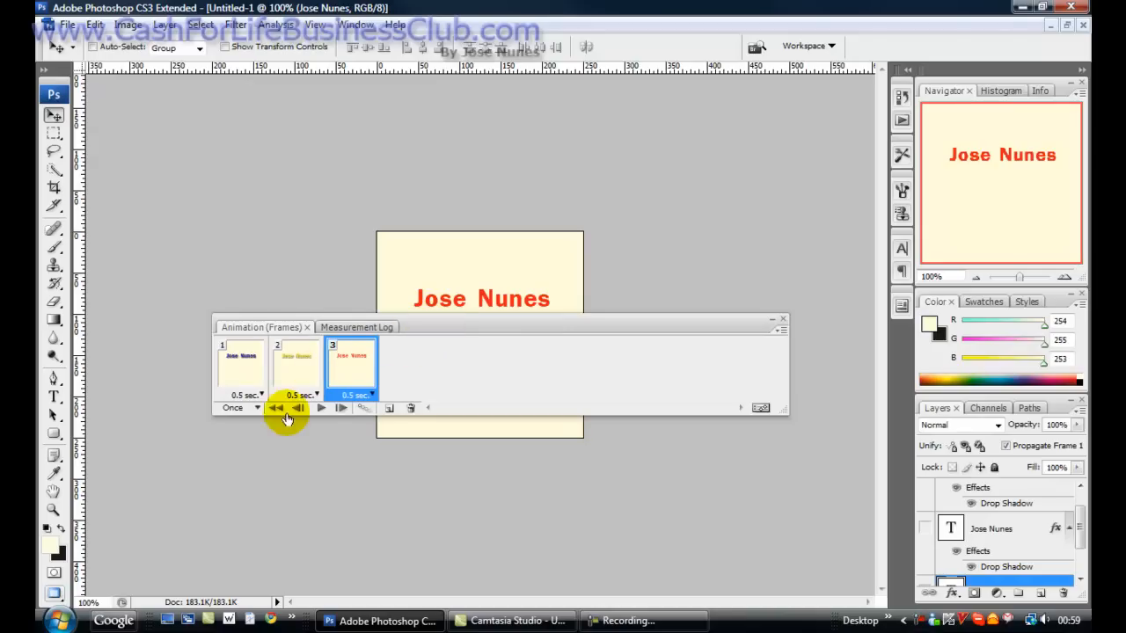
left_click(322, 408)
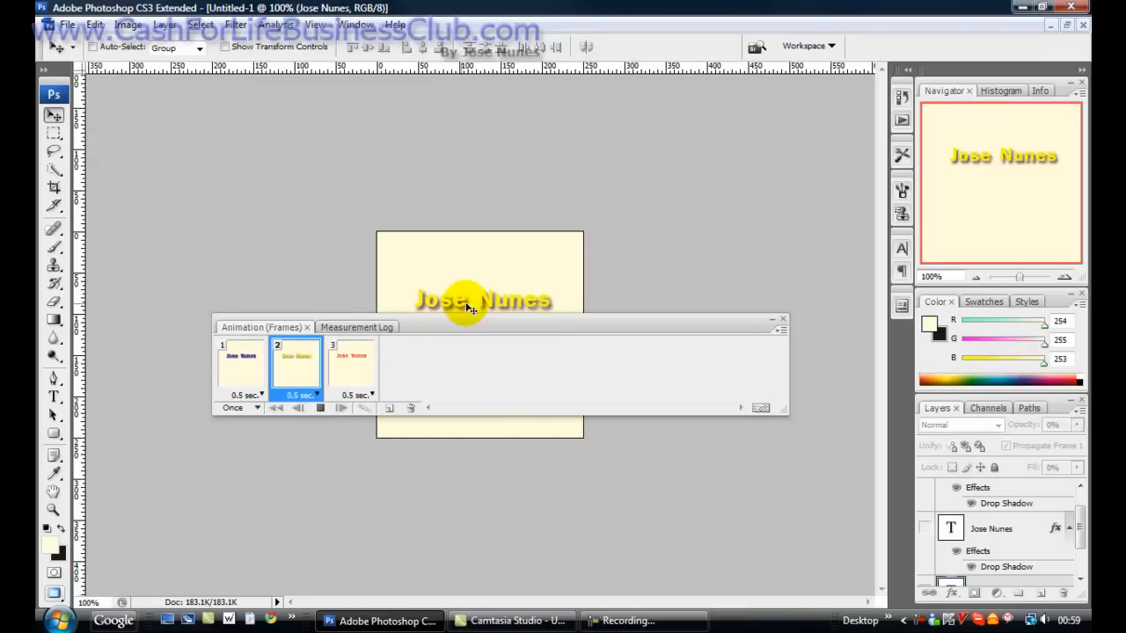
left_click(352, 364)
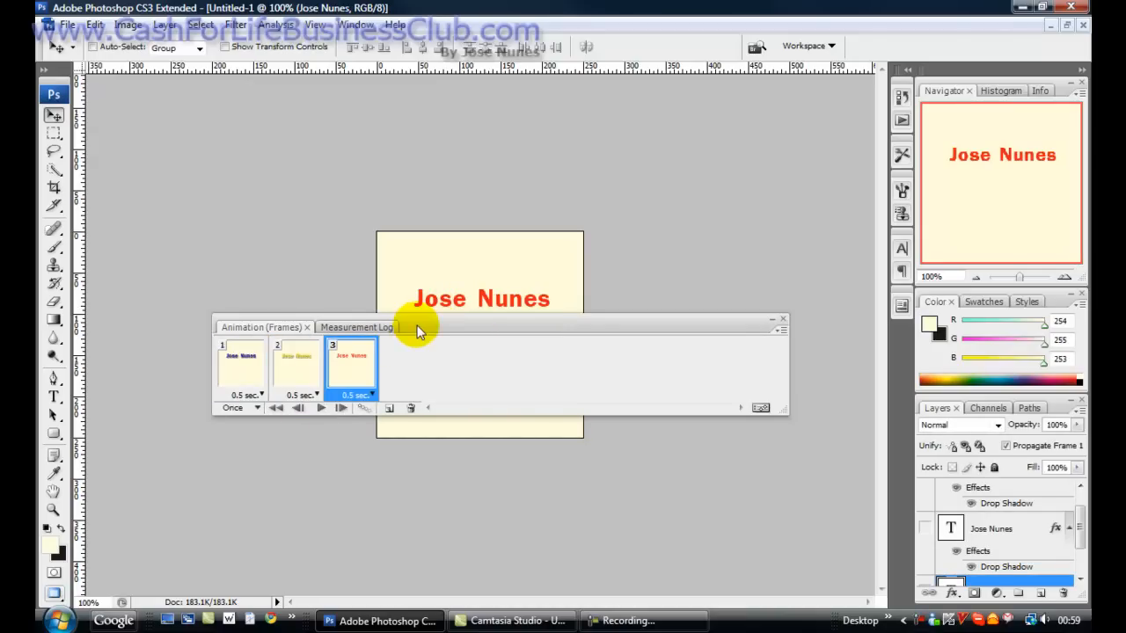
left_click_drag(419, 326, 461, 387)
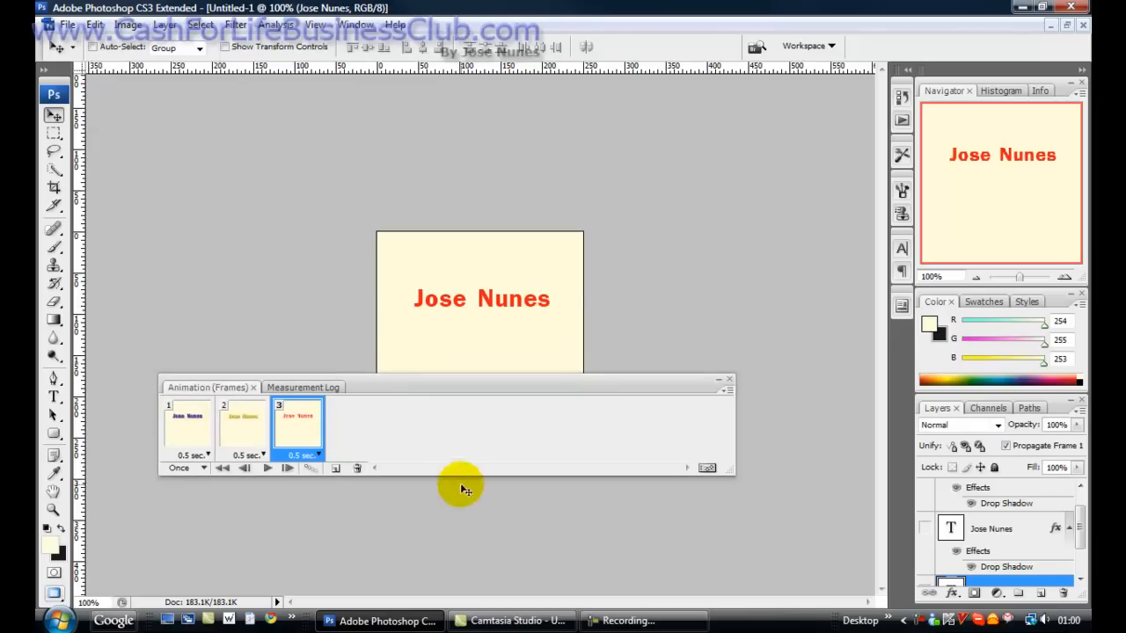
mouse_move(422, 496)
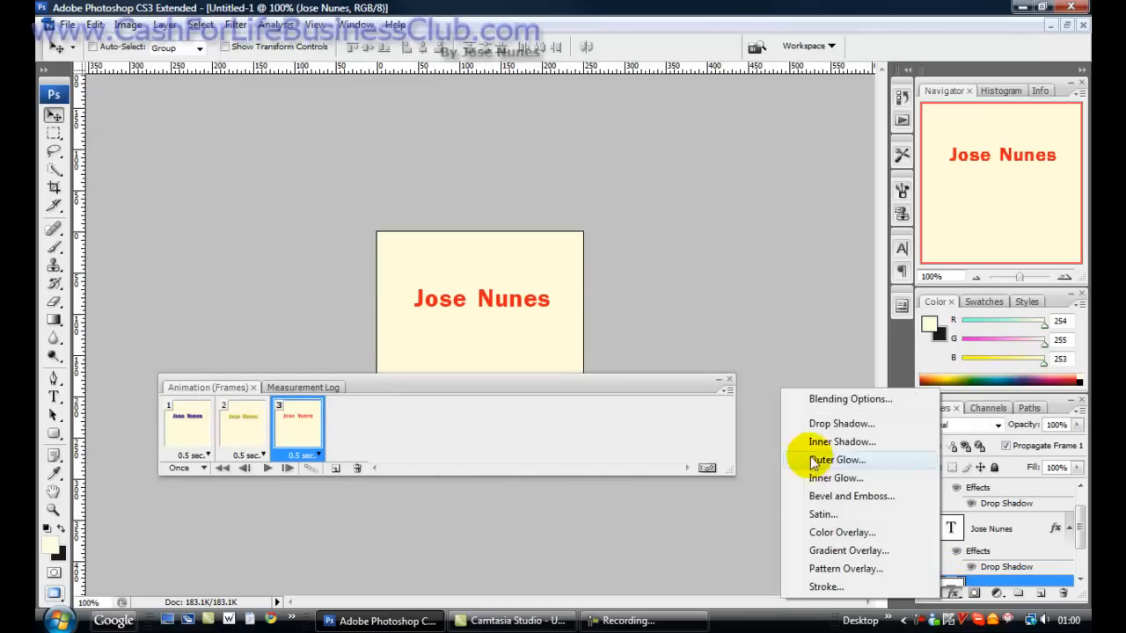
mouse_move(746, 507)
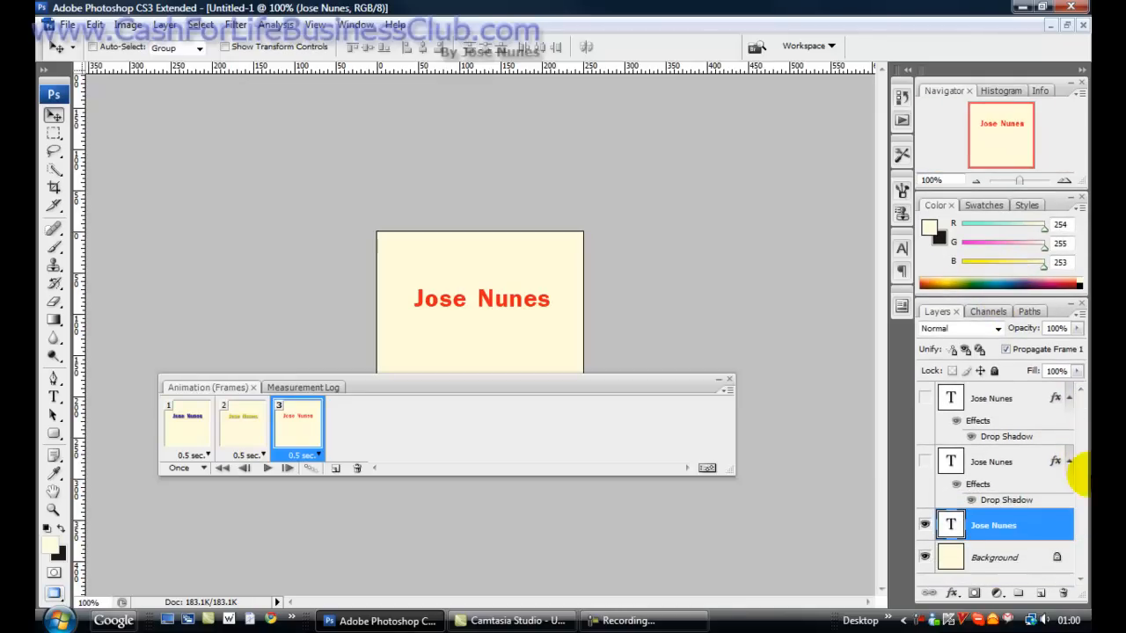
- Add a Drop Shadow to the red text layer and preview the animation
left_click(925, 524)
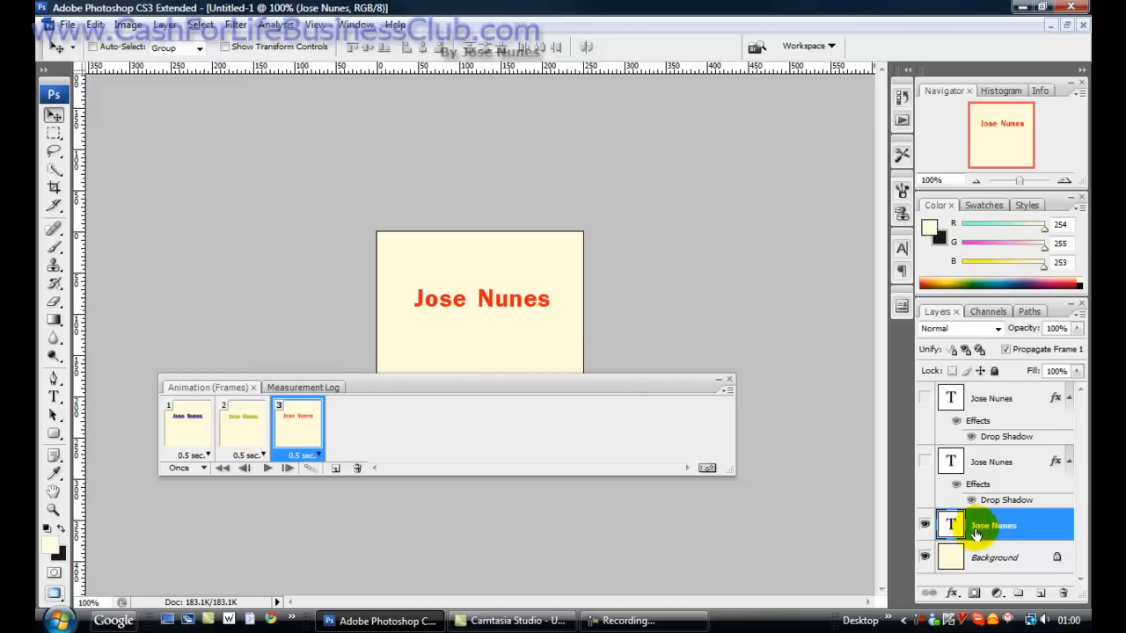
left_click(950, 593)
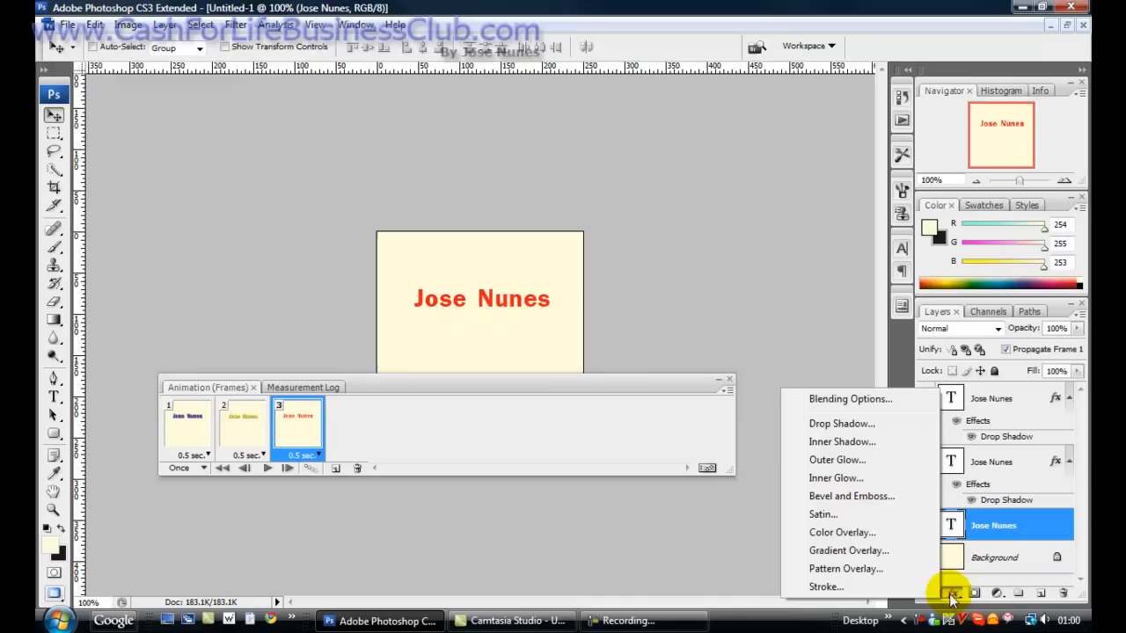
left_click(841, 422)
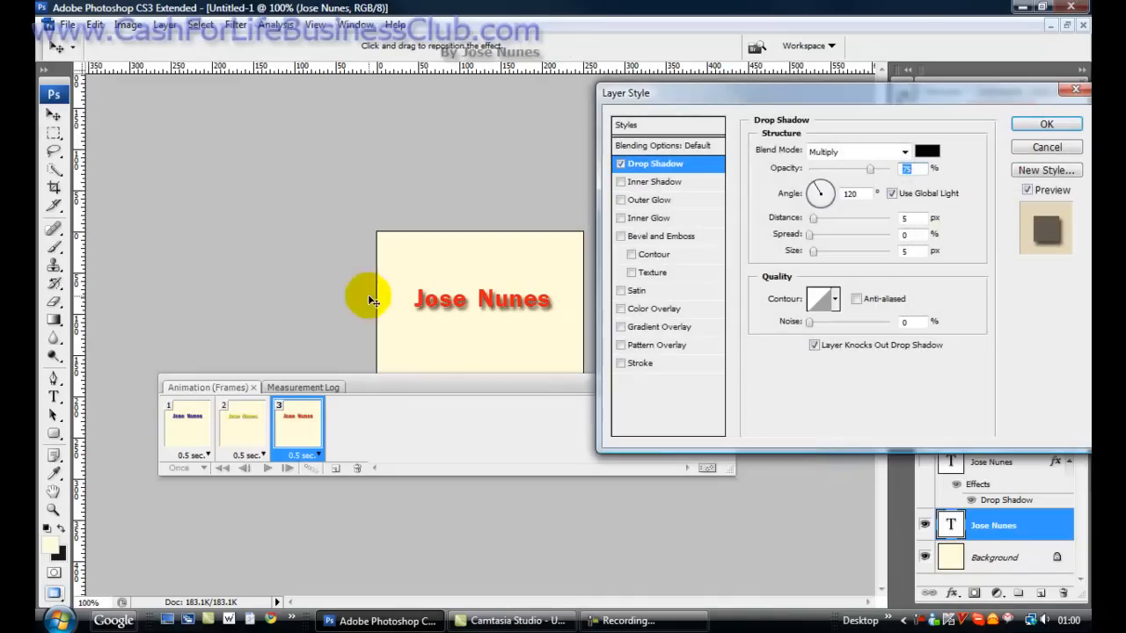
left_click(1045, 123)
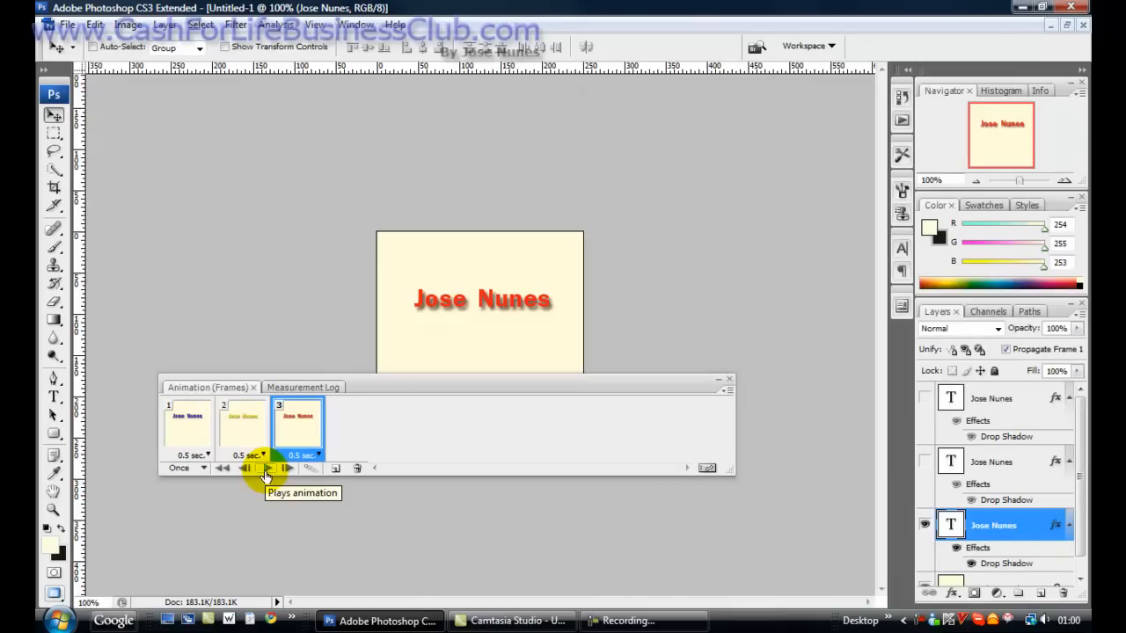
left_click(267, 468)
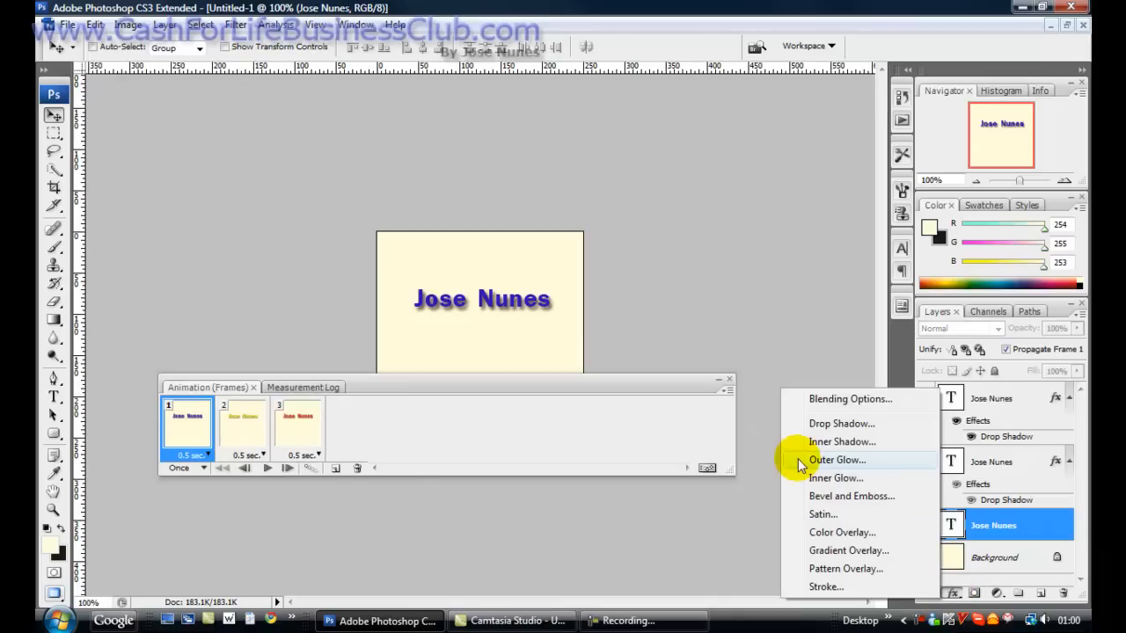
mouse_move(807, 588)
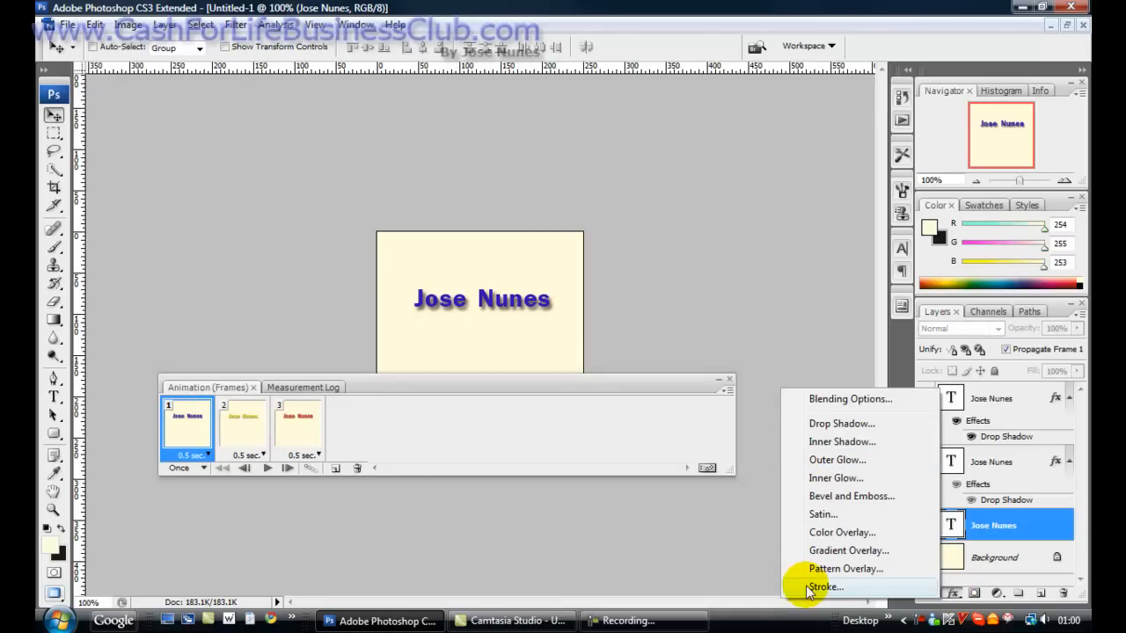
left_click(825, 587)
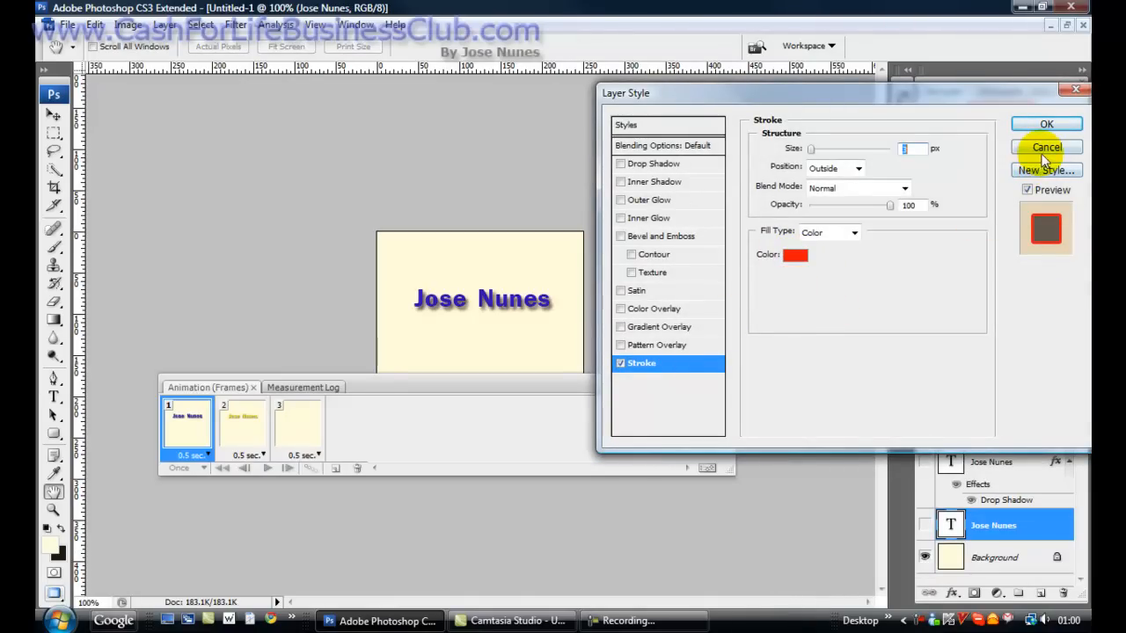
left_click(1045, 148)
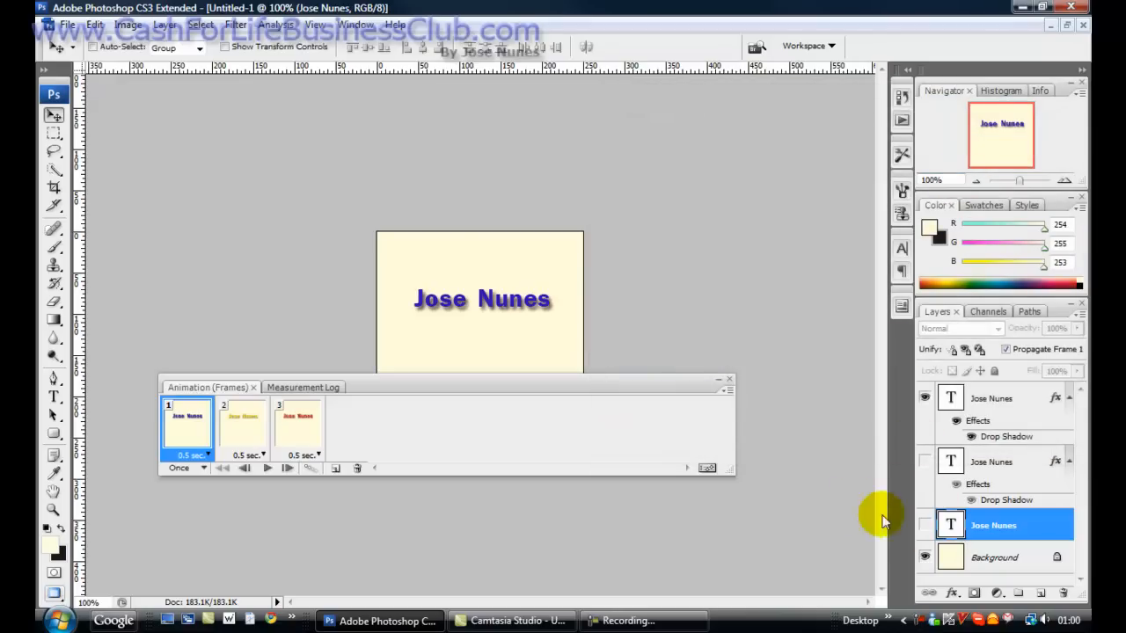
left_click(187, 424)
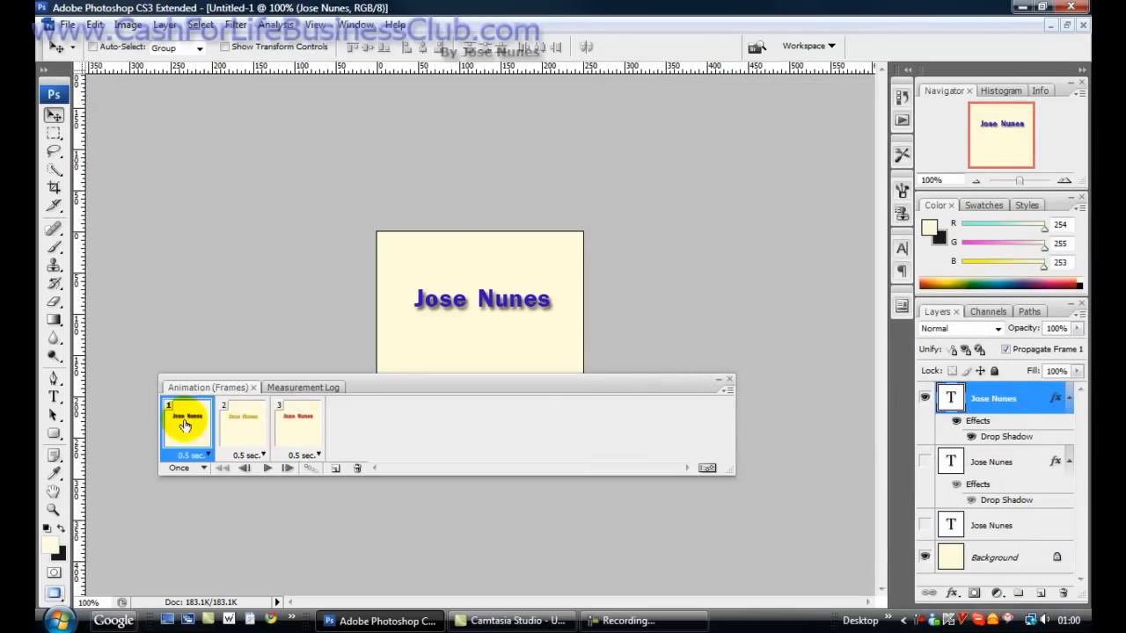
left_click(953, 593)
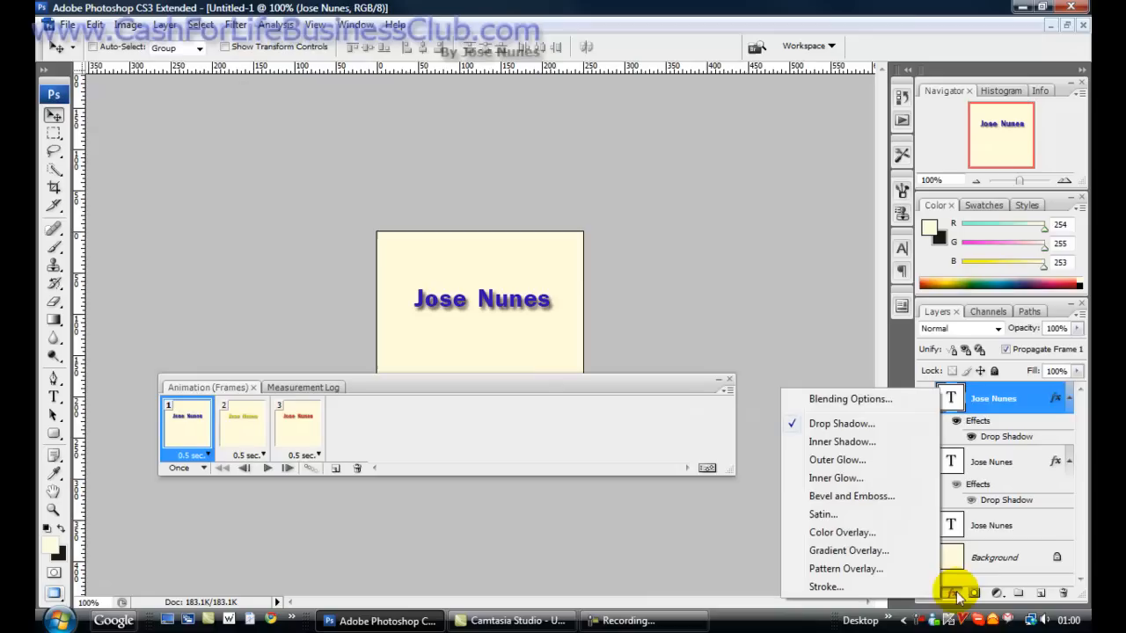
left_click(841, 422)
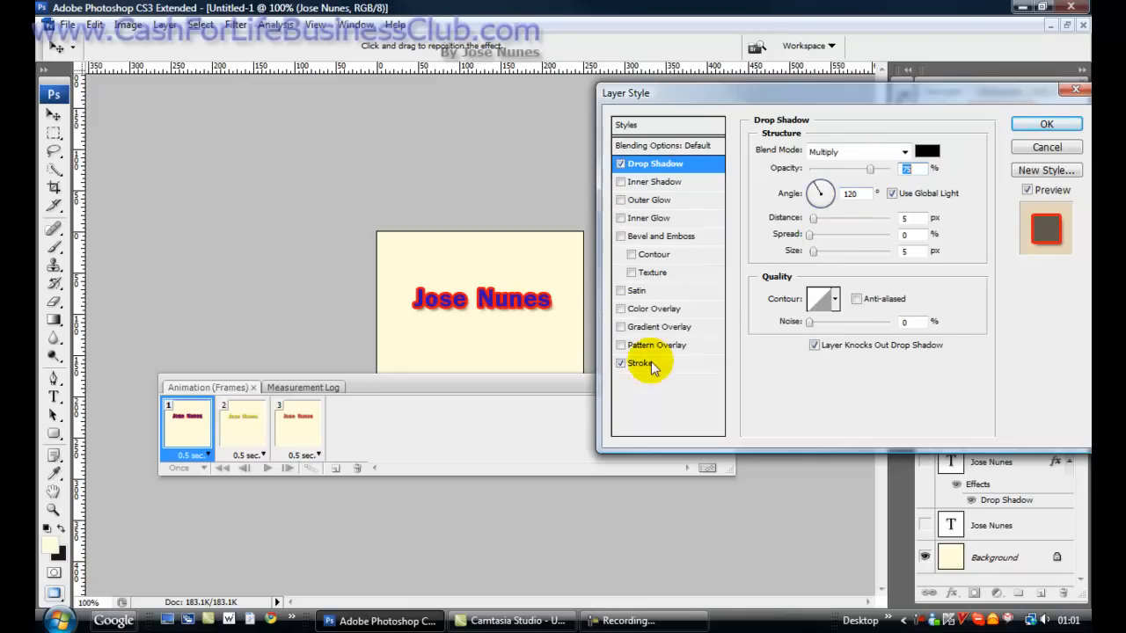
- Enable red Stroke, Outer Glow, Bevel and Emboss and Gradient Overlay, then apply
left_click(640, 363)
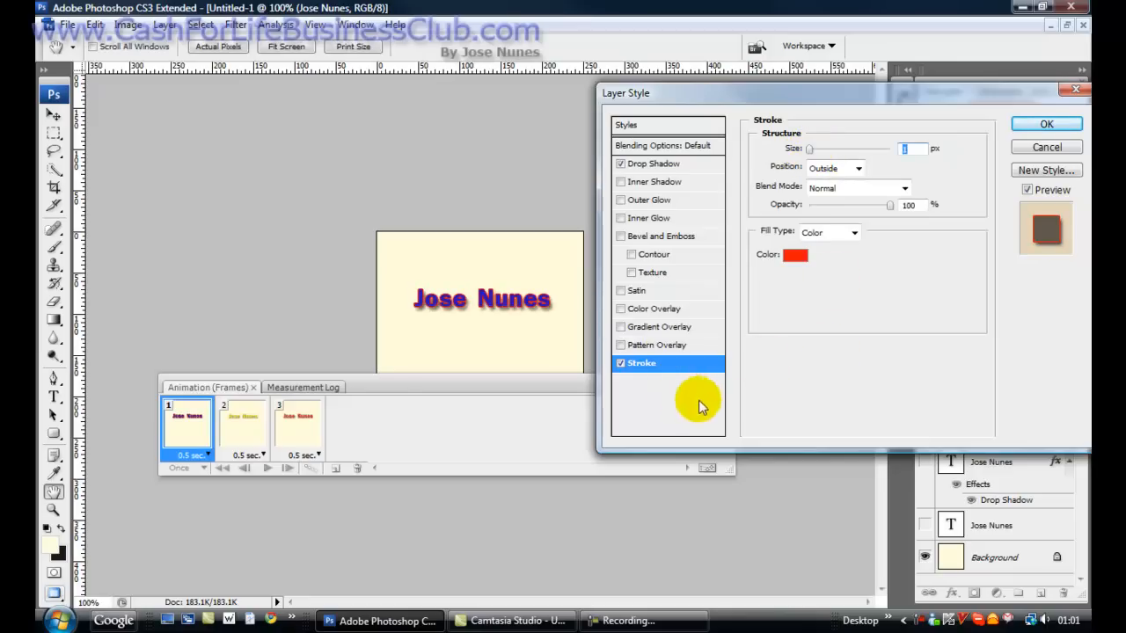
mouse_move(690, 273)
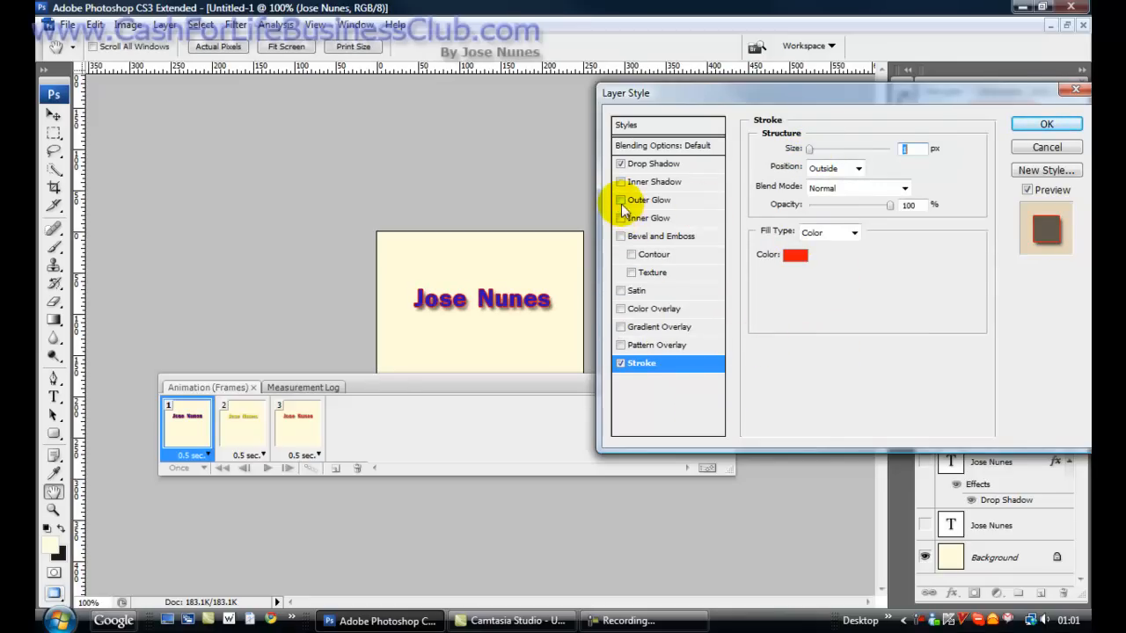
left_click(621, 201)
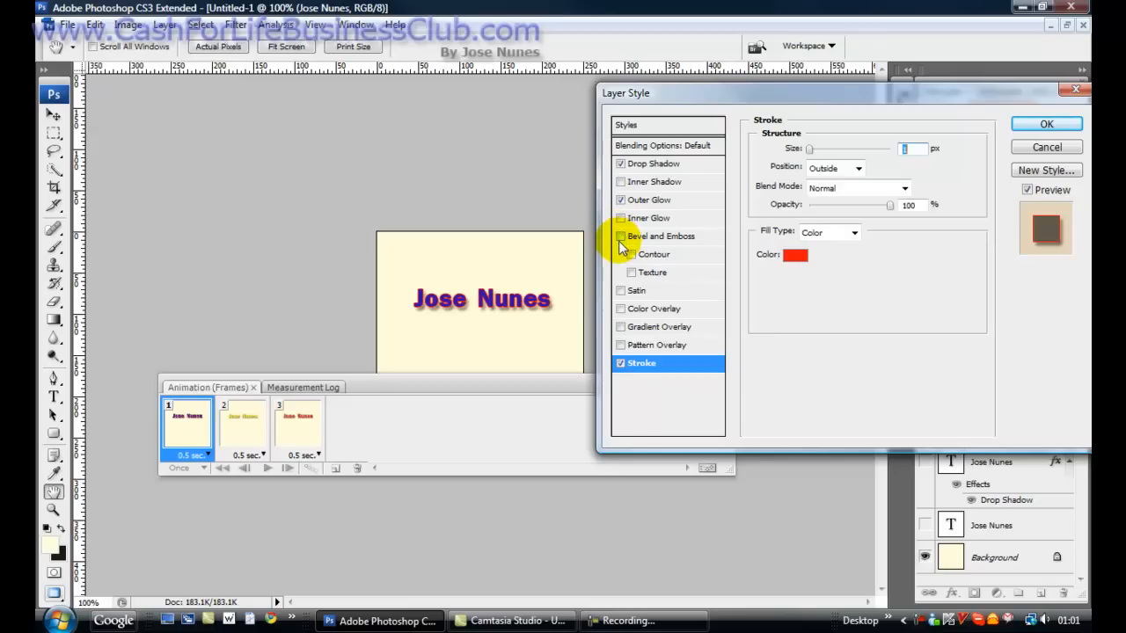
left_click(621, 235)
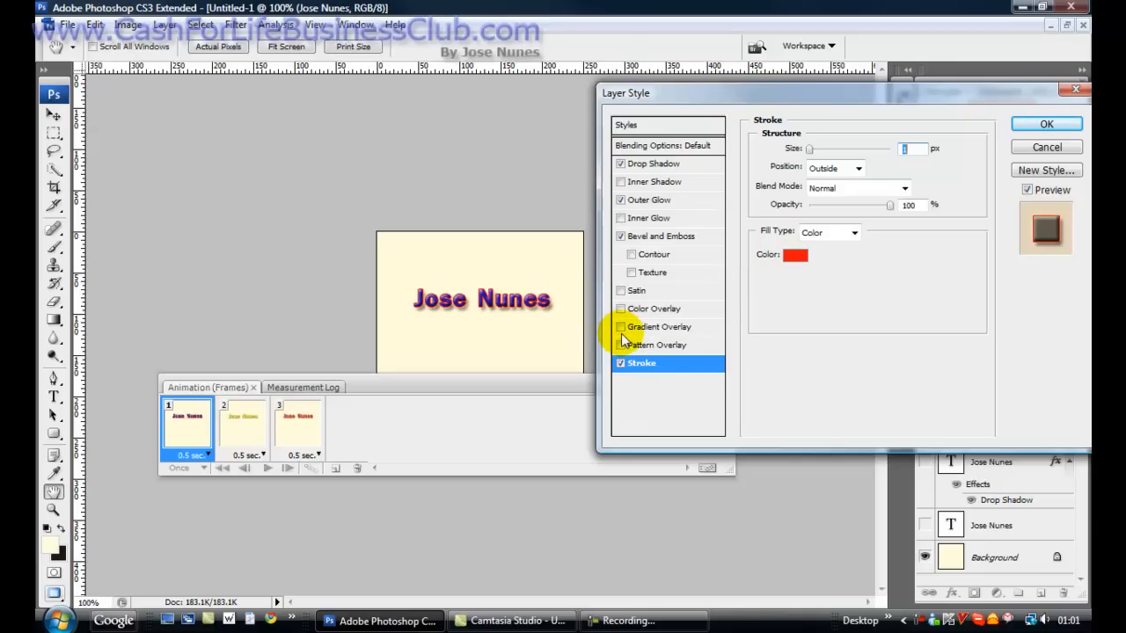
left_click(621, 325)
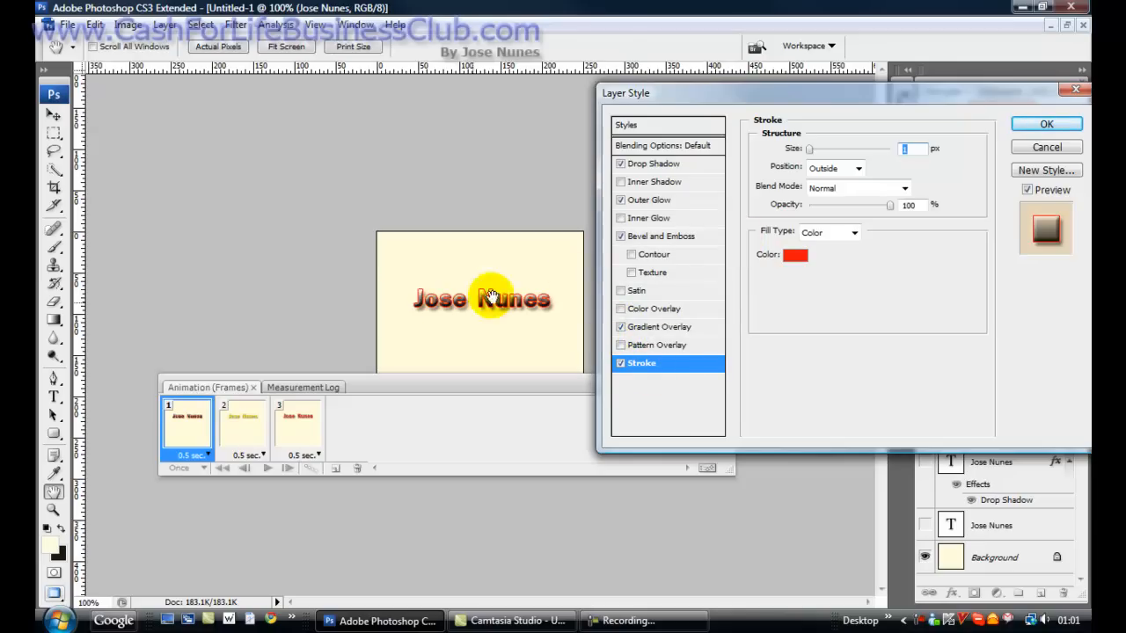
left_click(1045, 123)
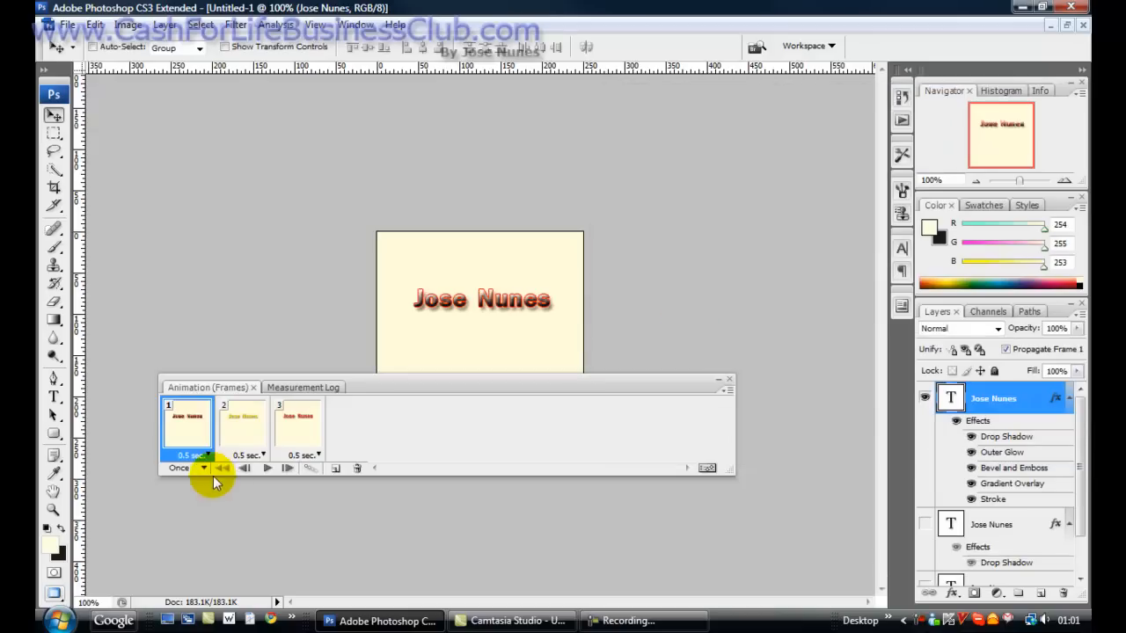
- On frame 2, give the yellow text Inner Glow, Bevel and Emboss and a blue Stroke
left_click(243, 428)
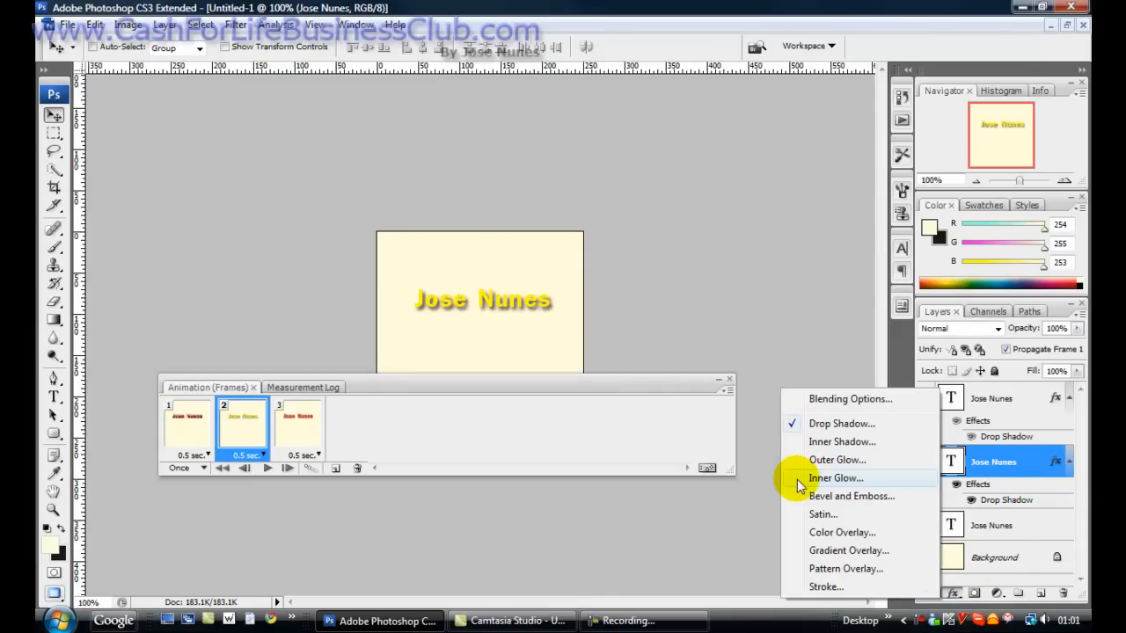
left_click(834, 479)
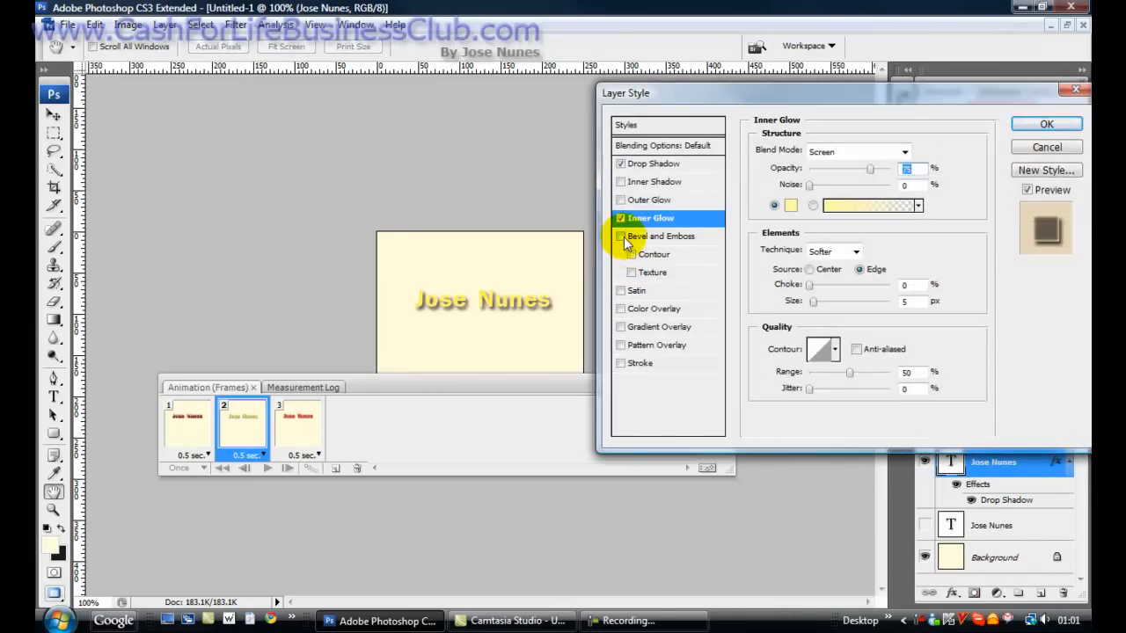
left_click(619, 236)
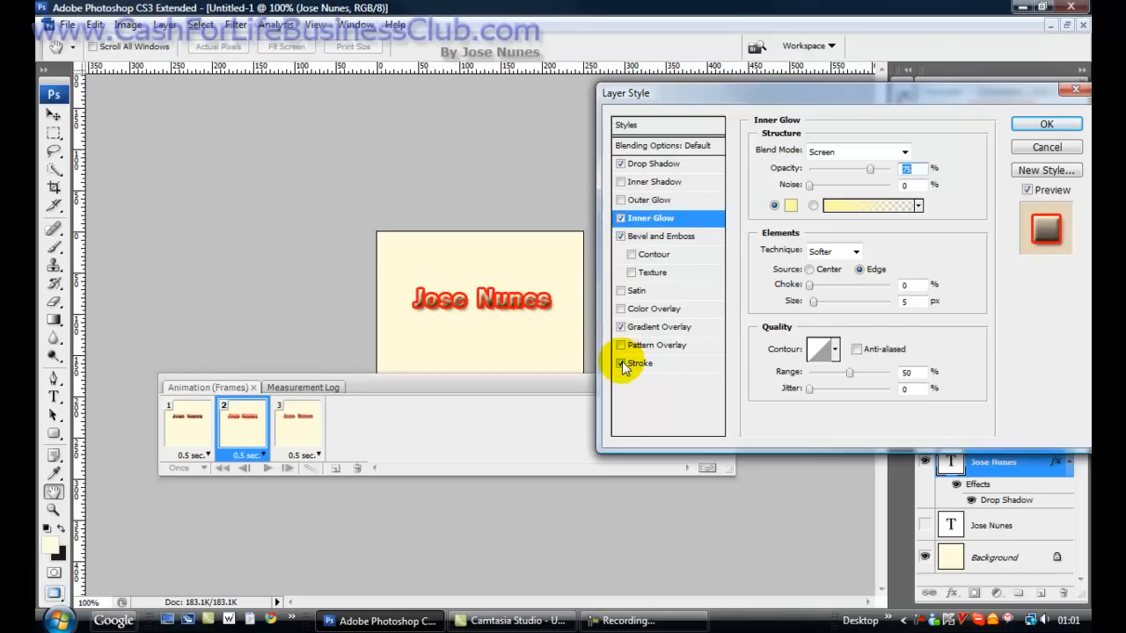
left_click(622, 363)
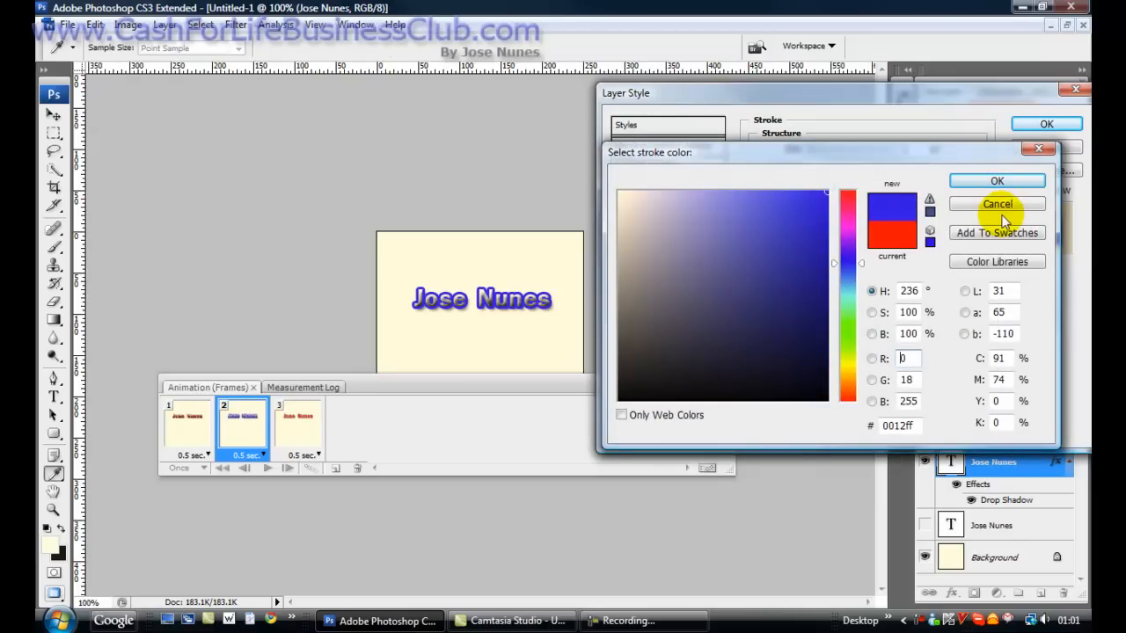
left_click(997, 204)
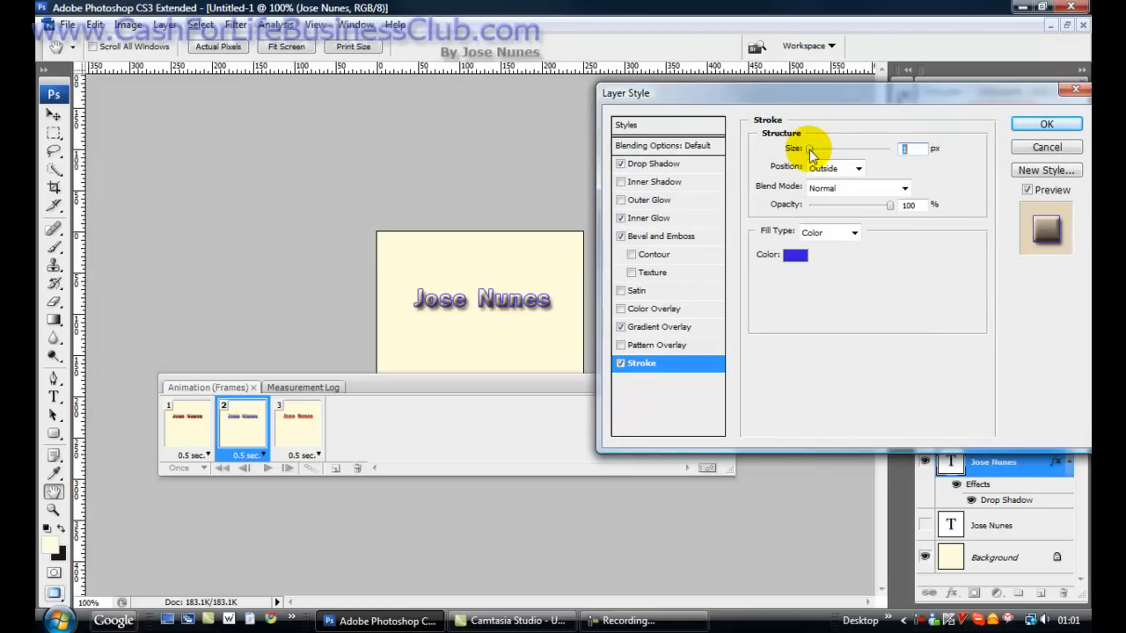
left_click(1046, 123)
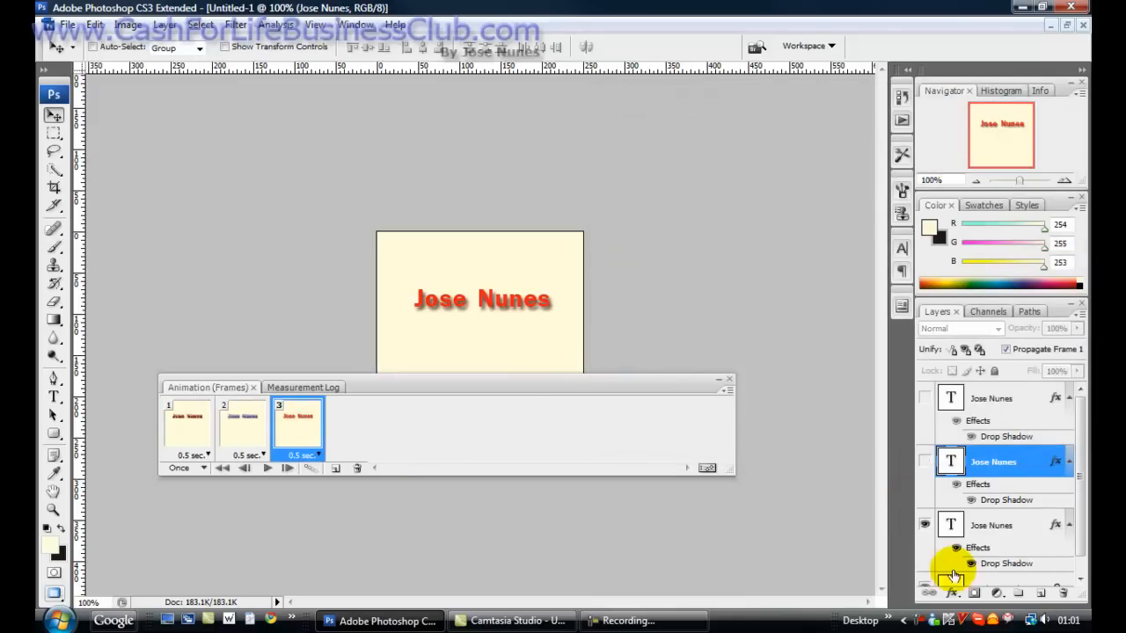
- Discard a stray Inner Glow and reopen the red text's Gradient Overlay settings
left_click(953, 572)
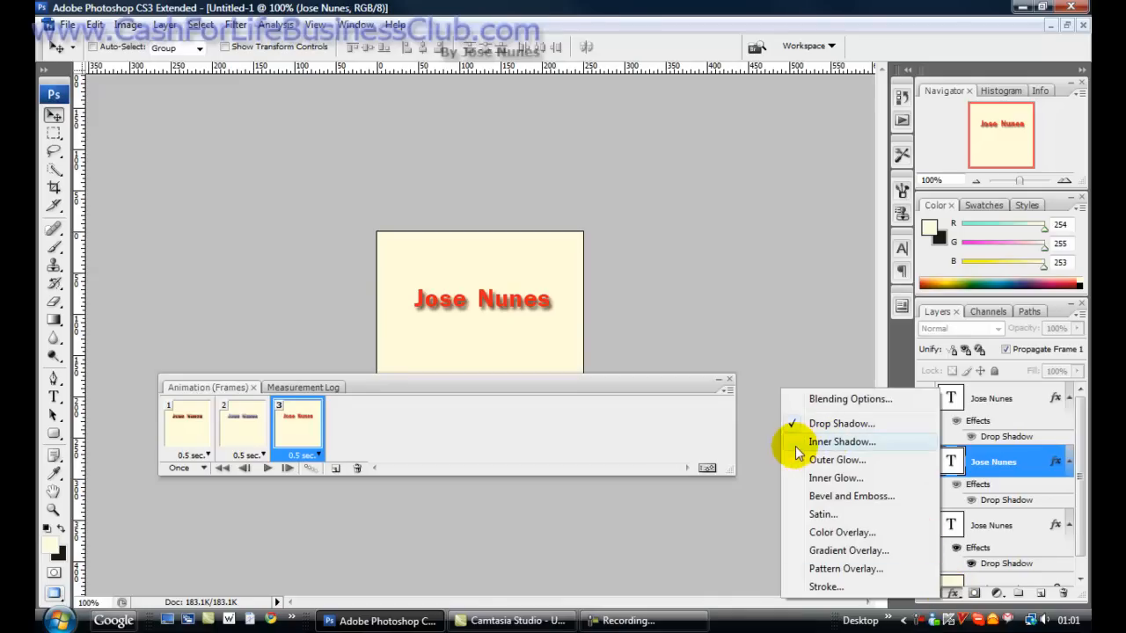
mouse_move(799, 478)
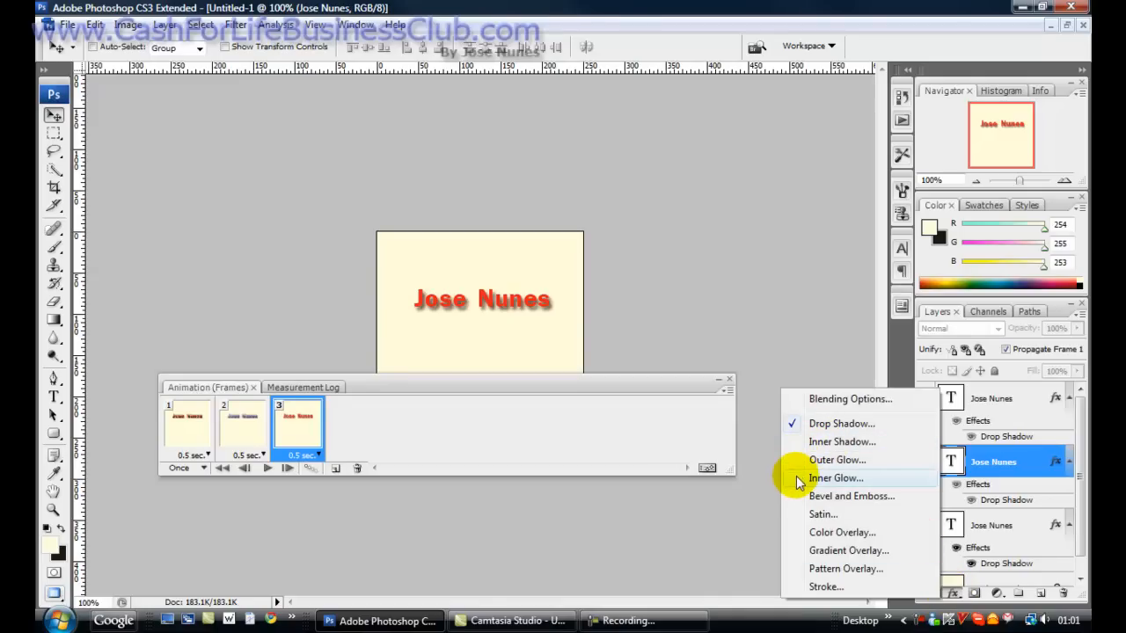
left_click(834, 479)
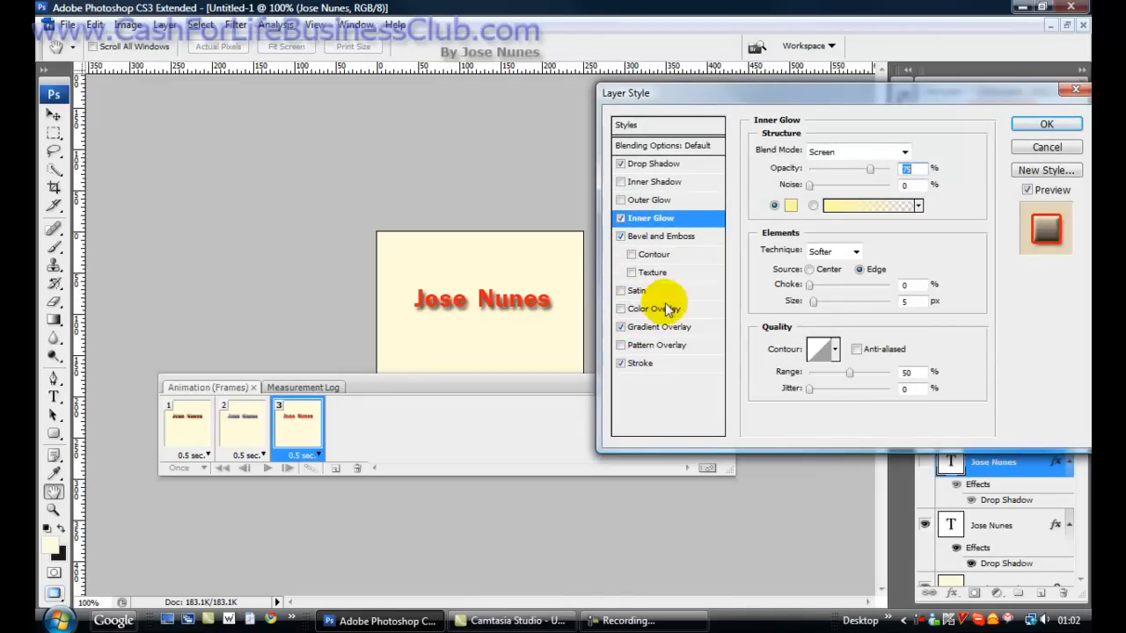
mouse_move(995, 281)
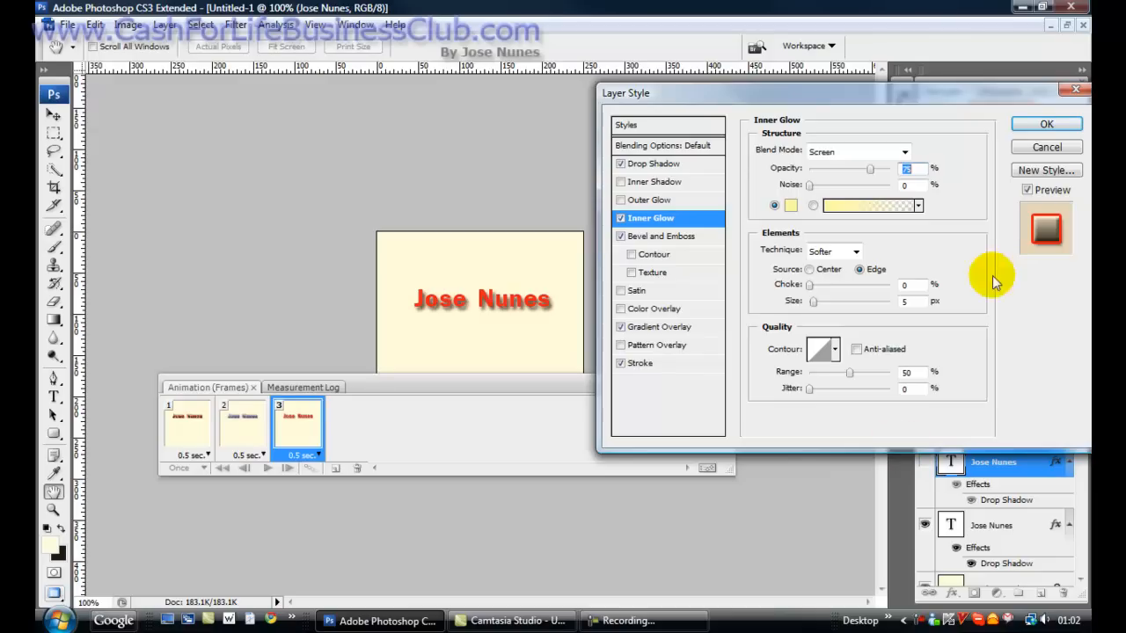
left_click(1045, 123)
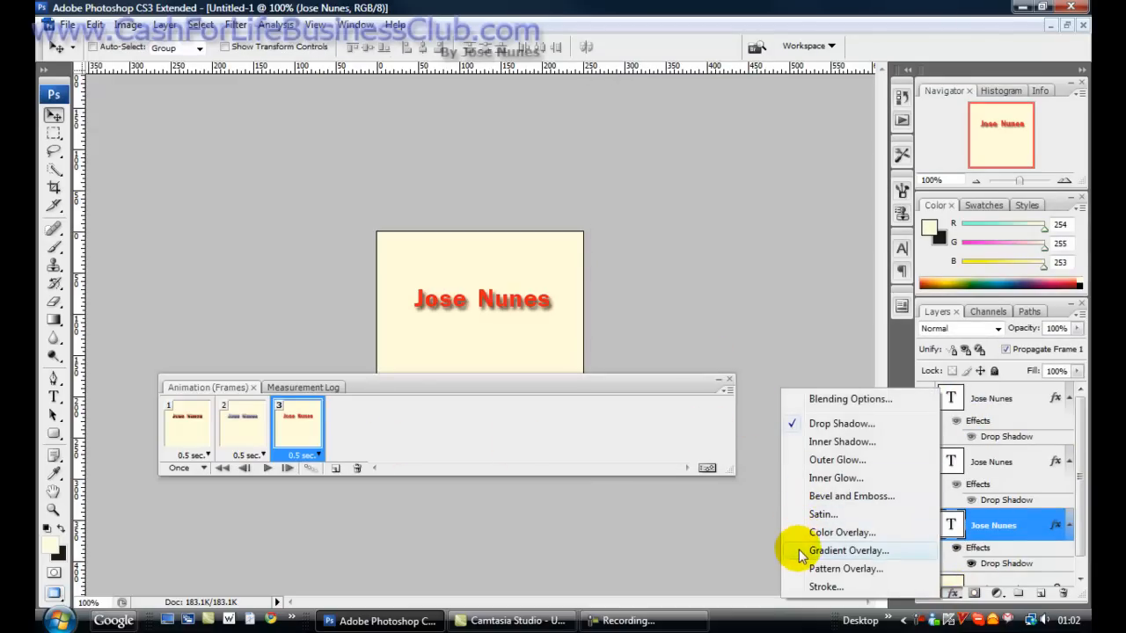
left_click(848, 549)
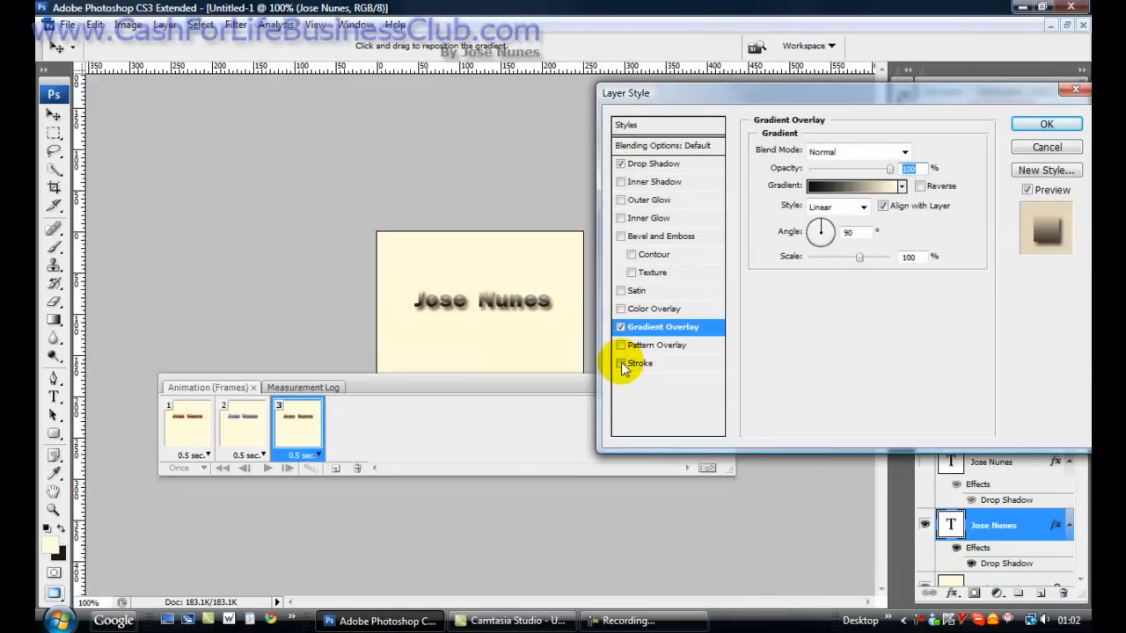
- Add a yellow Stroke at 100% opacity to the third frame's text and apply
left_click(621, 362)
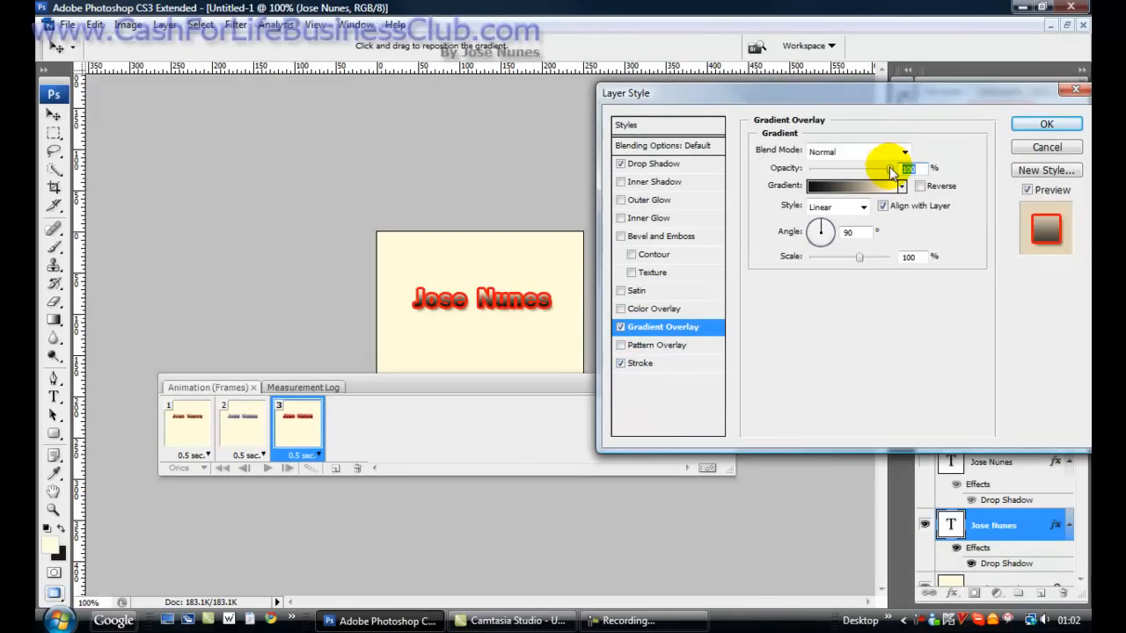
left_click(640, 363)
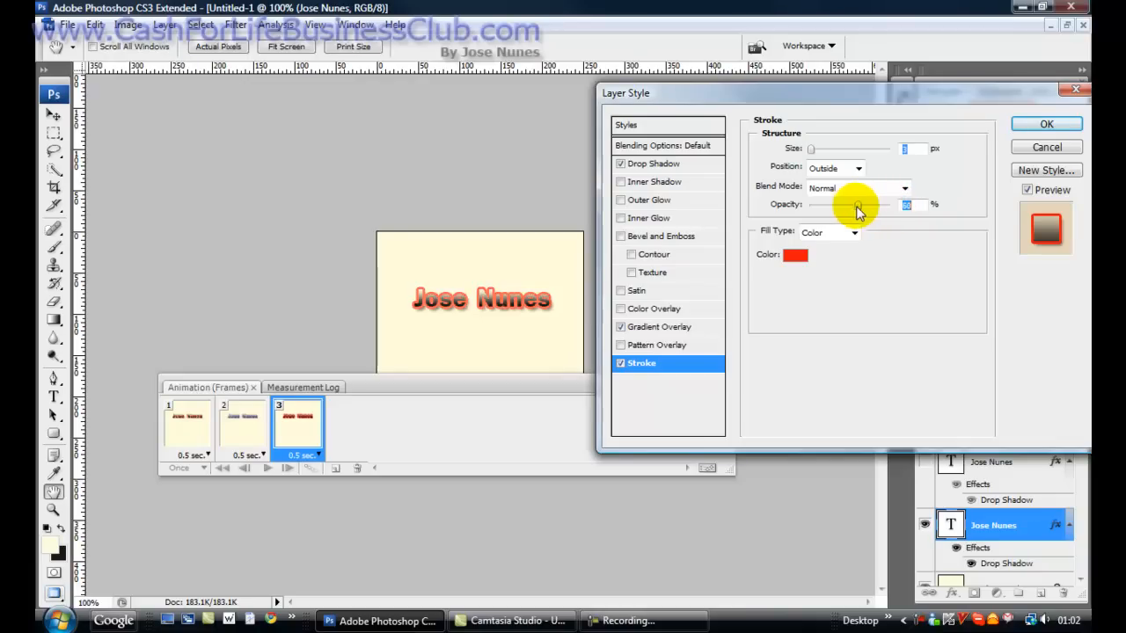
left_click_drag(852, 204, 888, 204)
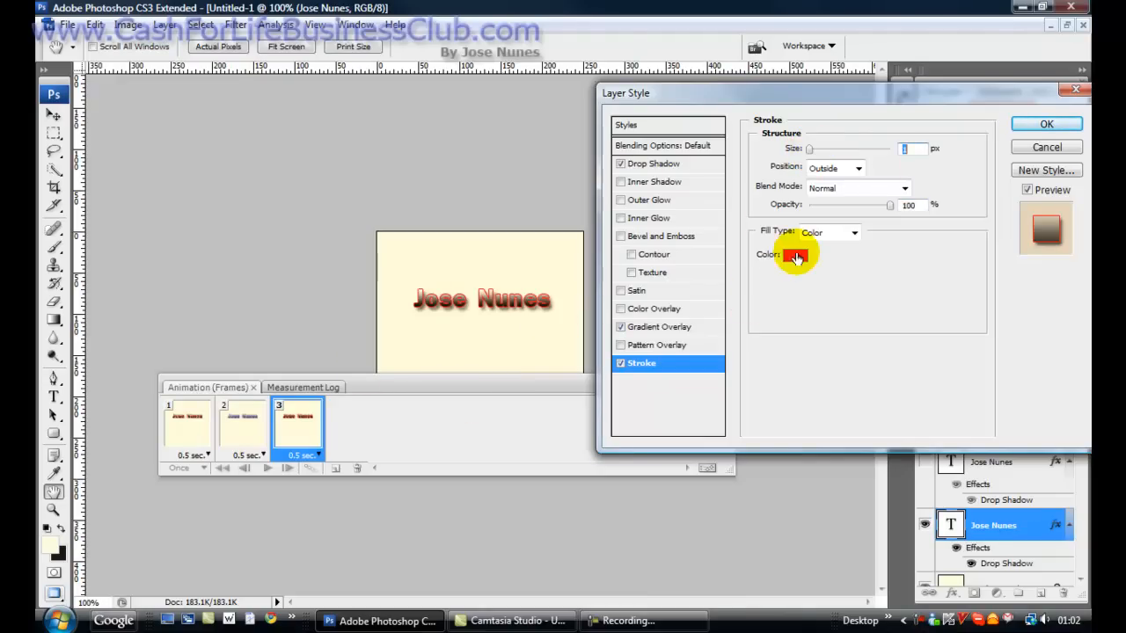
left_click(796, 253)
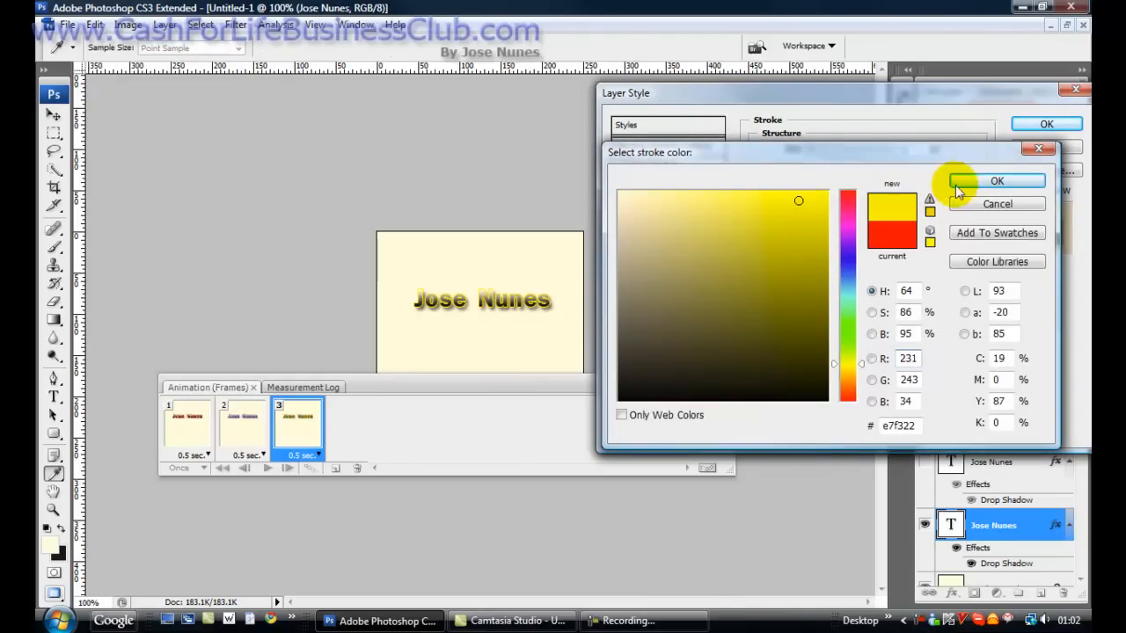
left_click(996, 180)
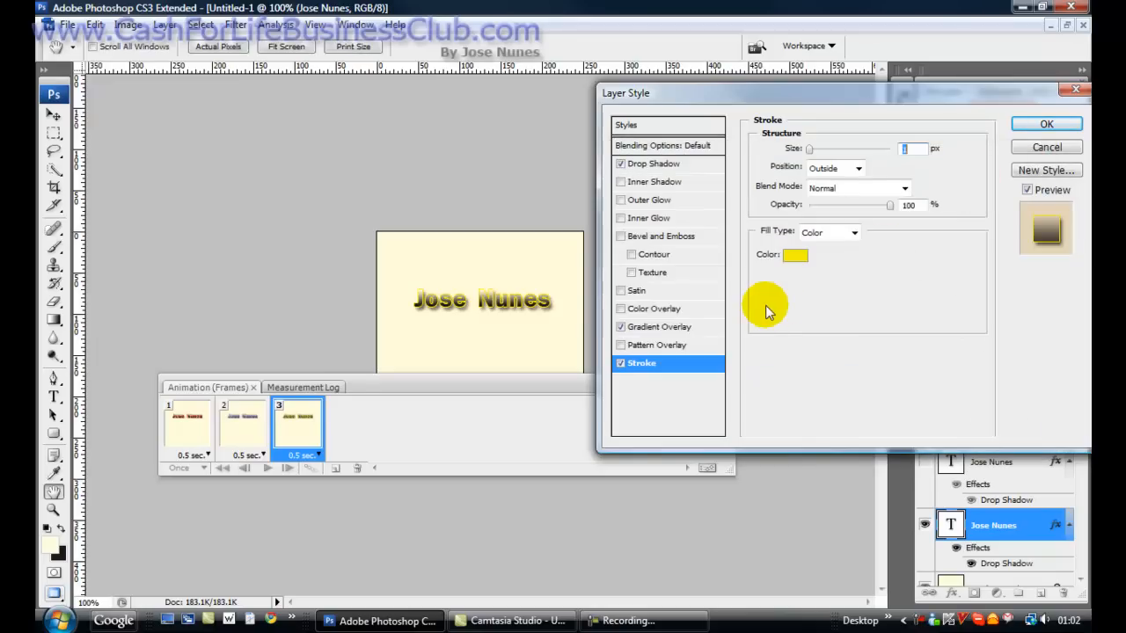
mouse_move(1012, 185)
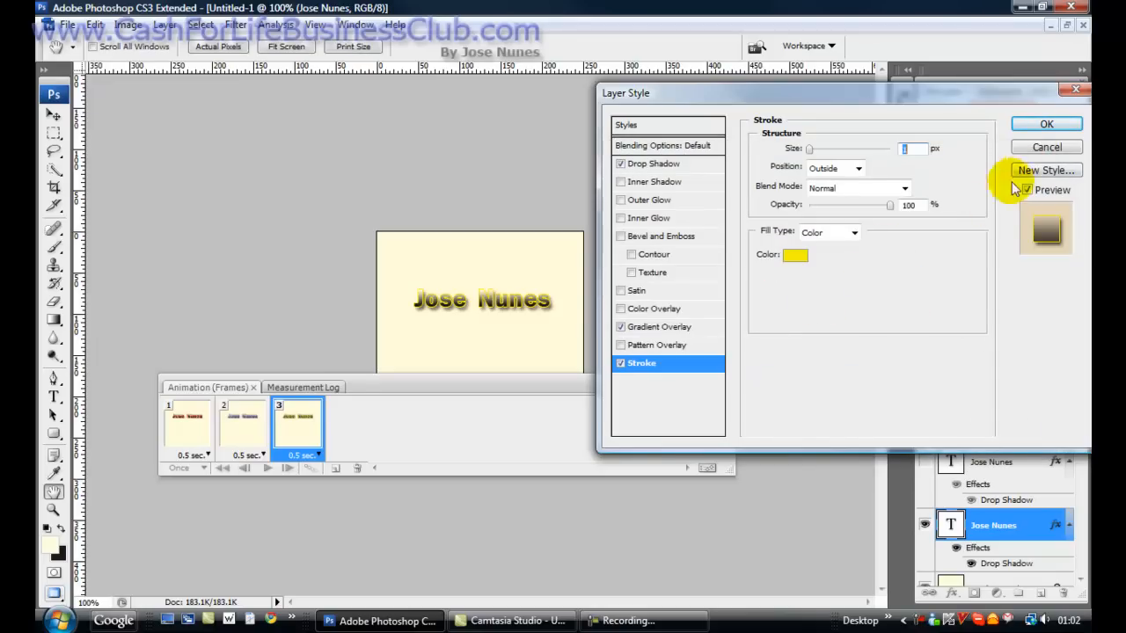
left_click(1046, 123)
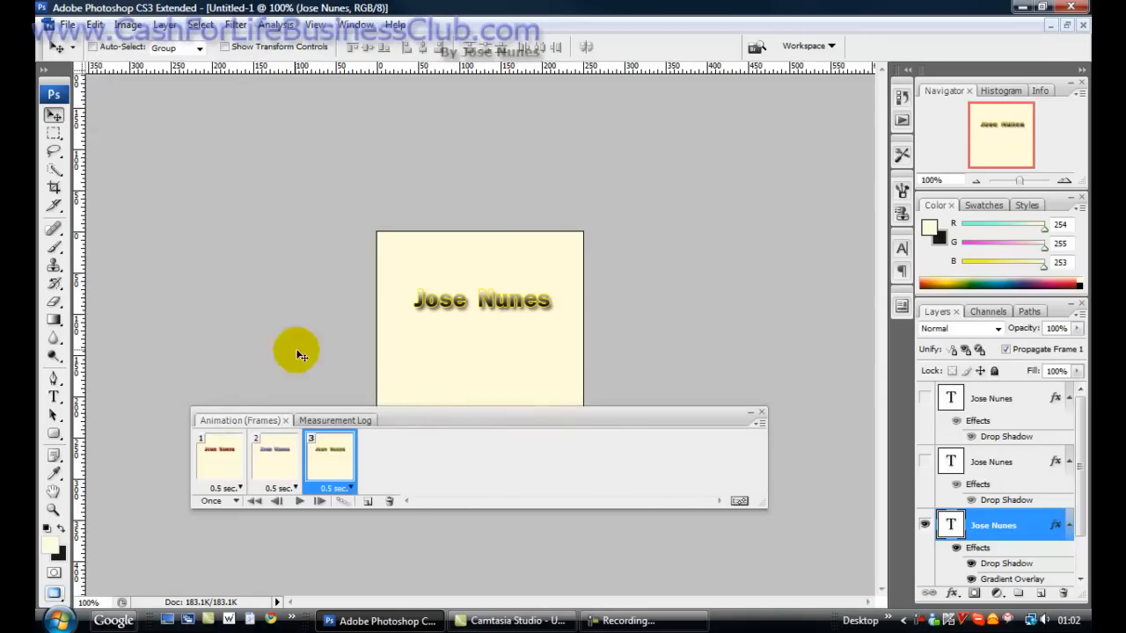
- Convert Background to Layer 0 and fill it with a black-to-cream vertical gradient
scroll("down", 3)
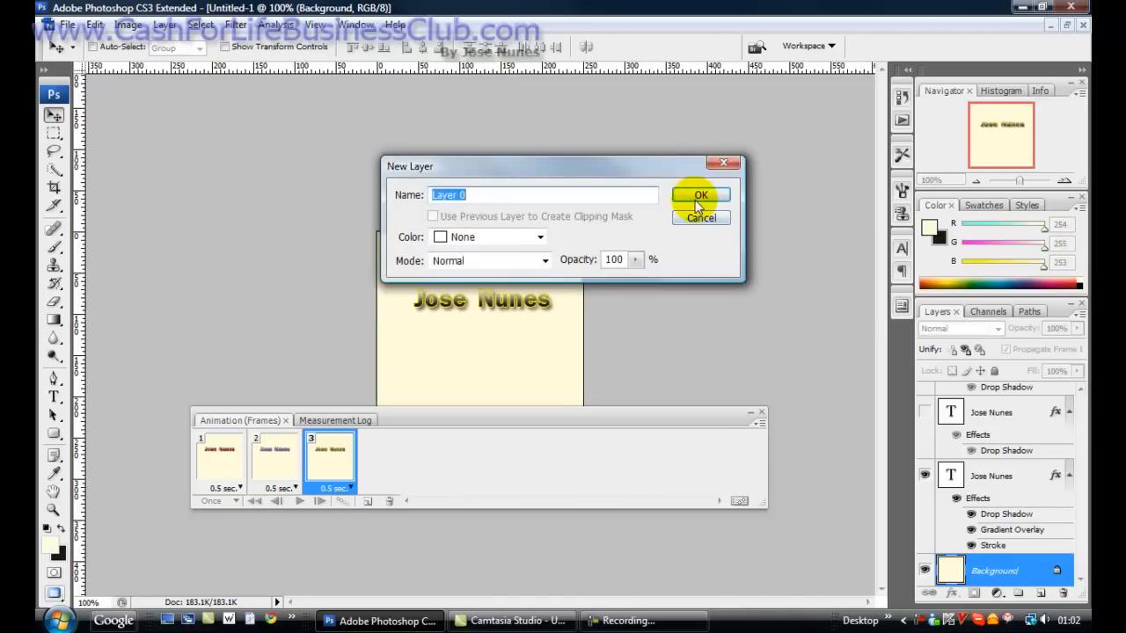
left_click(700, 193)
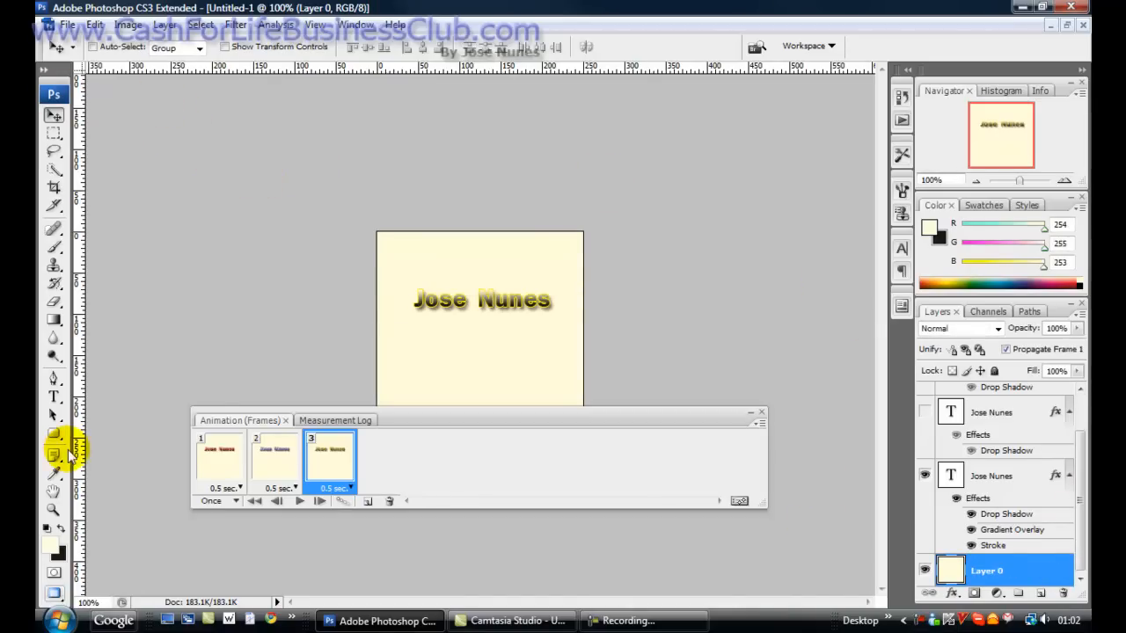
left_click(53, 320)
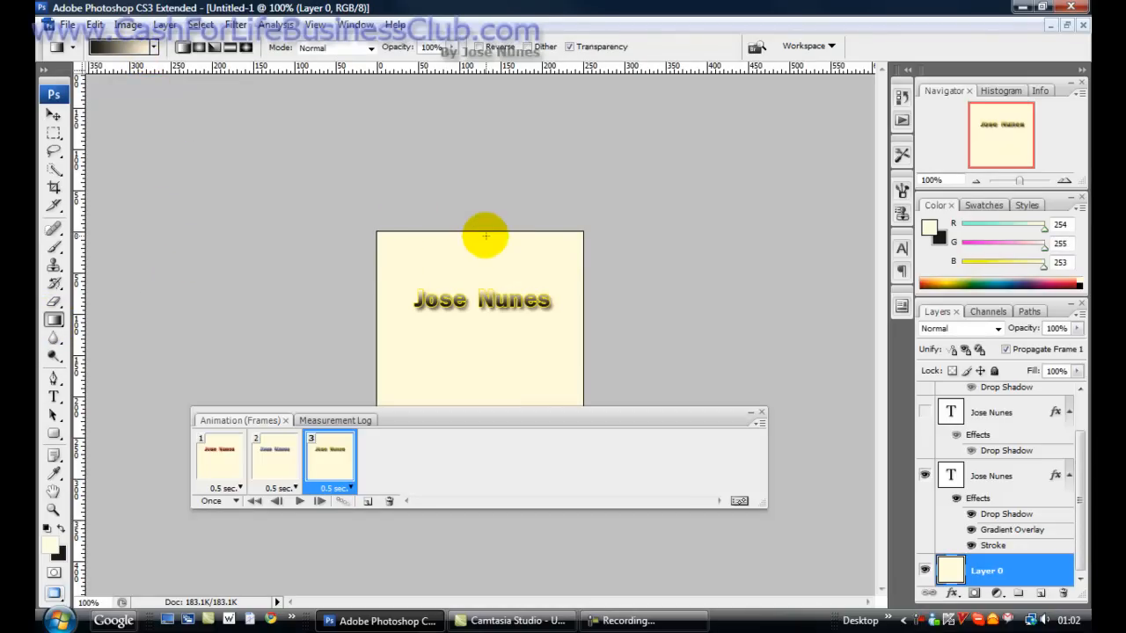
left_click_drag(486, 236, 479, 401)
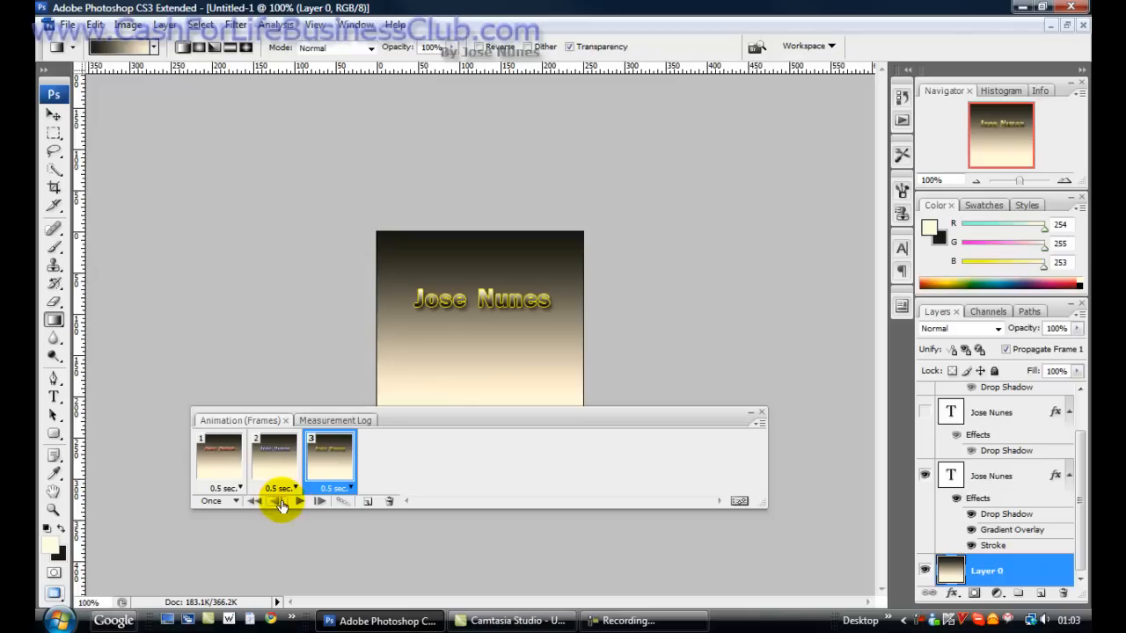
- Set looping to Forever and every frame's delay to 0.1 seconds, then stop the preview
left_click(303, 501)
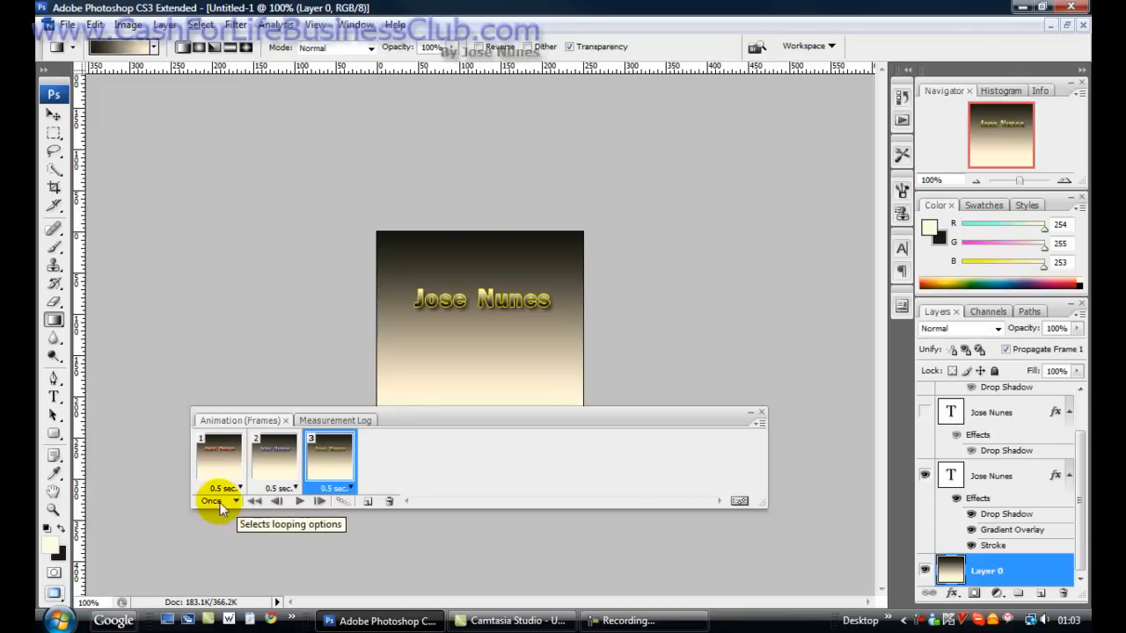
left_click(220, 501)
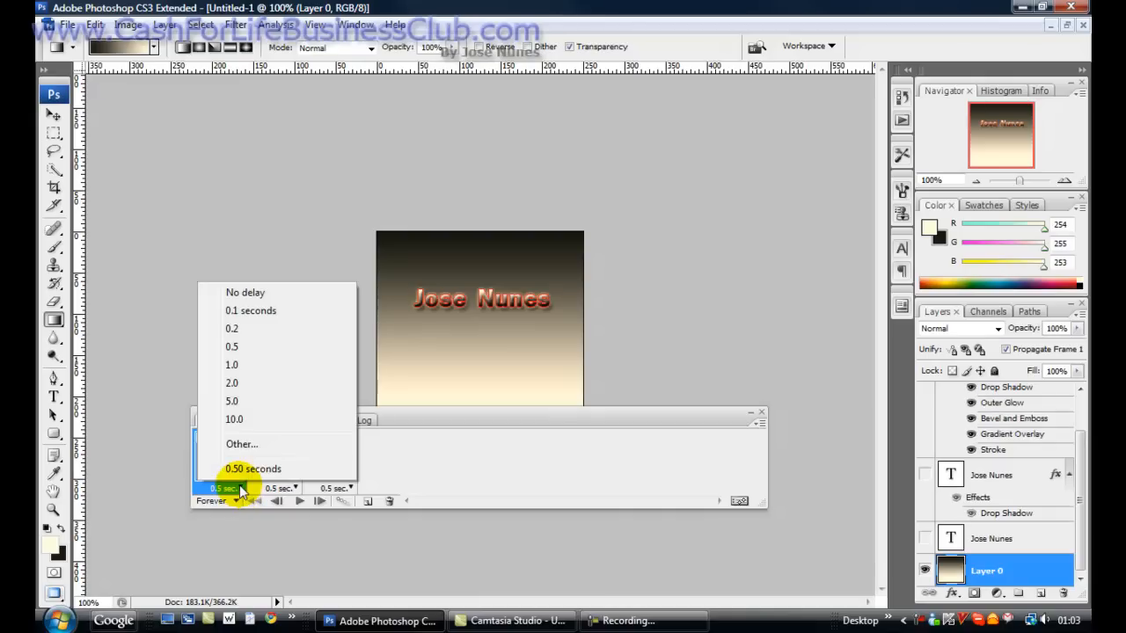
left_click(250, 310)
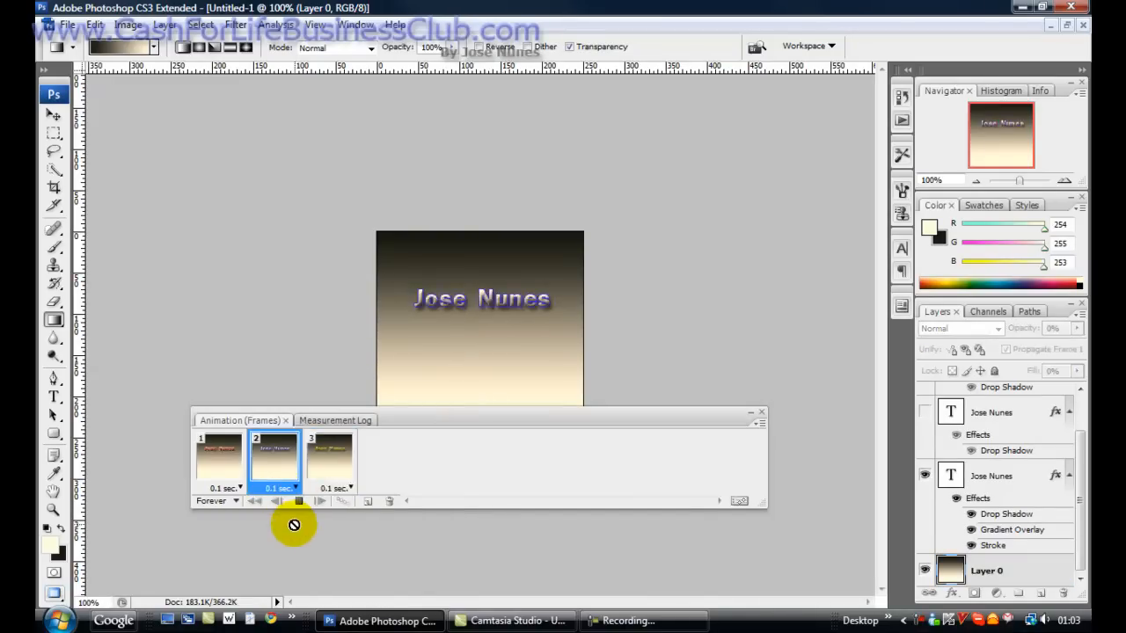
mouse_move(297, 521)
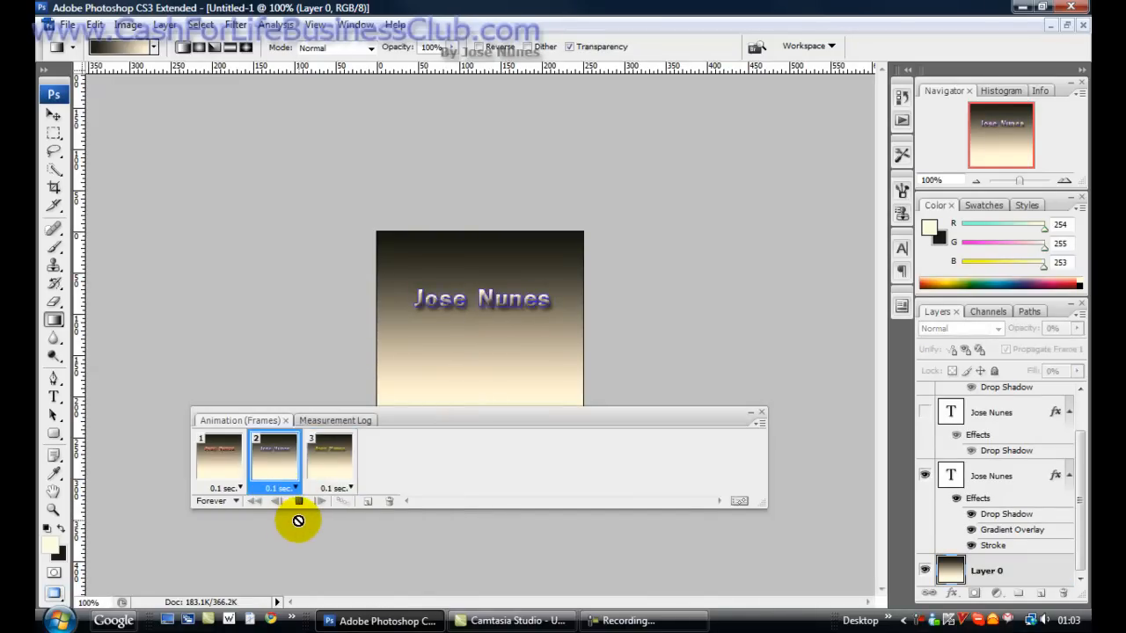
left_click(331, 458)
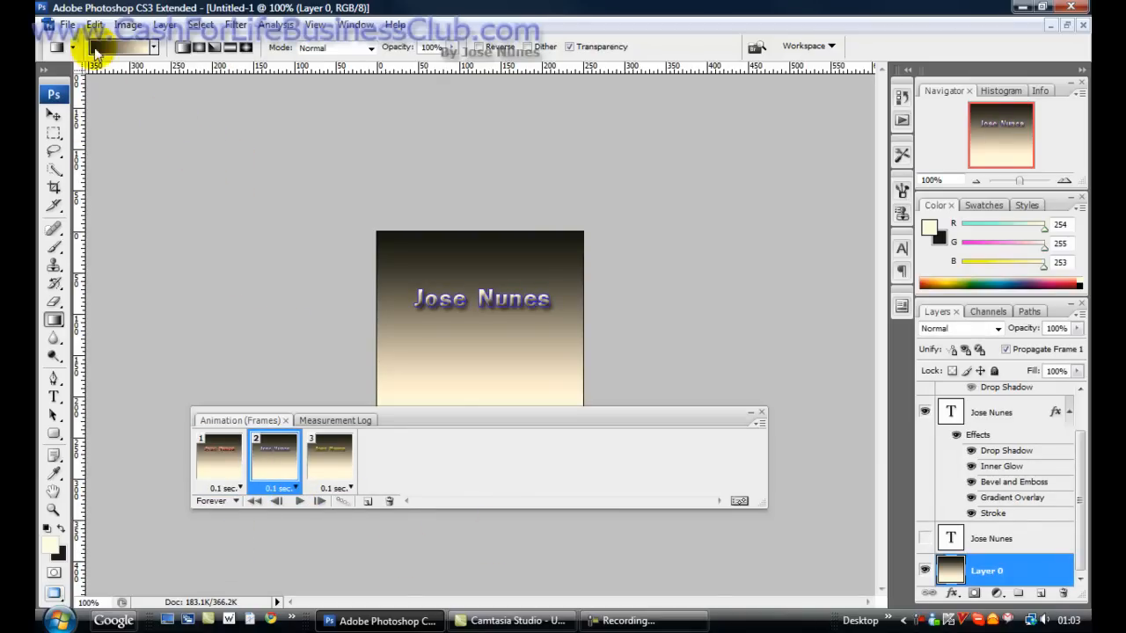
- Export via Save for Web & Devices as an optimized GIF on the Desktop
left_click(67, 25)
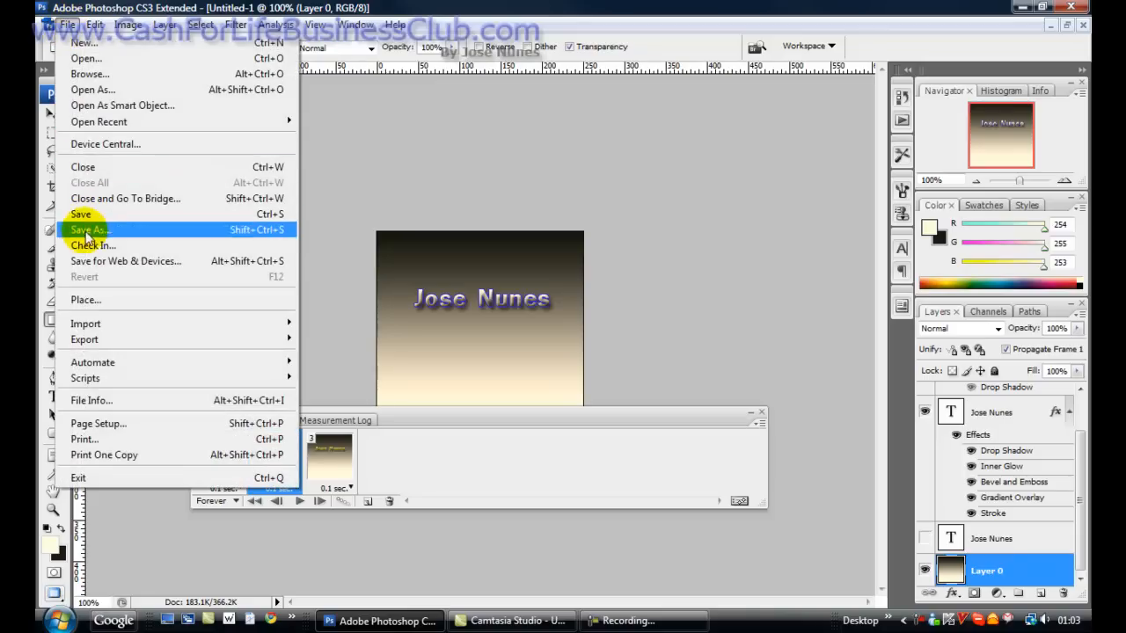
mouse_move(97, 260)
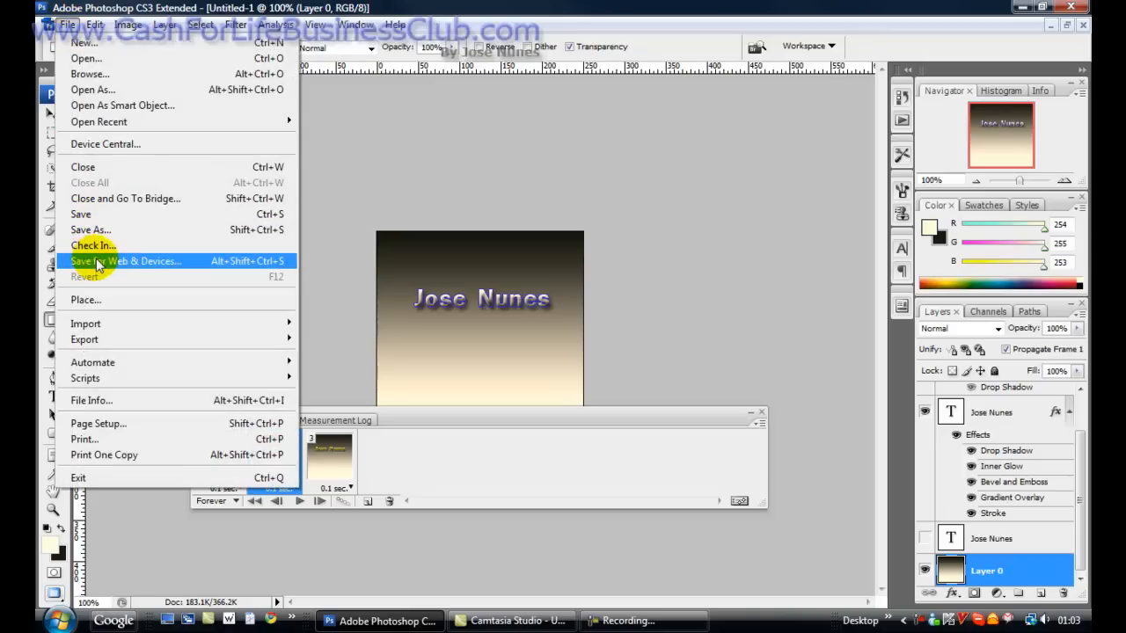
left_click(127, 261)
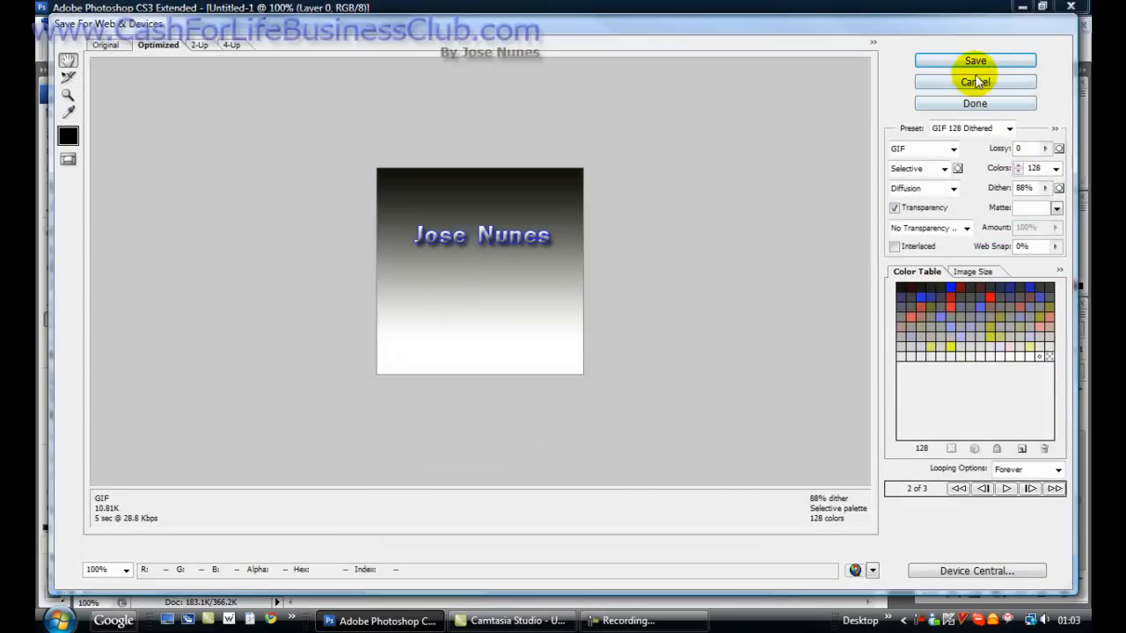
mouse_move(865, 141)
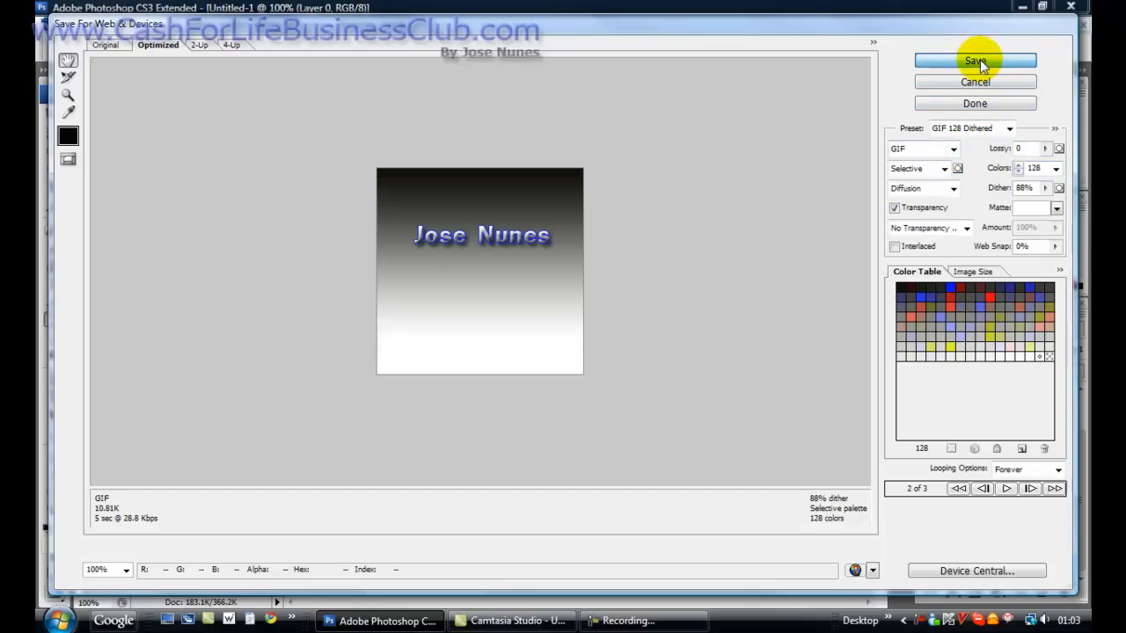
left_click(975, 59)
type("mygigfifhgf.gif")
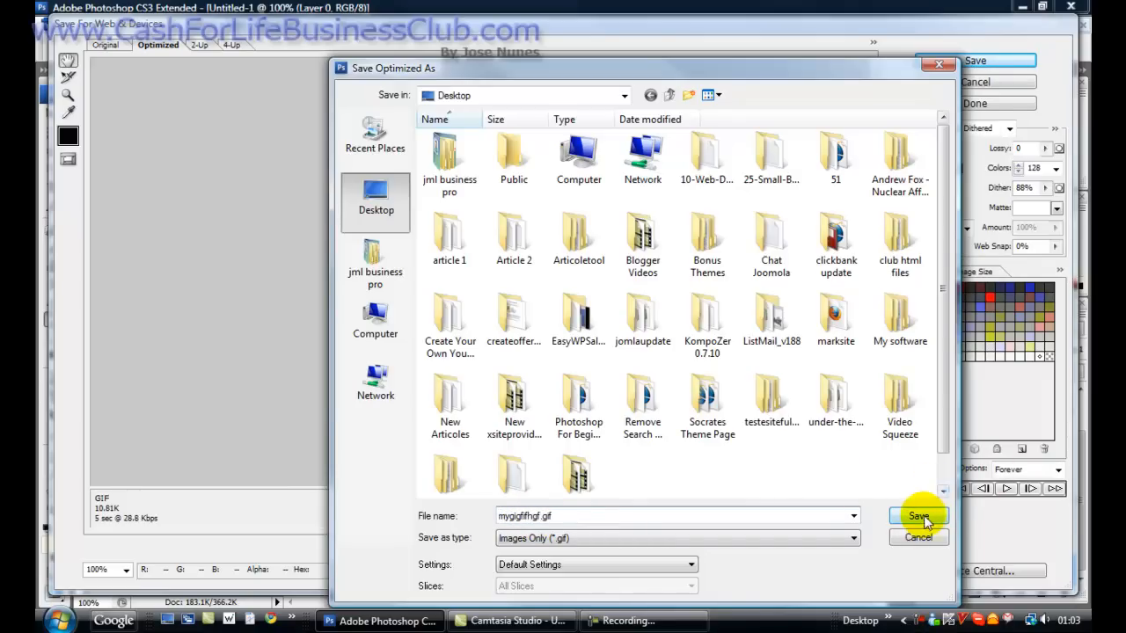
left_click(919, 517)
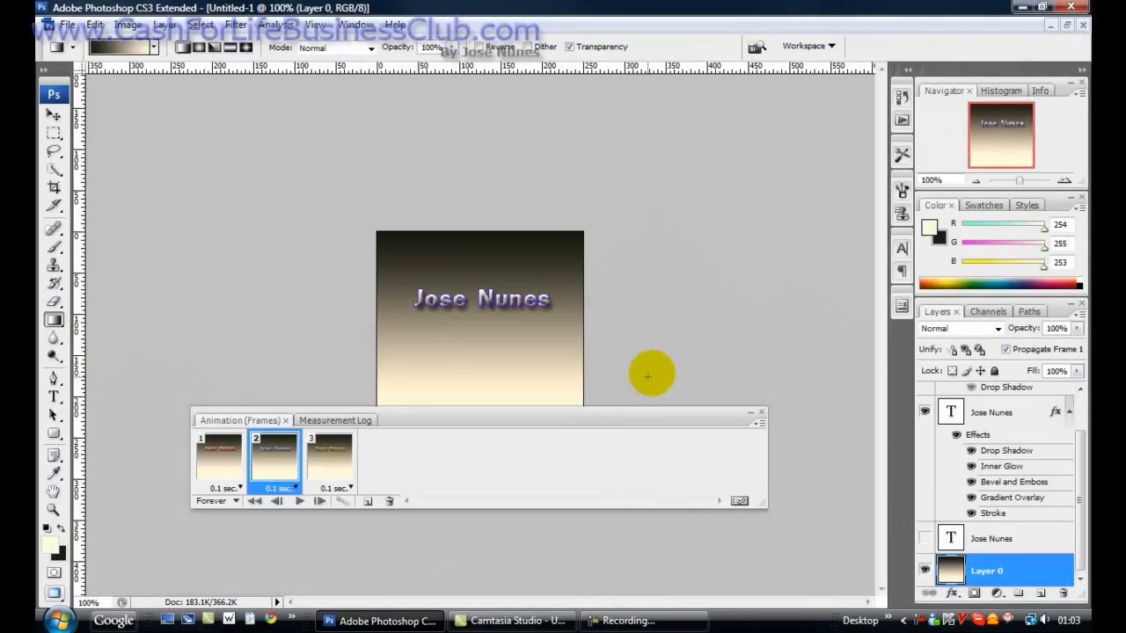
- Show the desktop and open the saved GIF with Firefox
left_click(1052, 7)
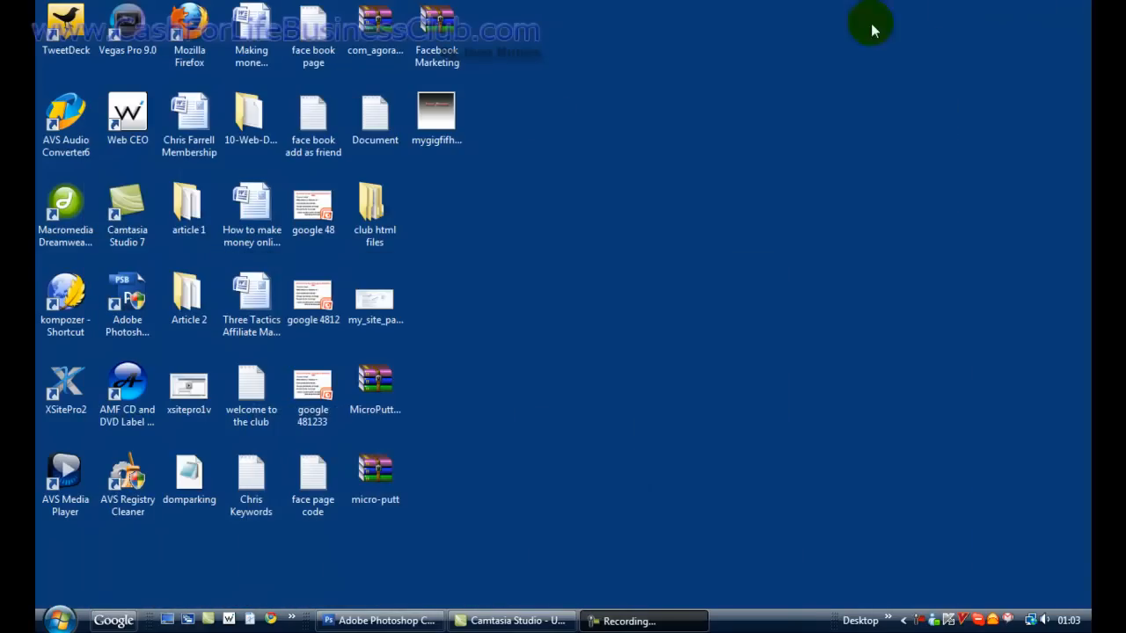
right_click(437, 113)
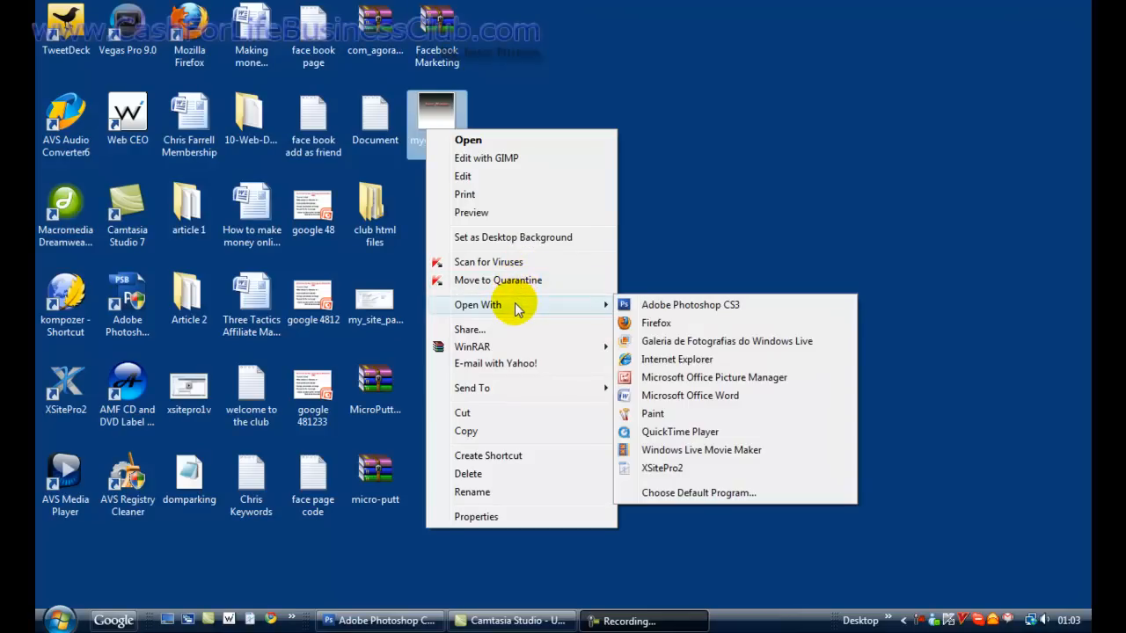
left_click(623, 285)
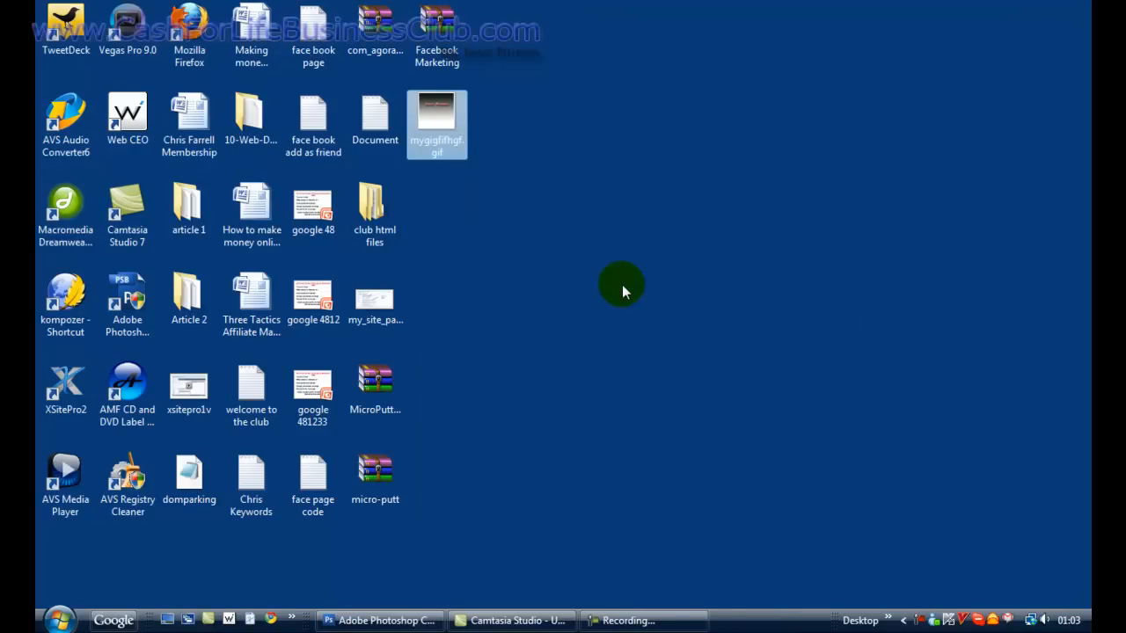
double_click(436, 123)
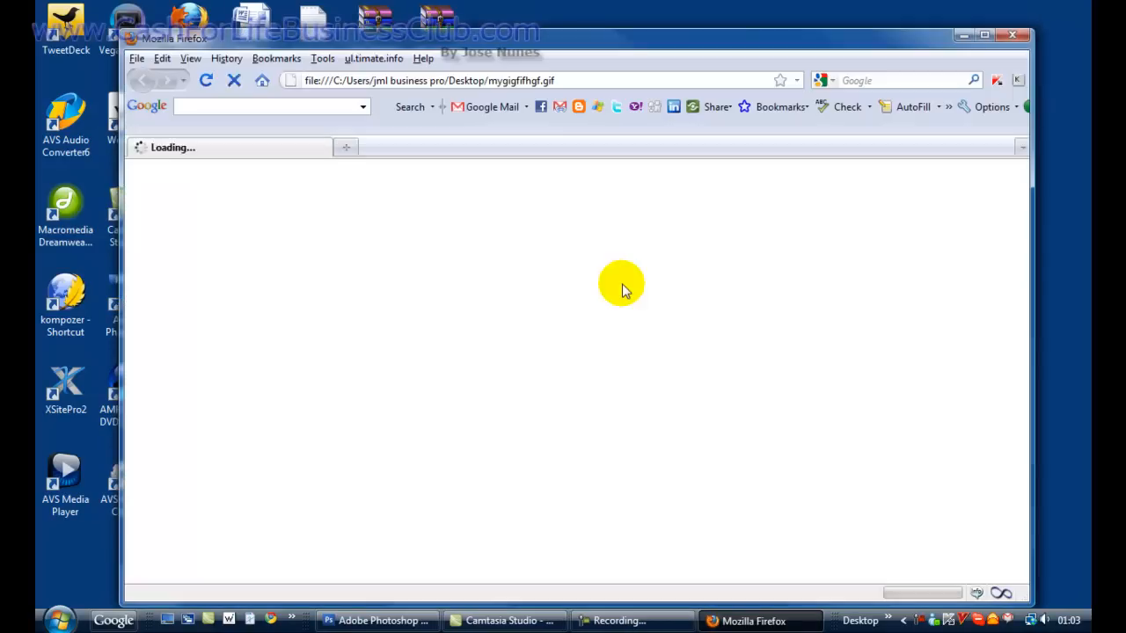